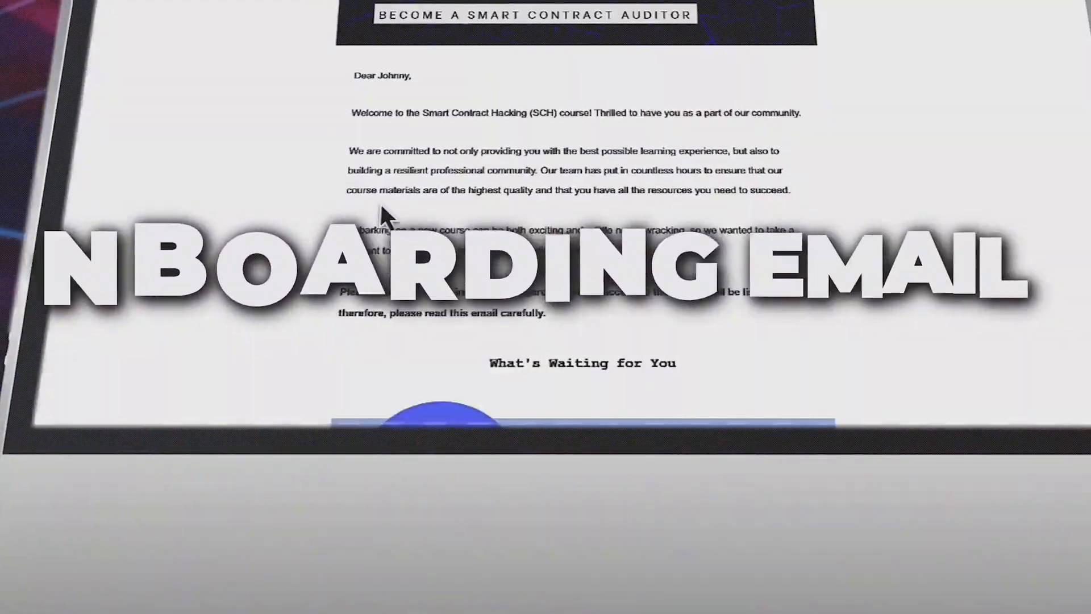
Scroll the landing page through the Practical Course and Certification sections
scroll(down, 3)
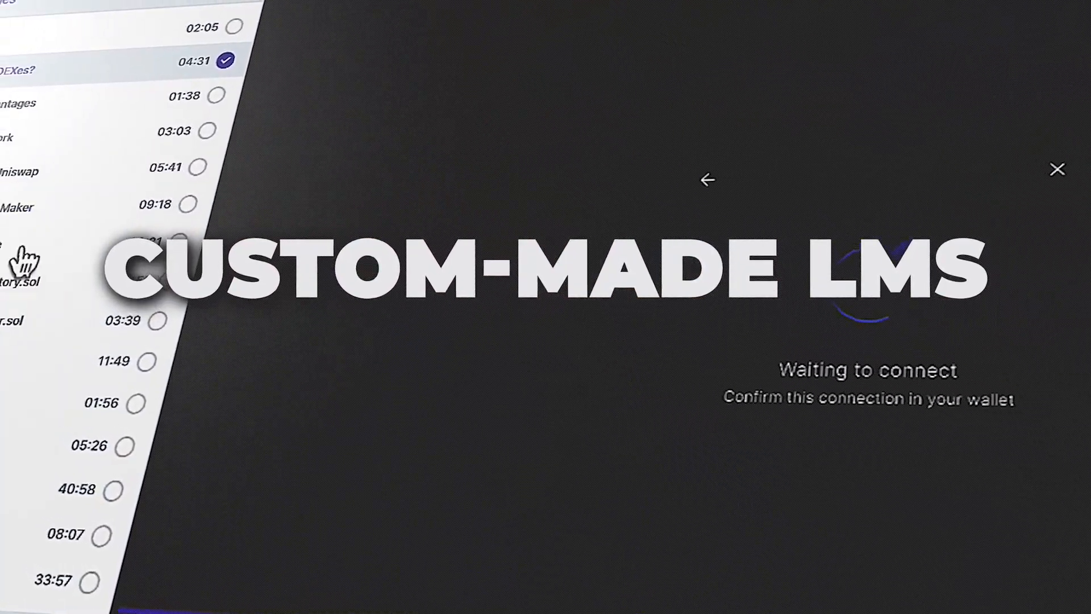
click(1058, 169)
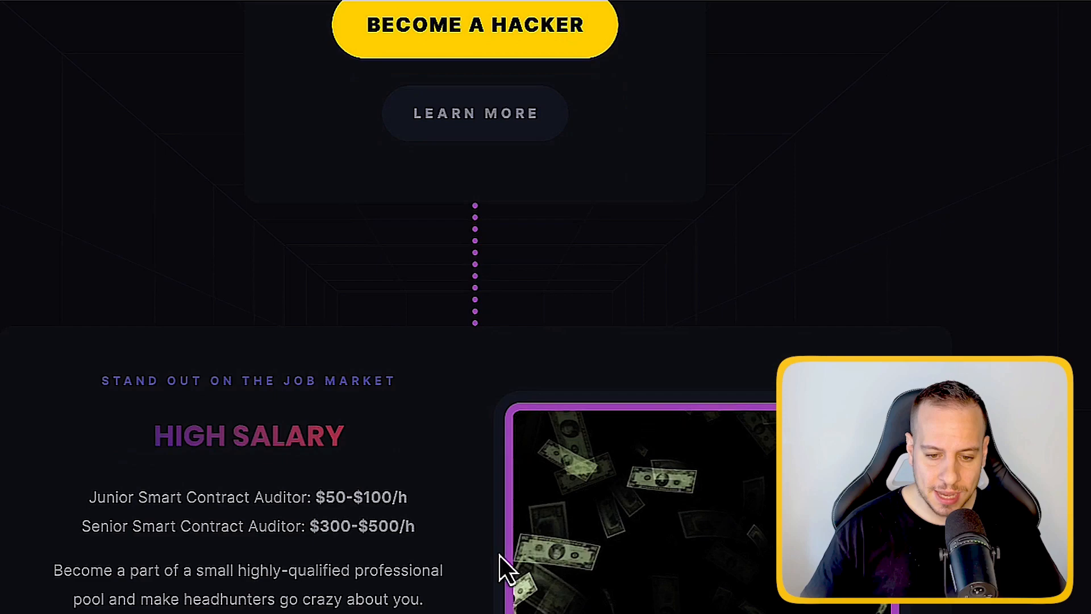
scroll(down, 3)
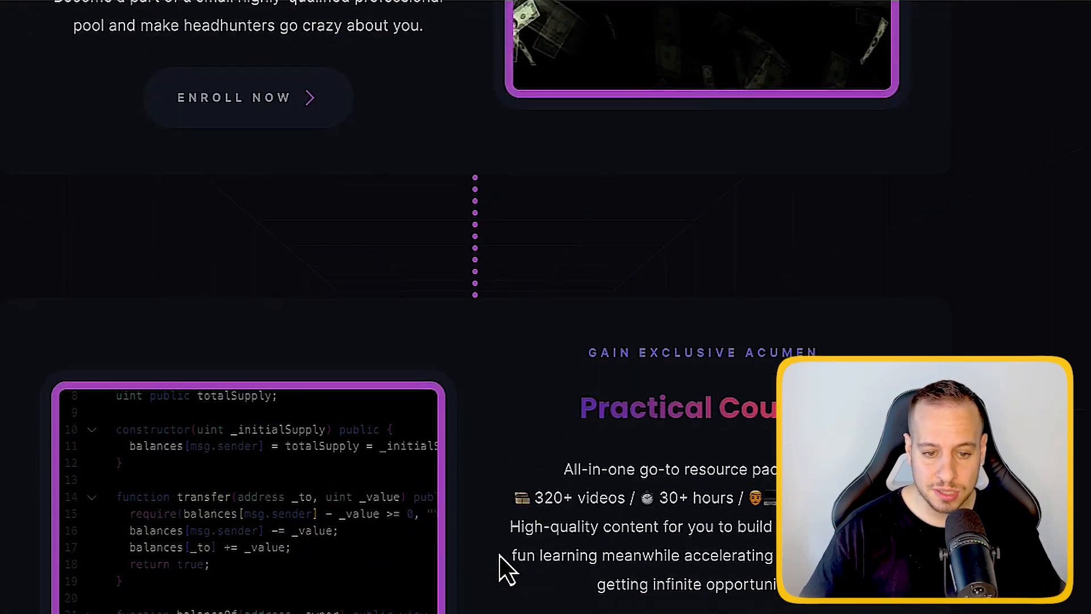
scroll(down, 3)
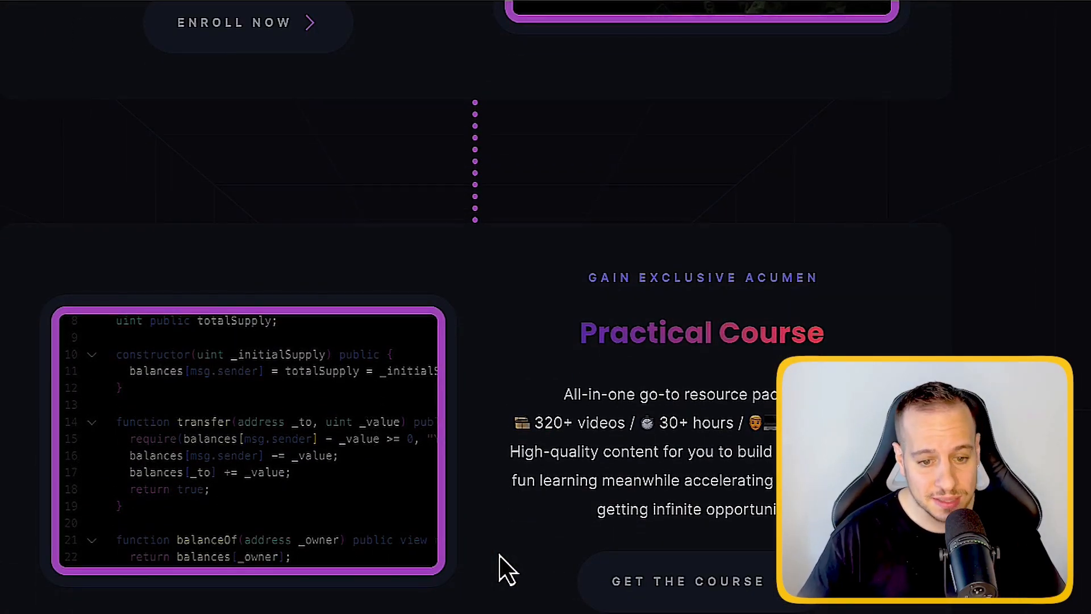
scroll(down, 3)
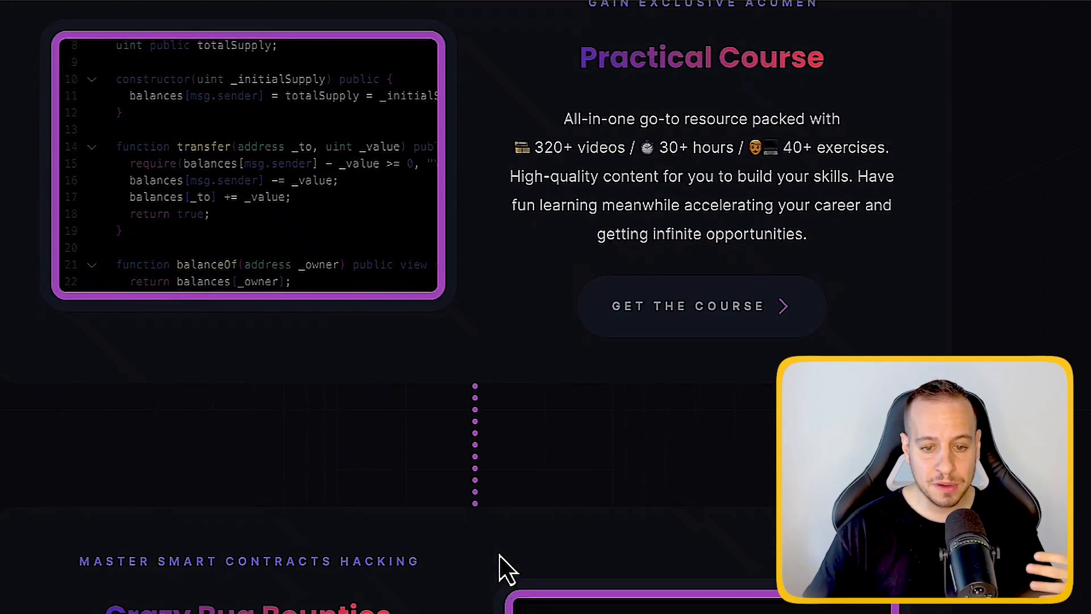
scroll(down, 3)
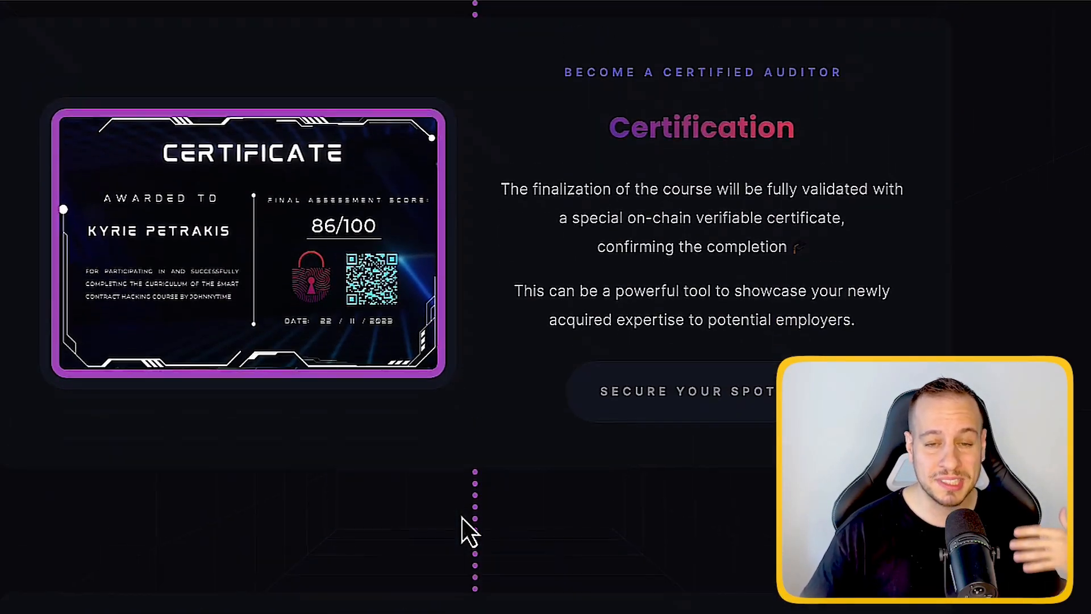
scroll(up, 3)
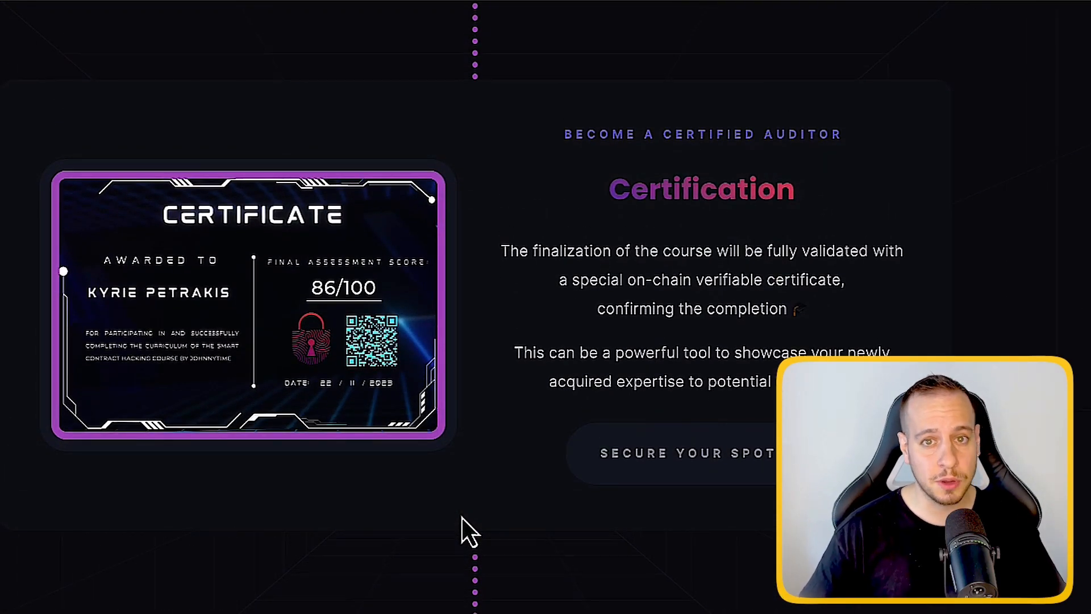
scroll(down, 3)
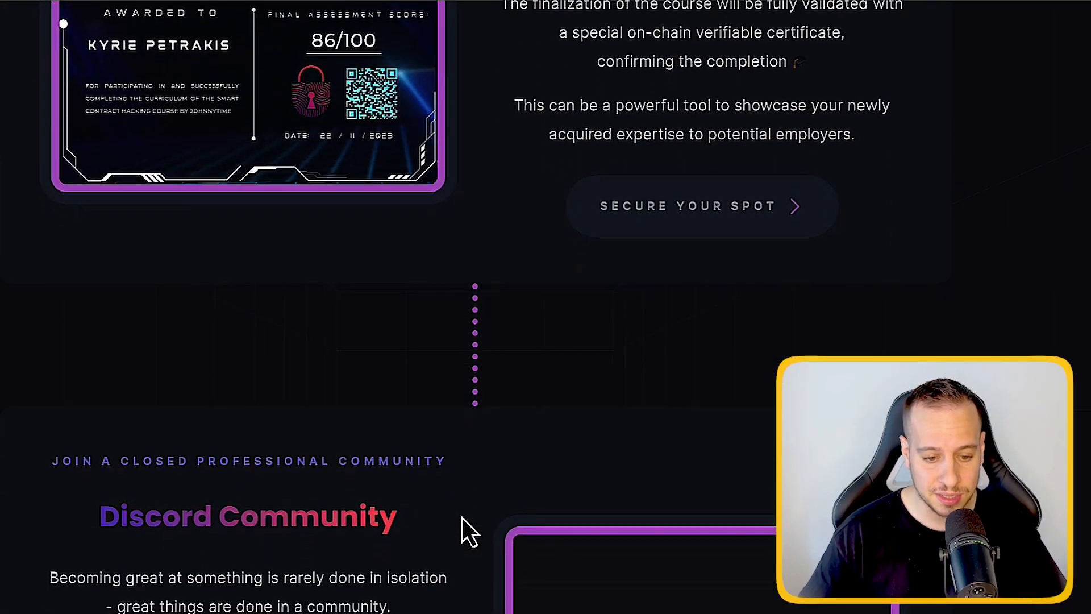
scroll(down, 3)
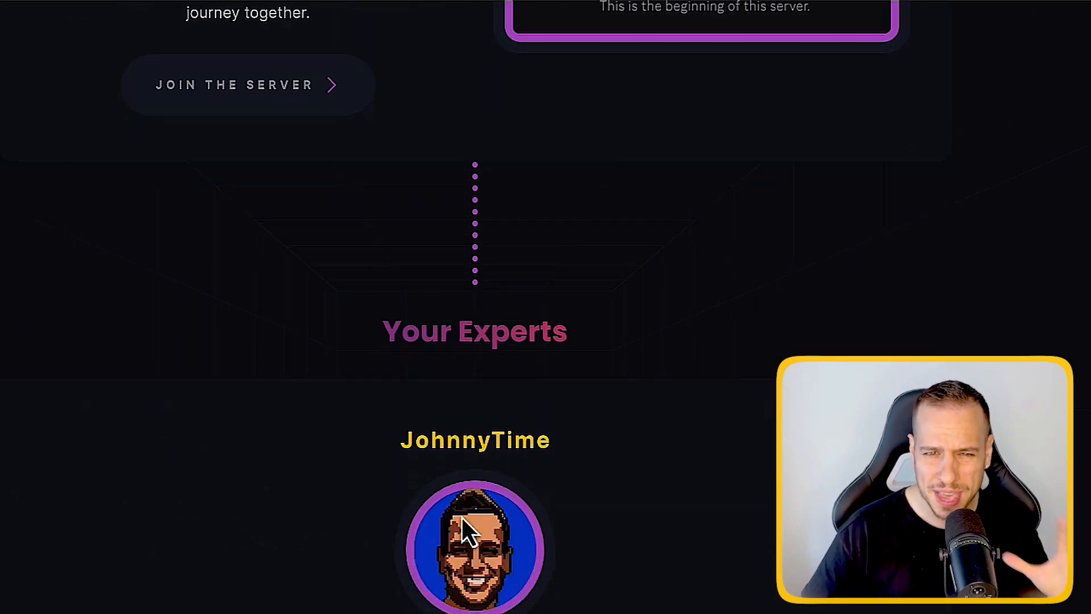
Scroll past Discord Community and the experts (JohnnyTime, Trust, Pashov, Owen, Bytes032) to the countdown
scroll(down, 3)
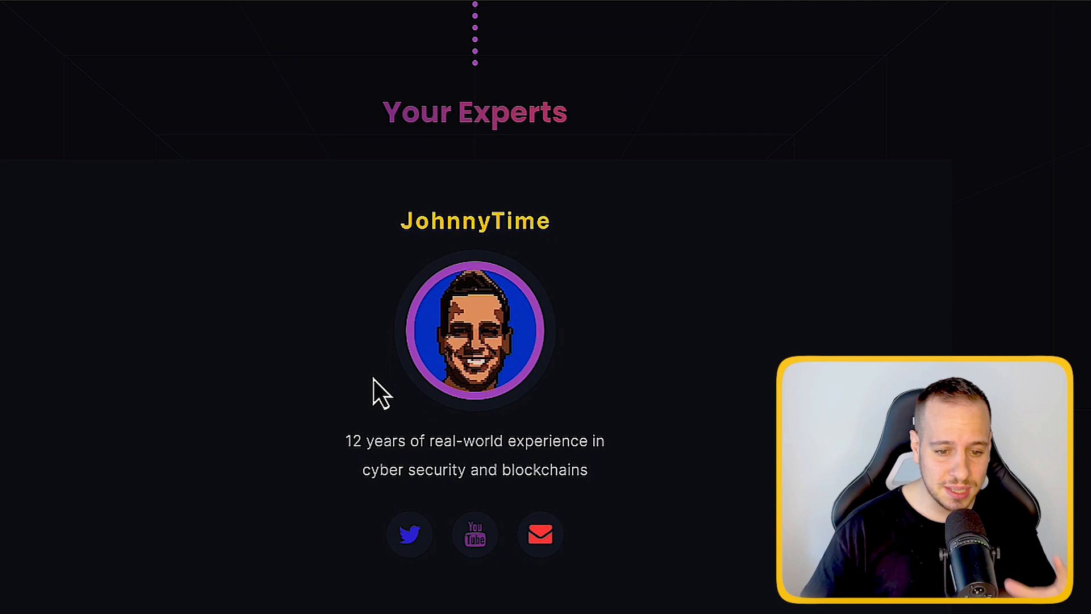
scroll(down, 3)
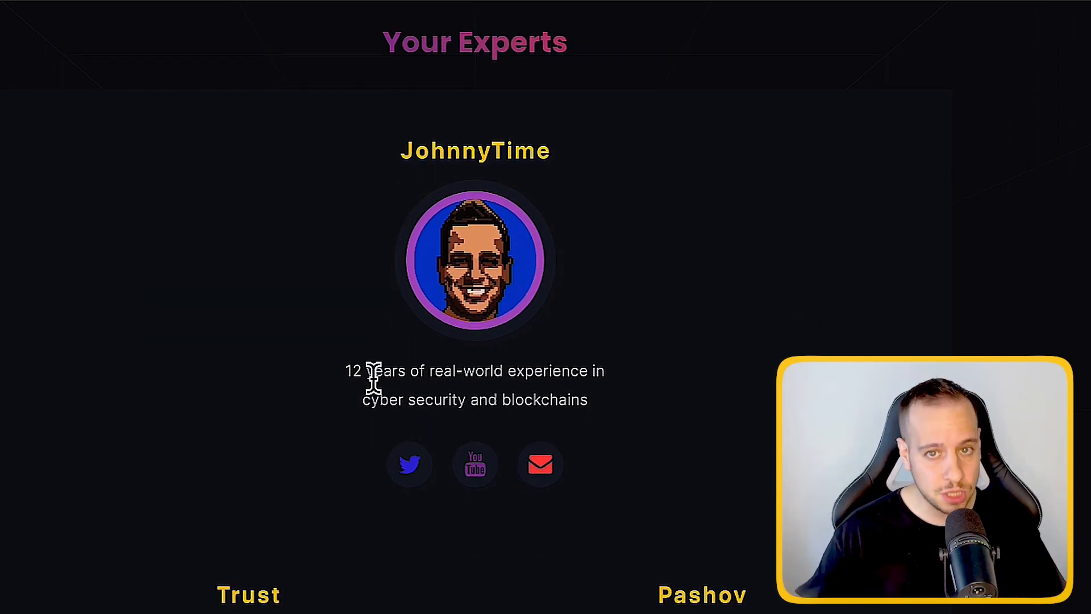
scroll(down, 3)
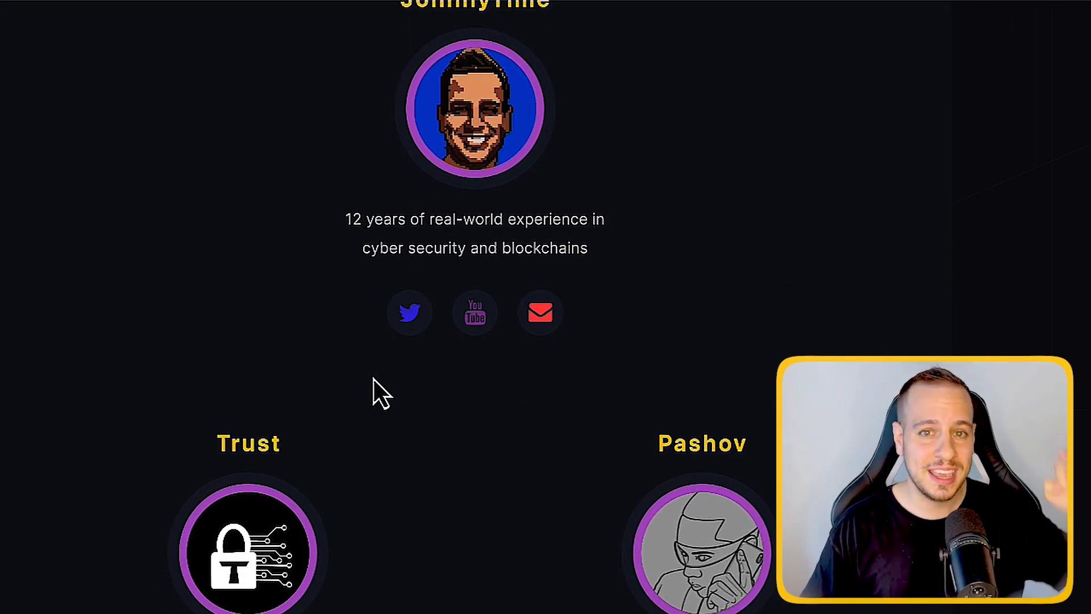
scroll(down, 3)
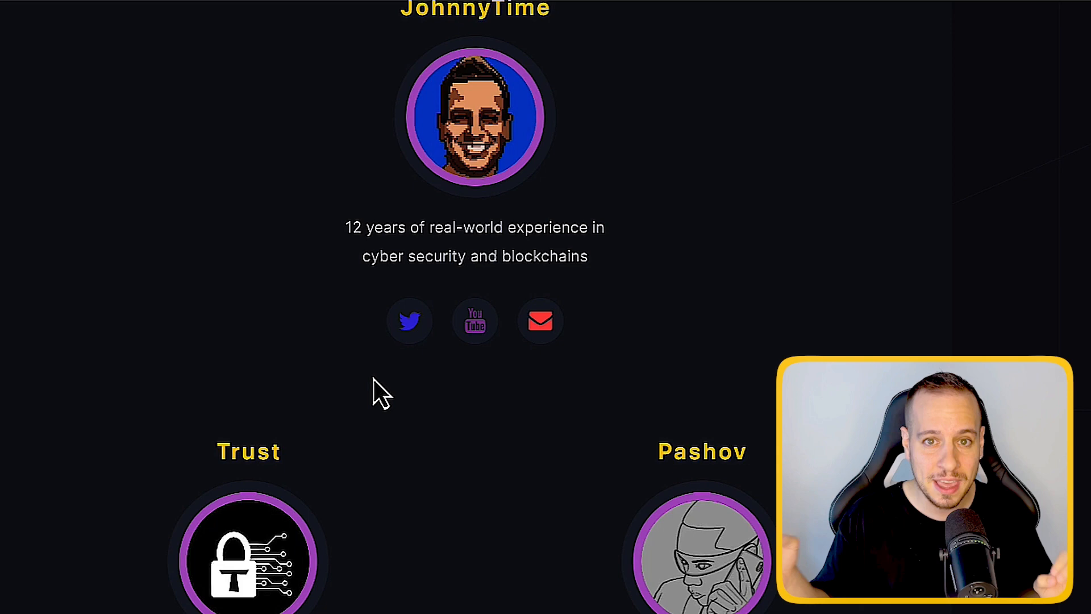
scroll(down, 3)
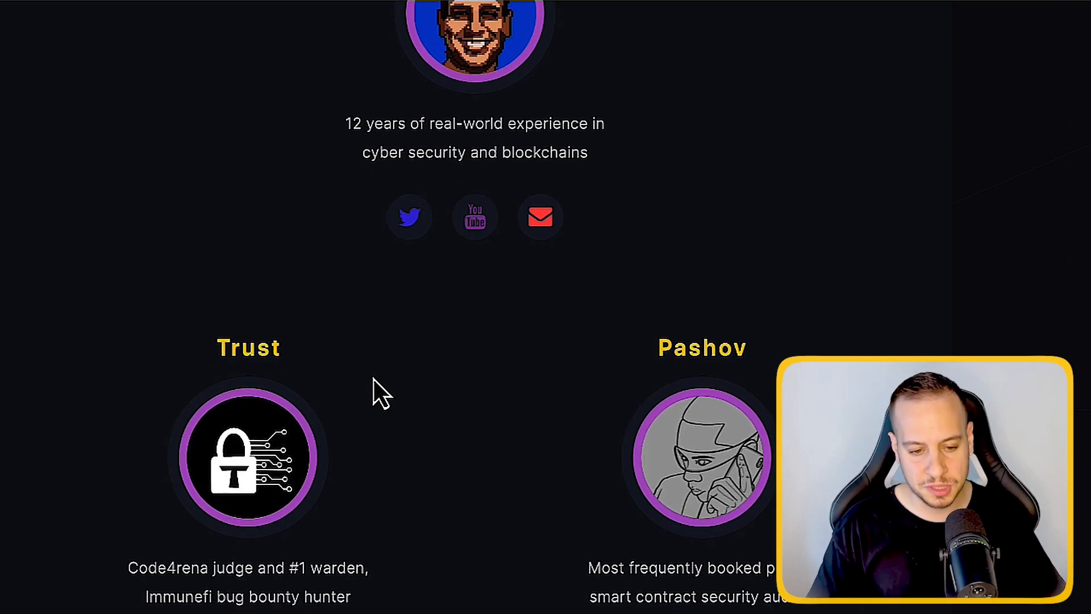
scroll(down, 3)
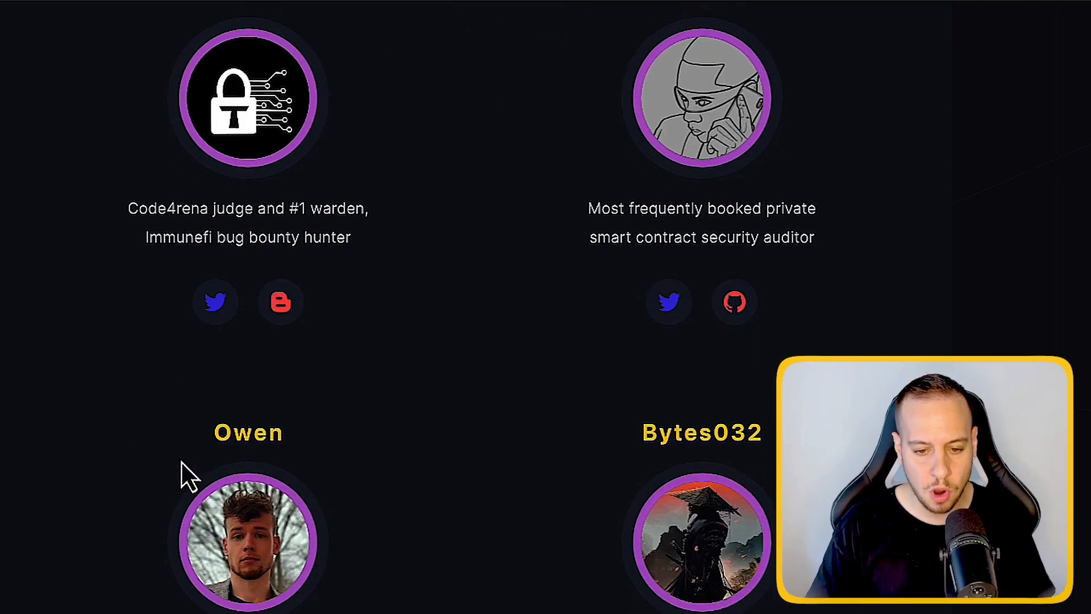
scroll(down, 3)
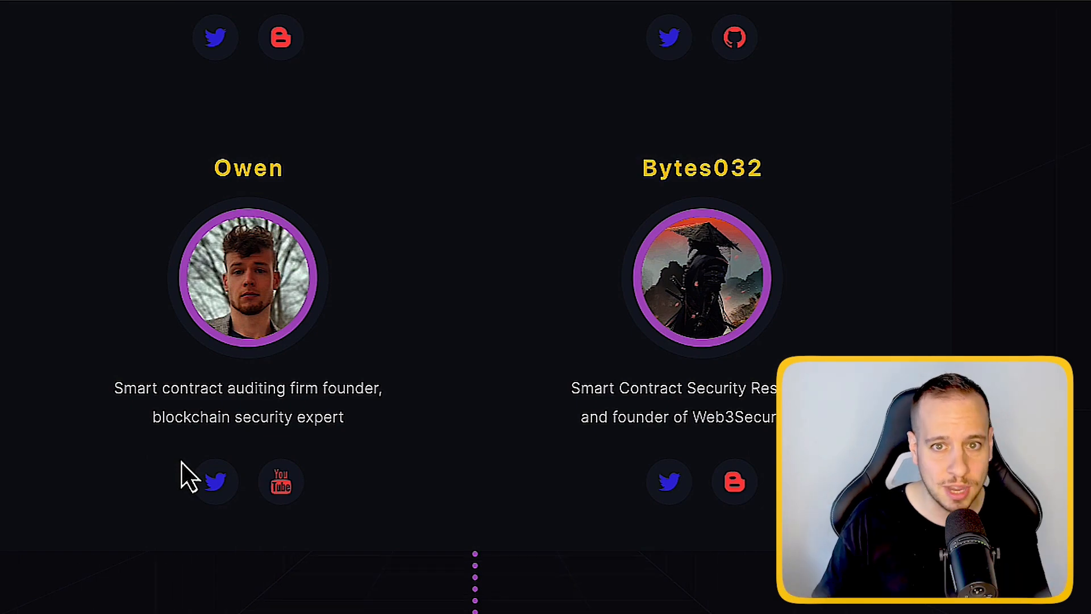
scroll(down, 3)
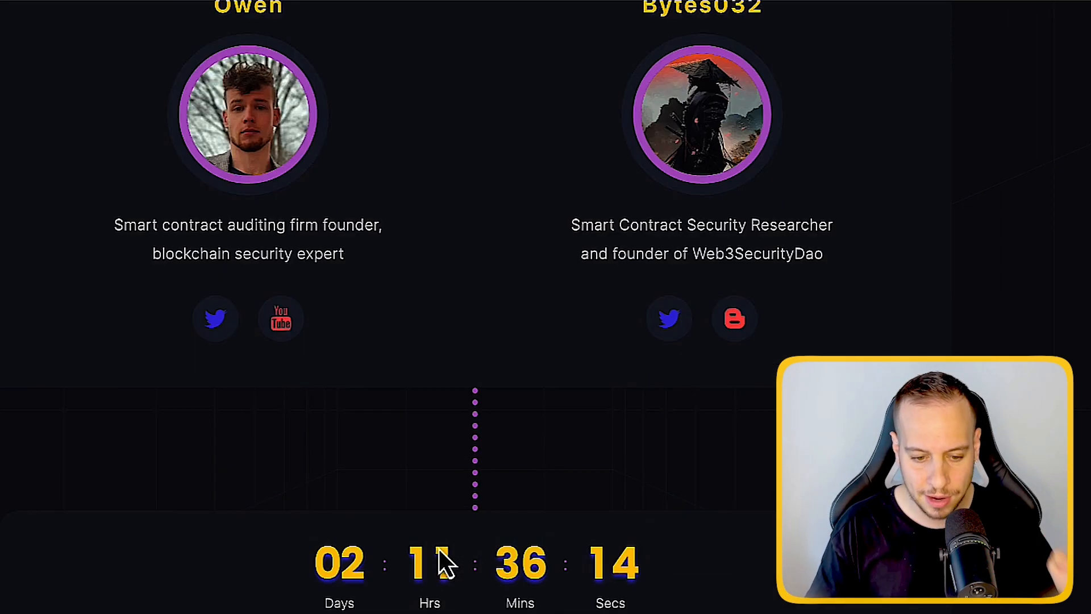
Scroll past the testimonial carousel to the Course Syllabus, showing intro through oracle manipulation topics
scroll(down, 3)
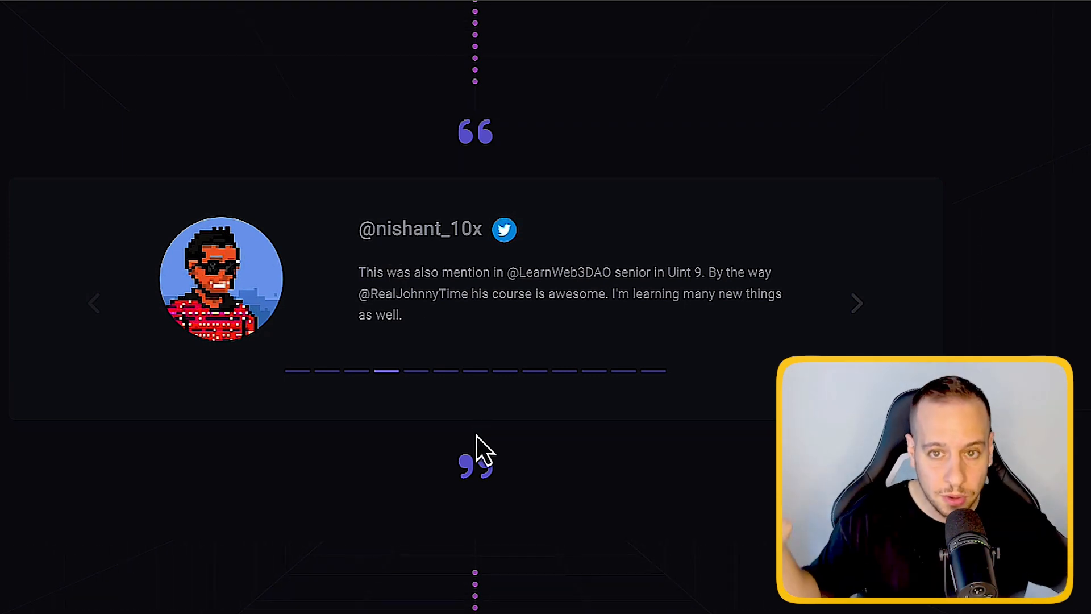
click(856, 303)
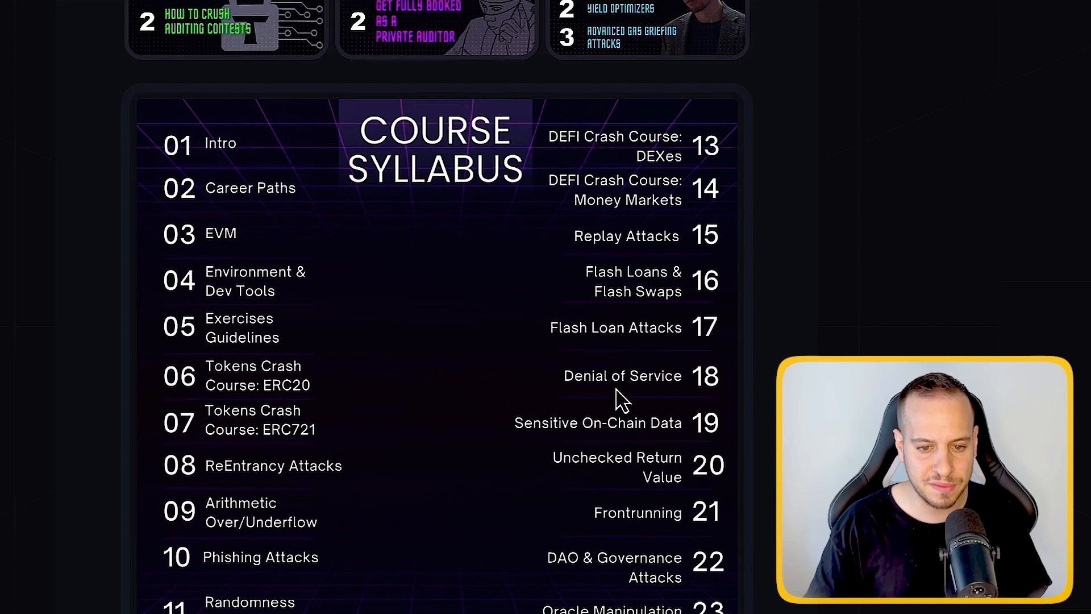
Scroll past the Trust, Pashov and Owen guest lecture cards to the format and prerequisites FAQ
scroll(up, 3)
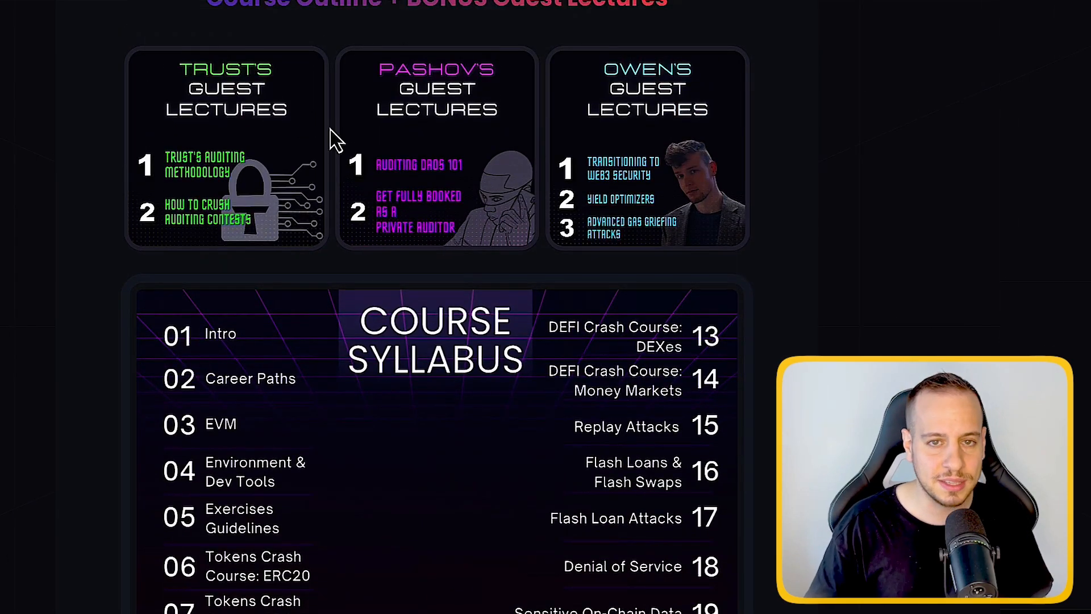
mouse_move(279, 359)
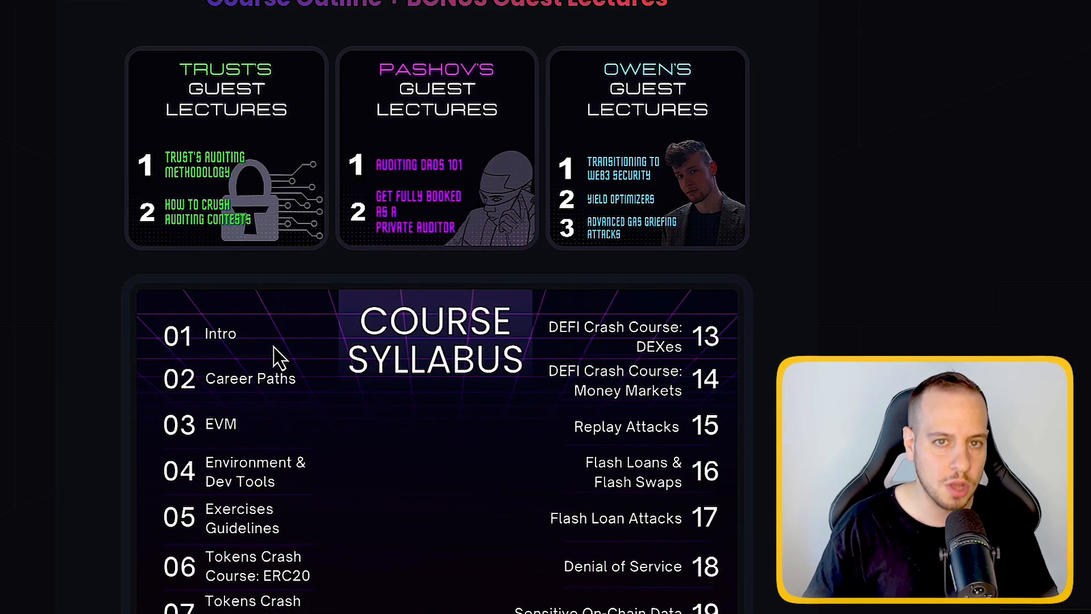
scroll(down, 3)
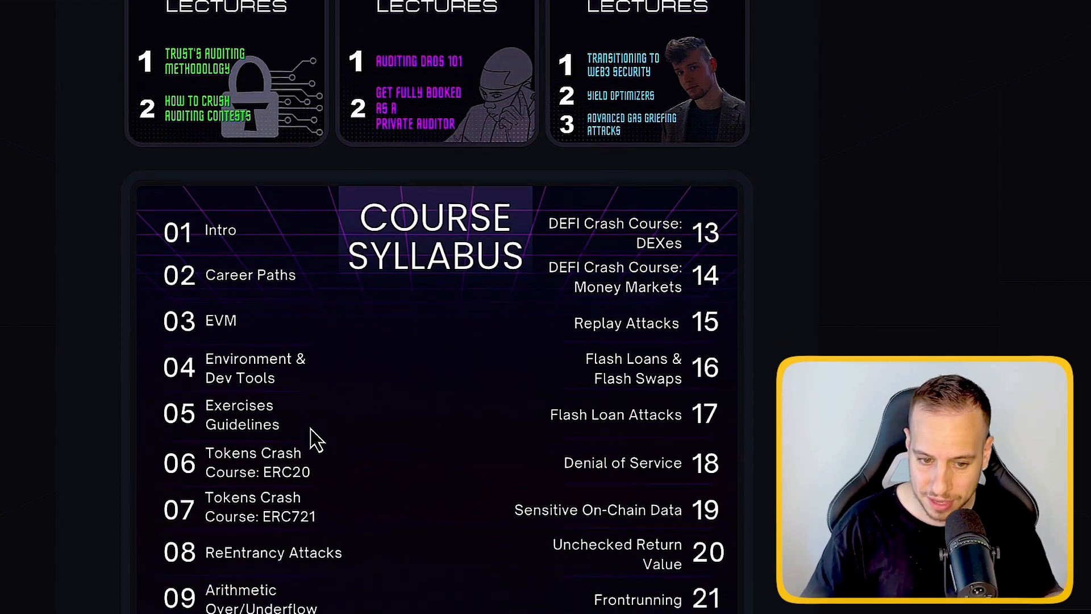
scroll(down, 3)
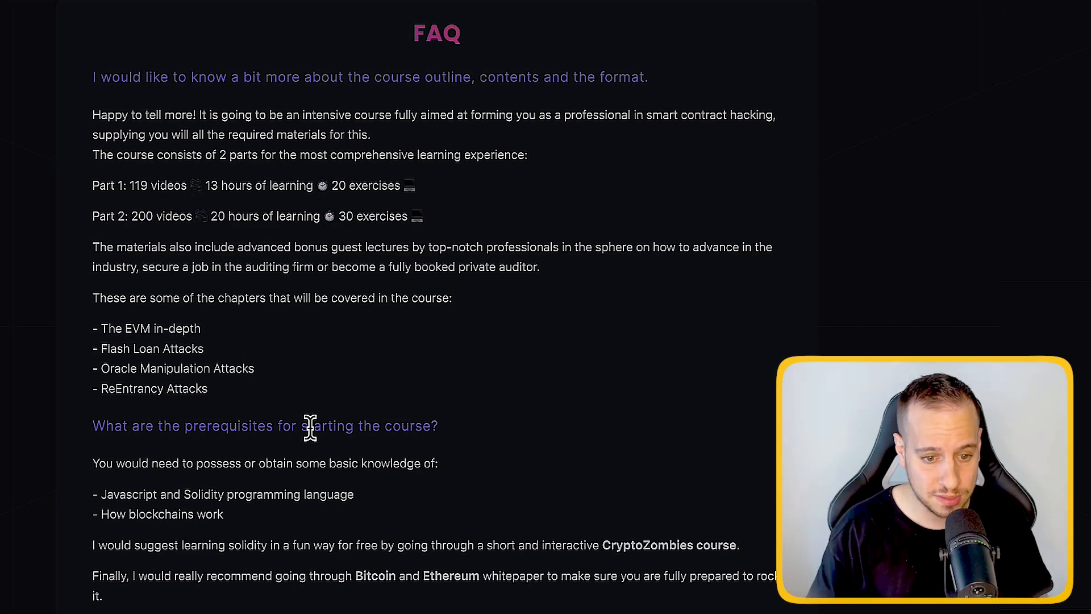
Scroll through the remaining FAQ answers
scroll(down, 3)
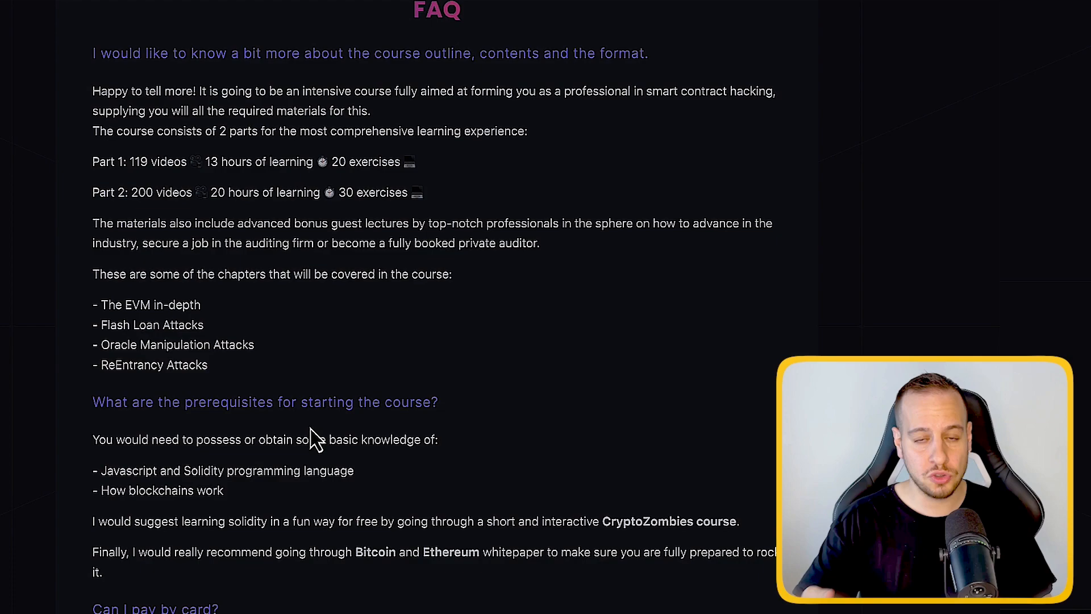
scroll(down, 3)
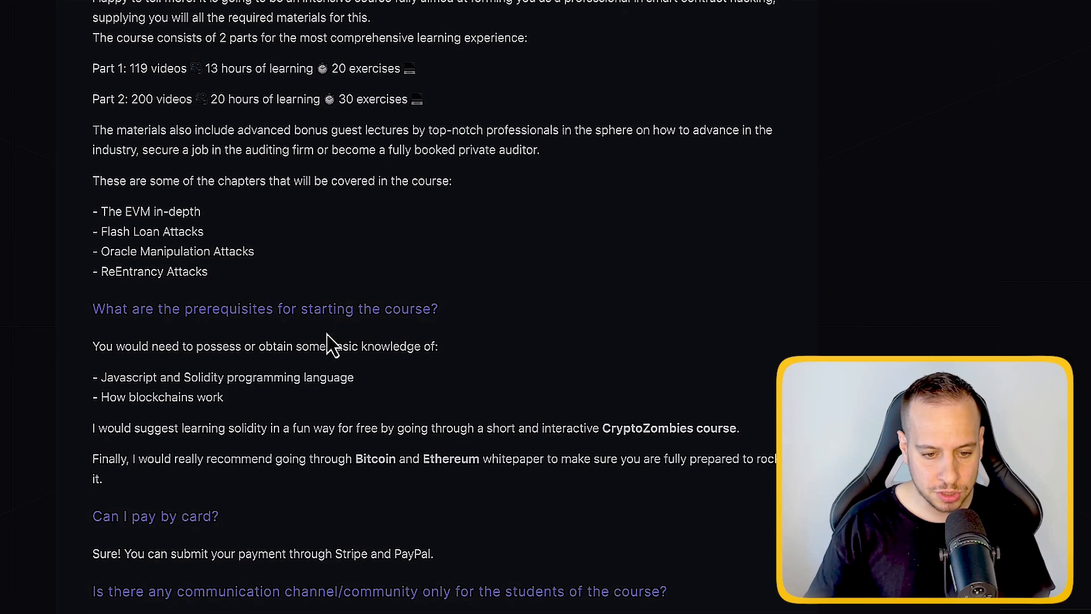
scroll(down, 3)
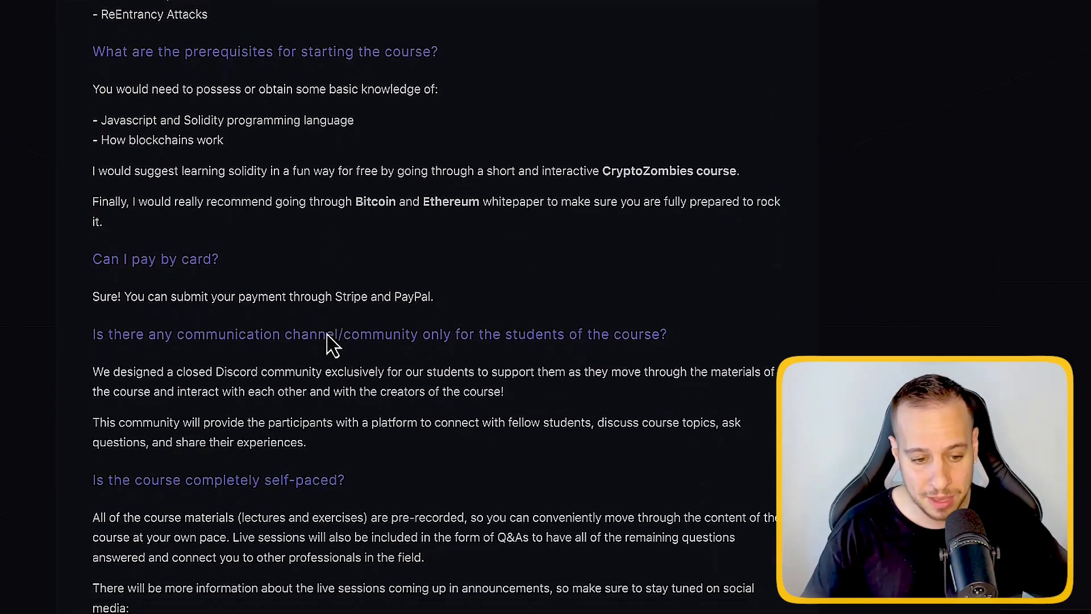
scroll(down, 3)
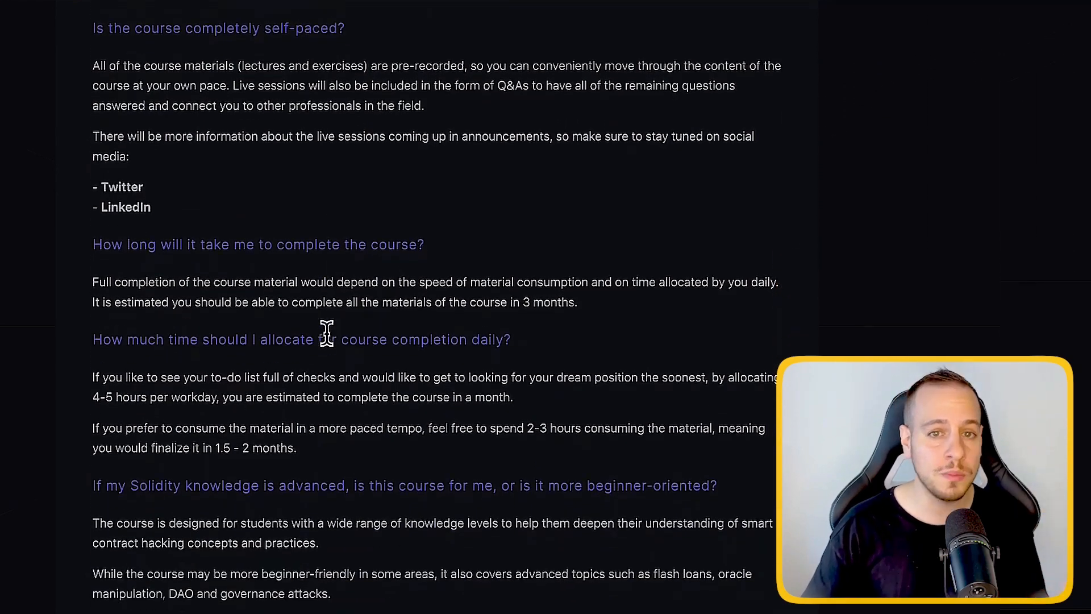
scroll(down, 3)
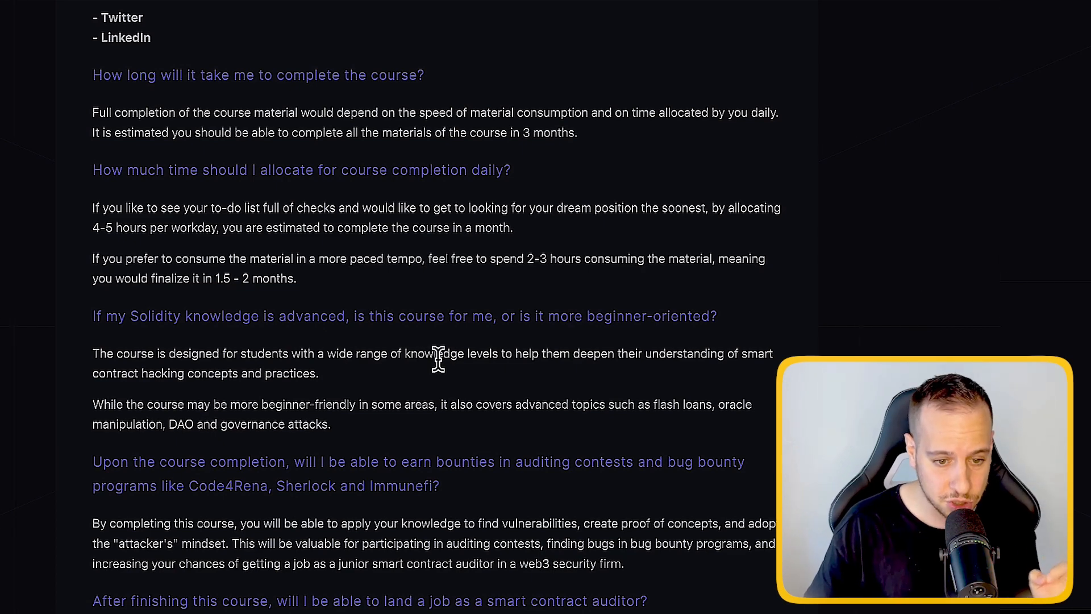
scroll(down, 3)
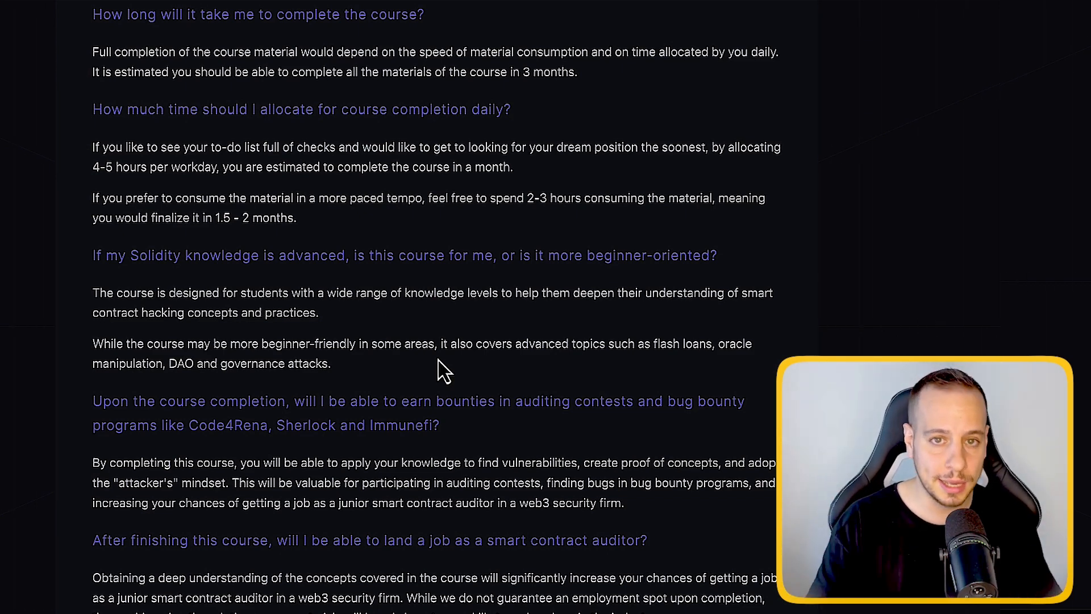
Scroll down to the 'Still have questions? Contact me' form and the page footer
scroll(down, 3)
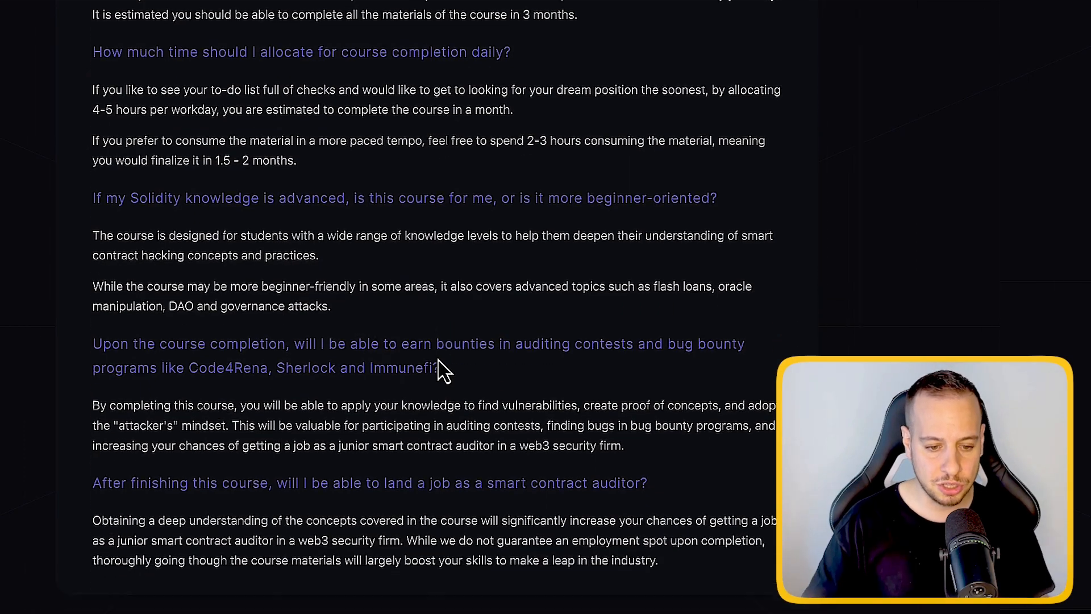
scroll(down, 3)
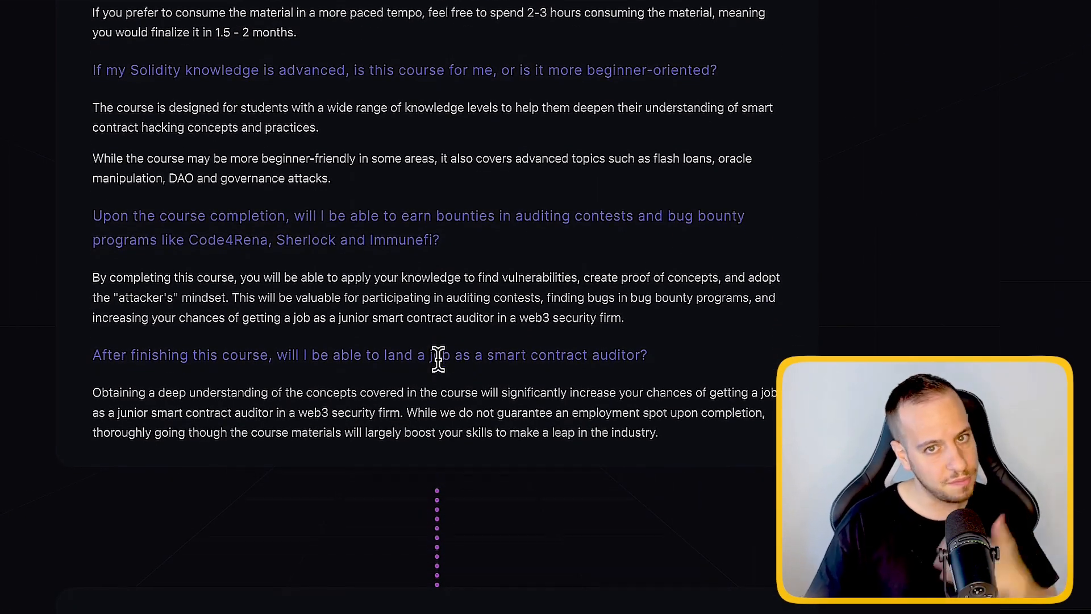
scroll(down, 3)
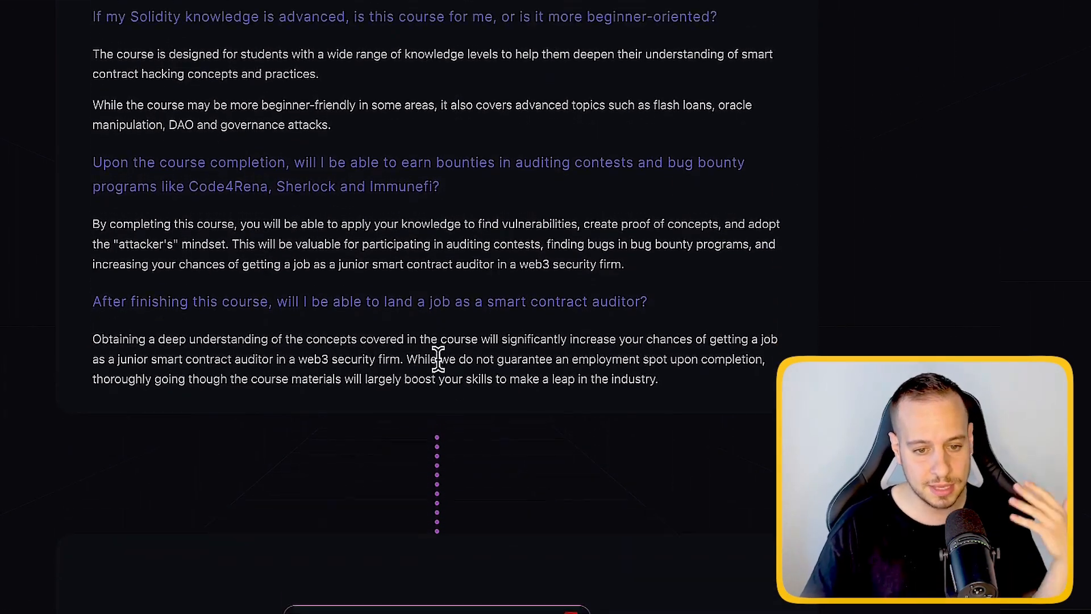
scroll(down, 3)
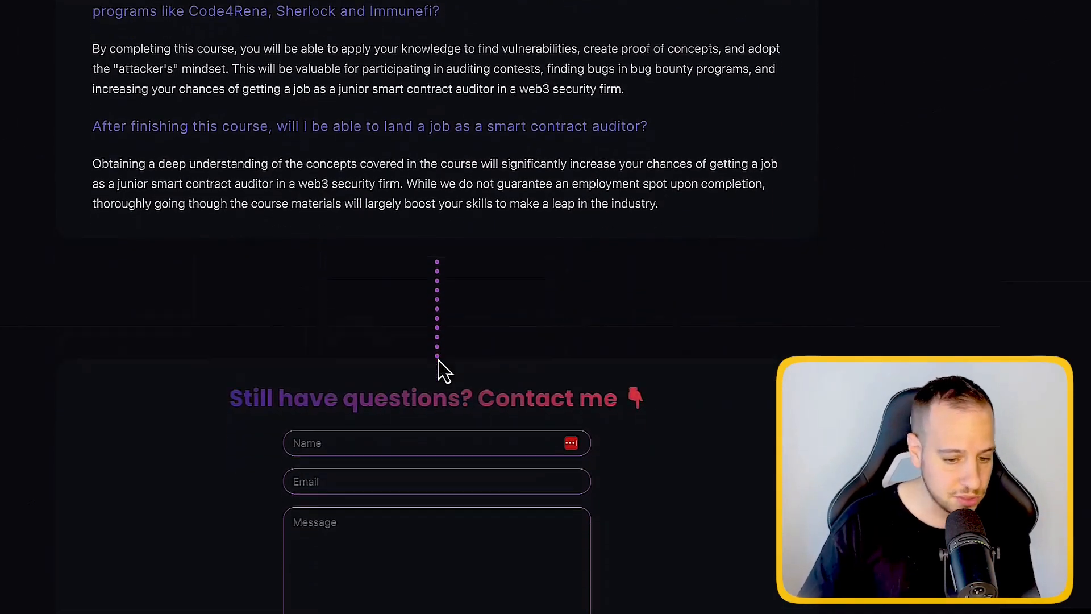
scroll(down, 3)
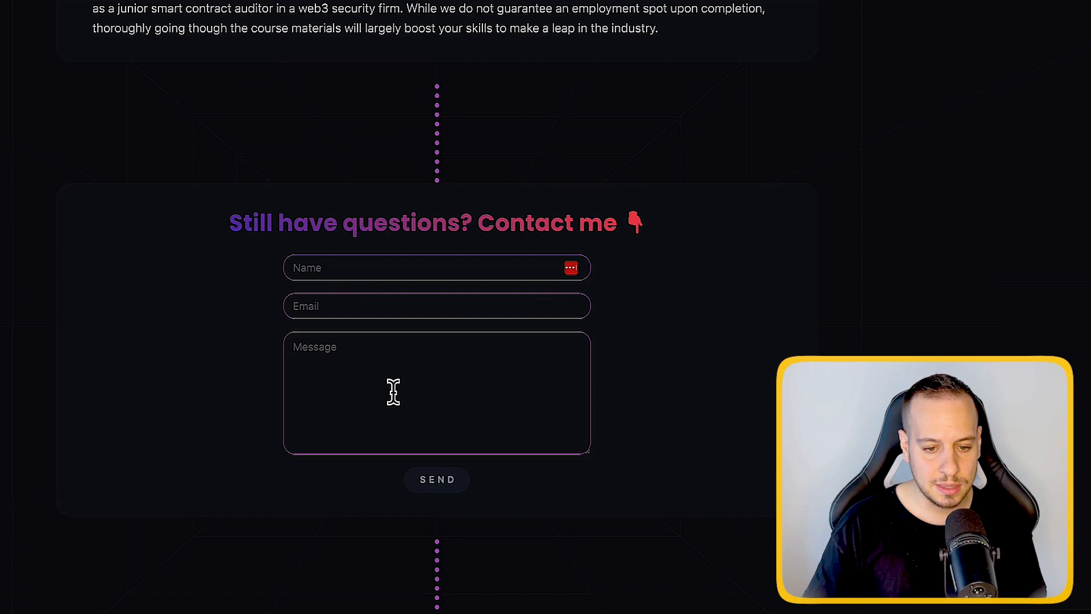
scroll(down, 3)
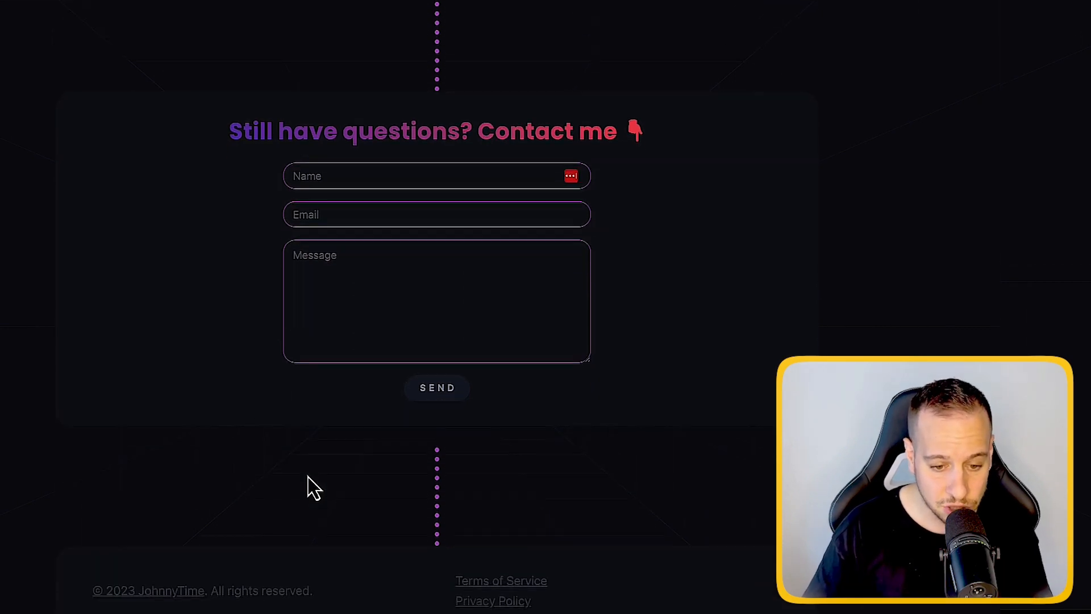
scroll(up, 3)
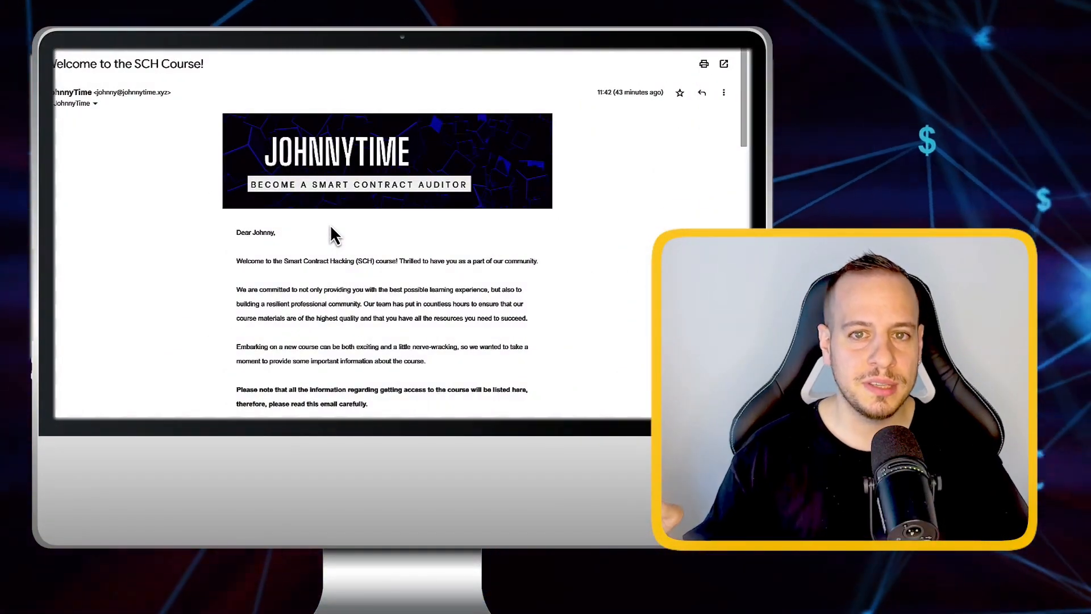
mouse_move(310, 233)
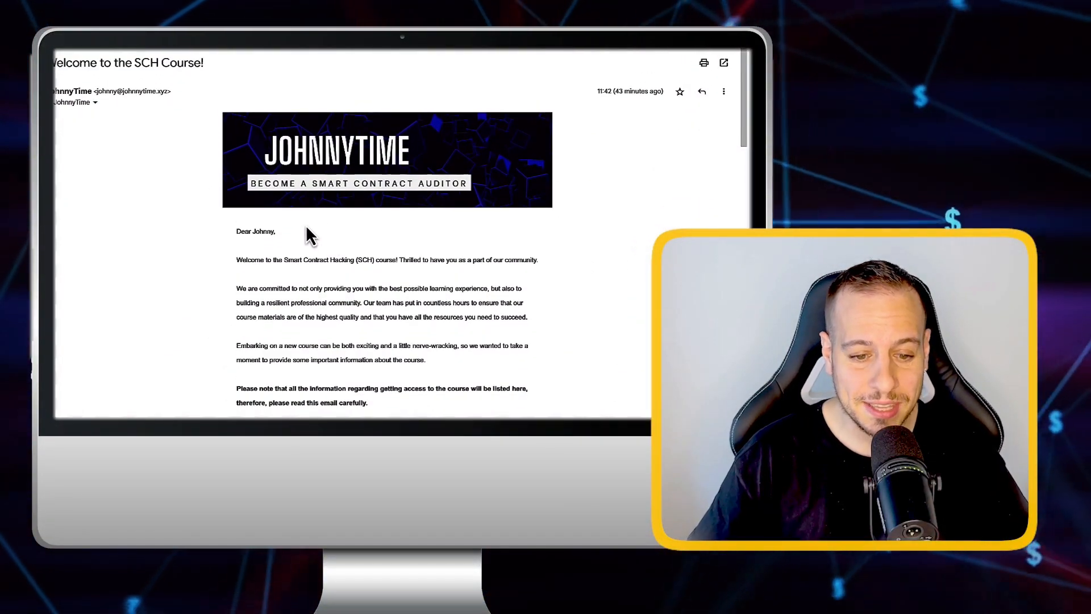
Scroll the 'Welcome to the SCH Course!' email through its Discord, GitHub and Blockchain Security Academy sections
scroll(down, 3)
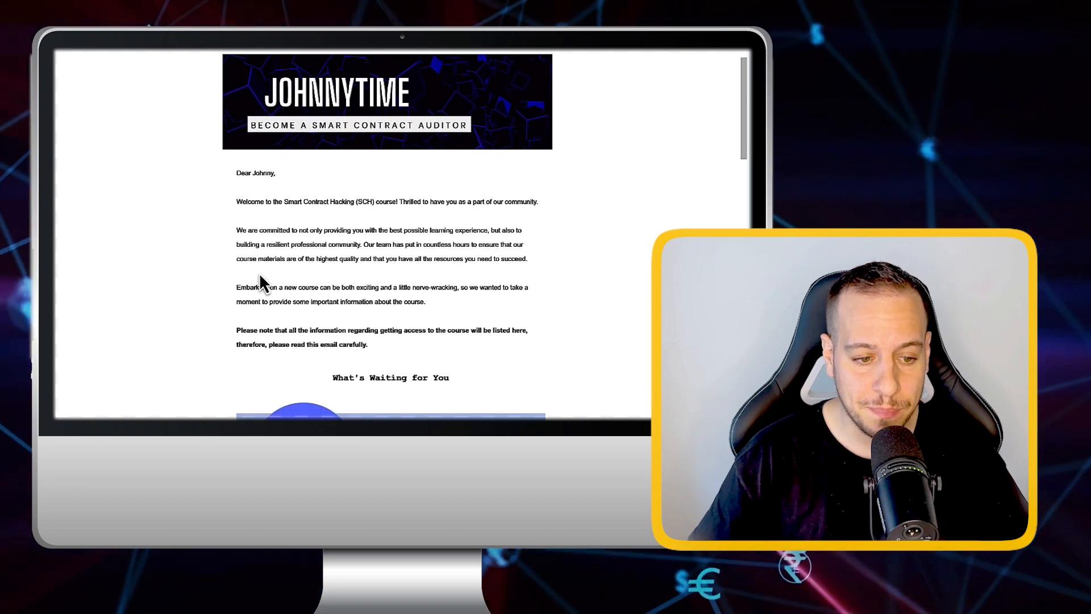
mouse_move(237, 205)
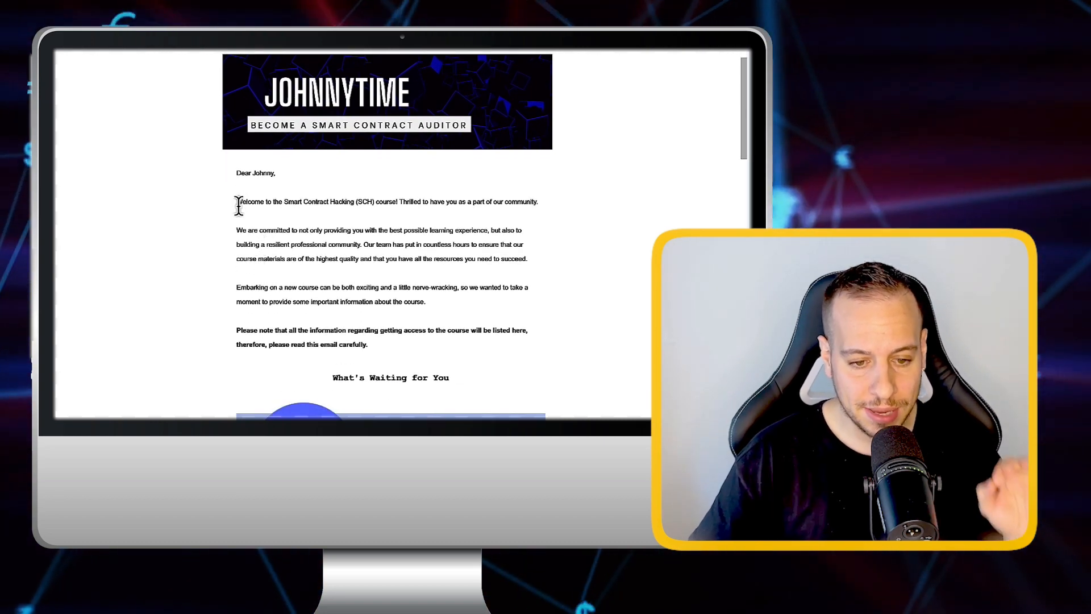
mouse_move(312, 272)
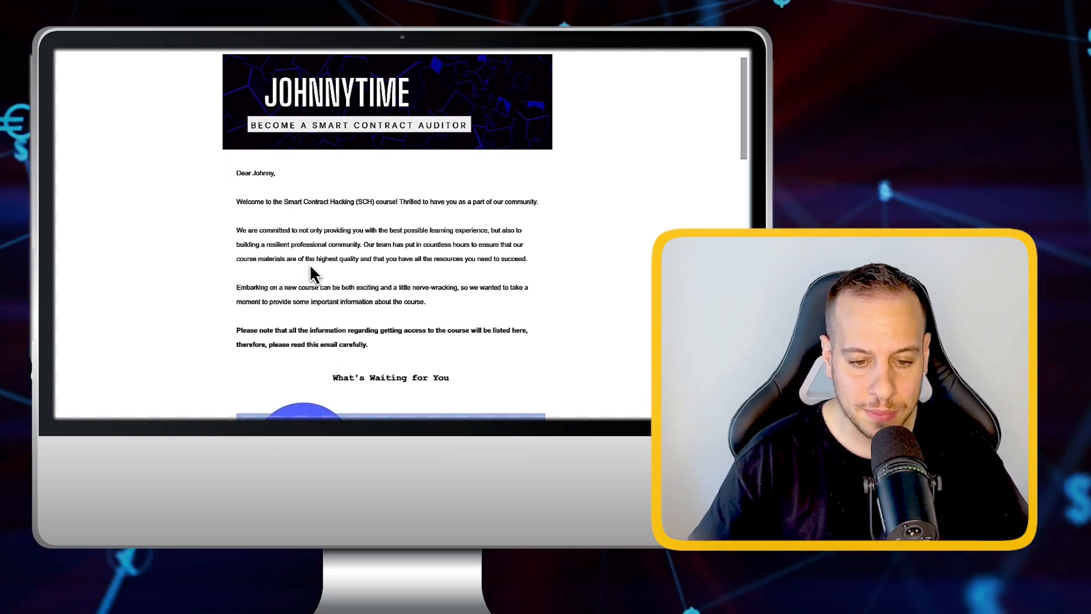
scroll(down, 3)
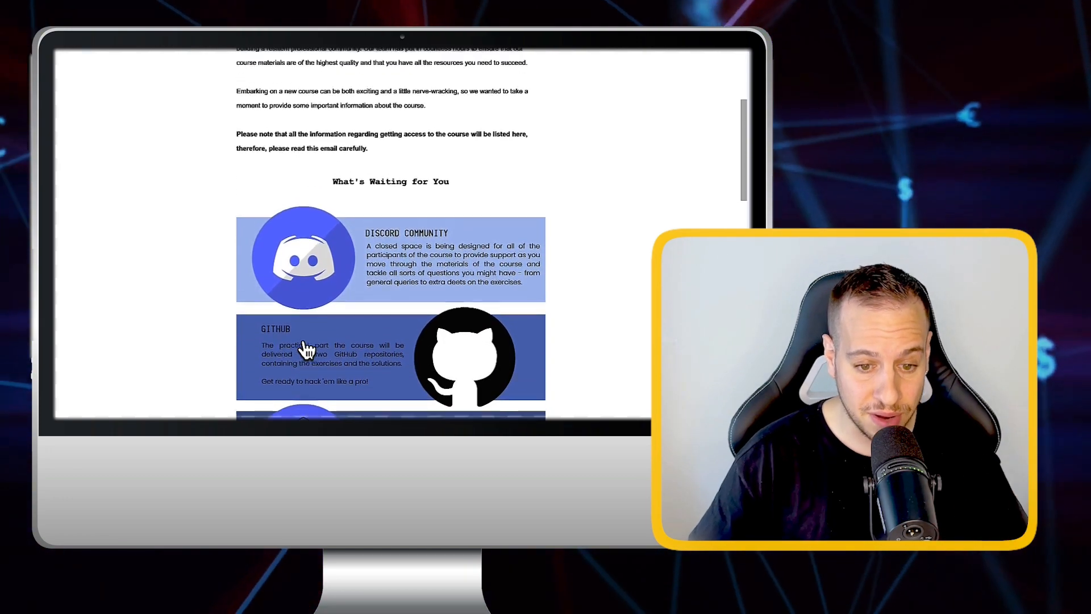
scroll(up, 3)
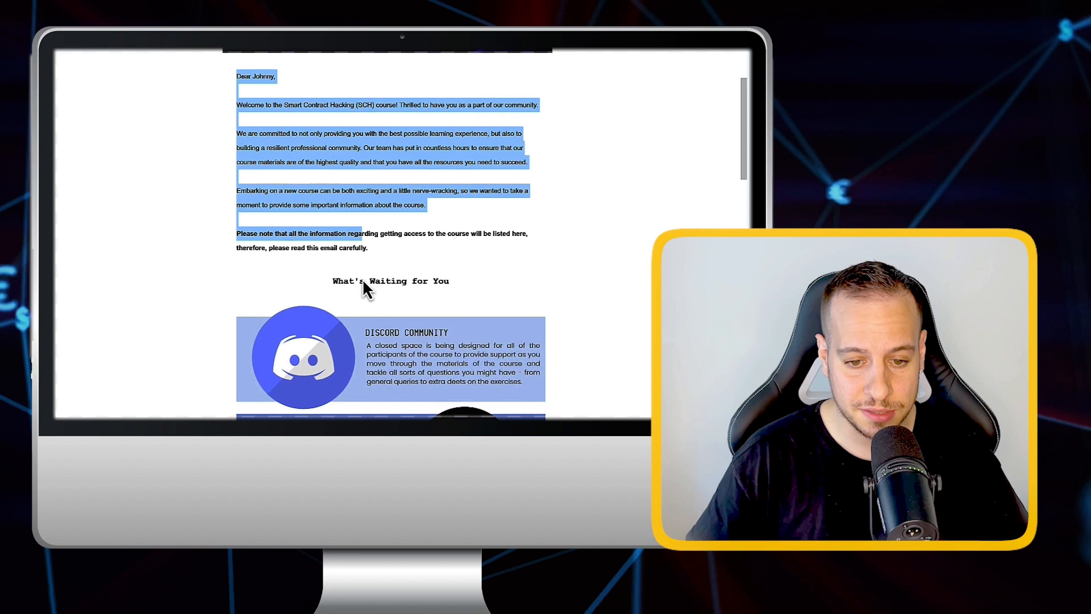
scroll(down, 3)
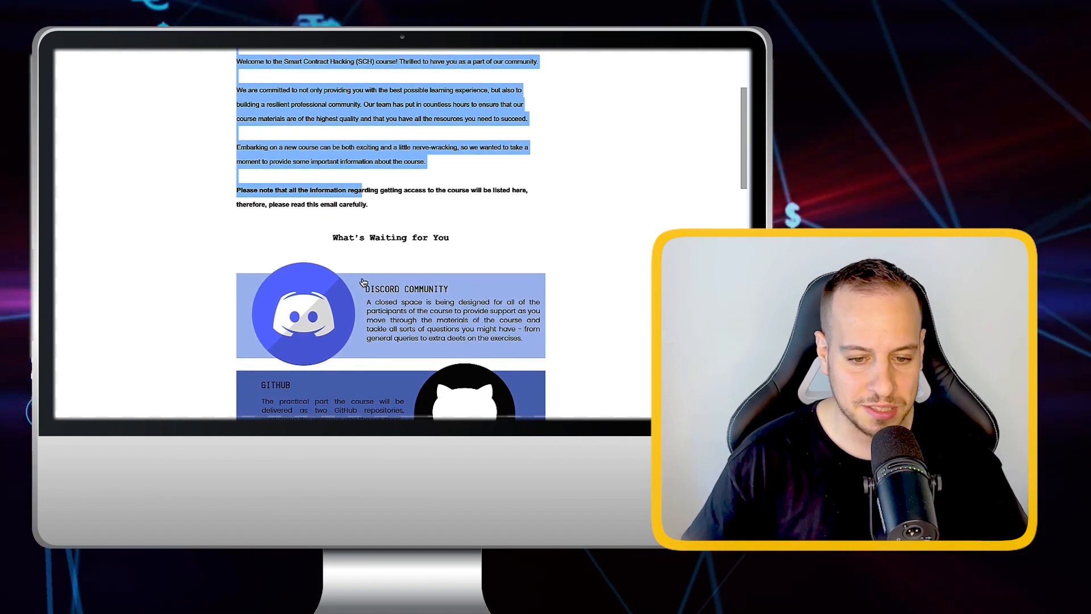
scroll(down, 3)
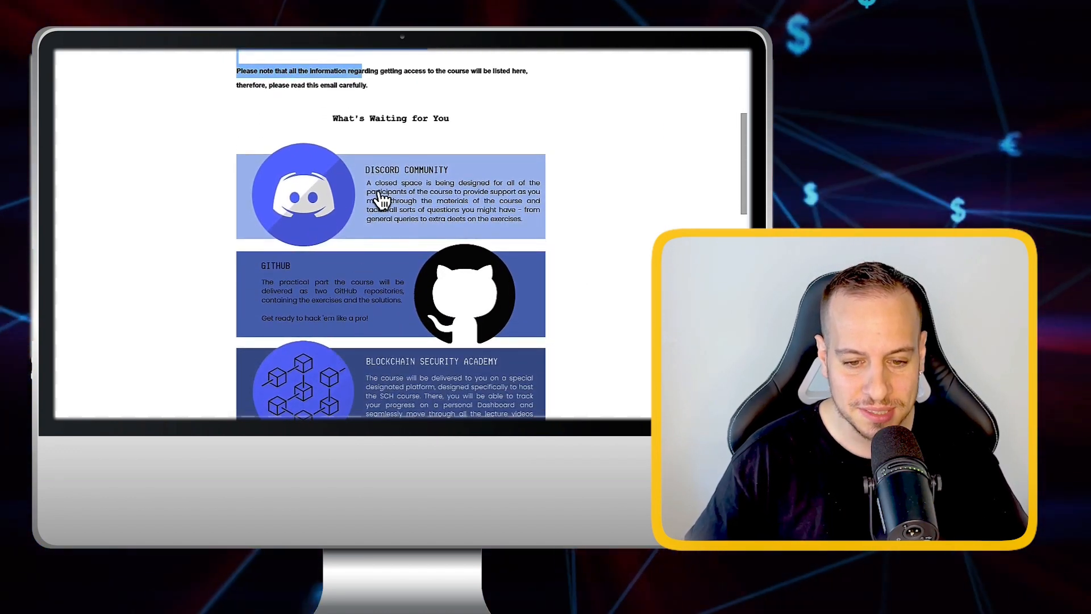
mouse_move(514, 160)
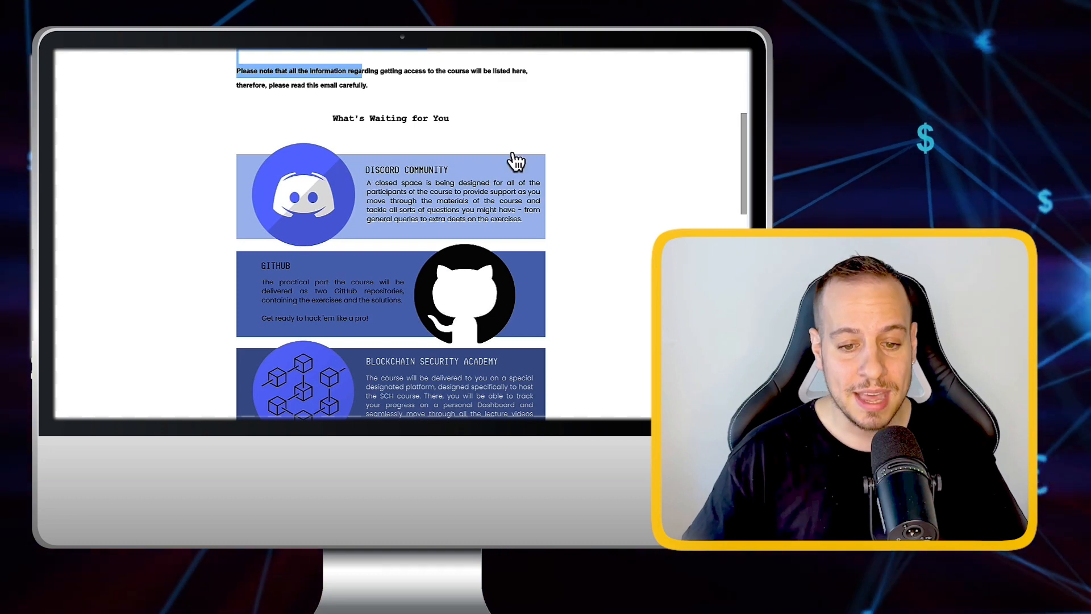
mouse_move(443, 292)
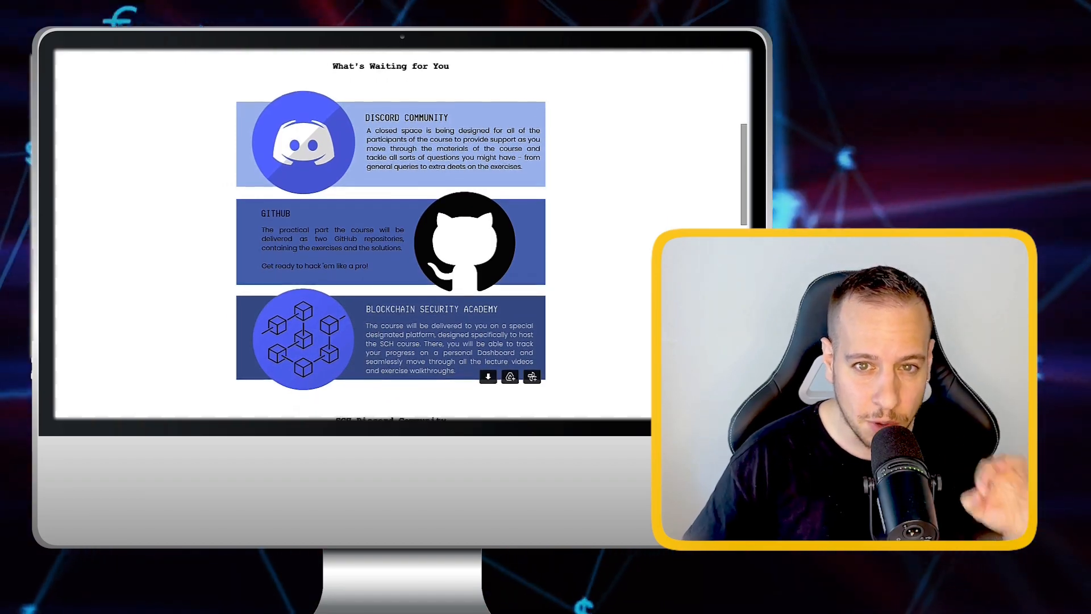
scroll(down, 3)
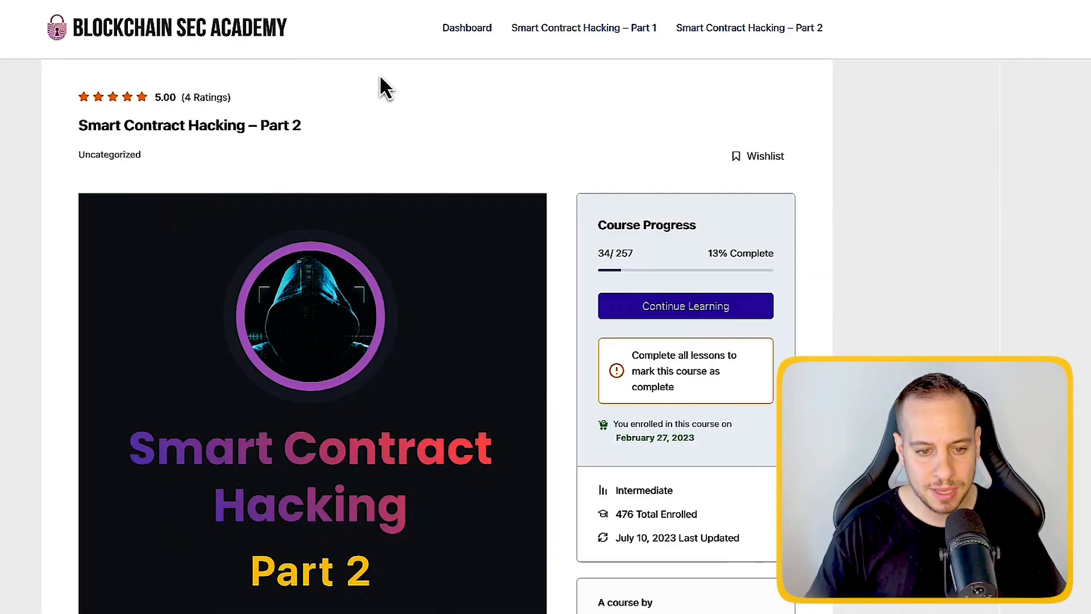
mouse_move(473, 209)
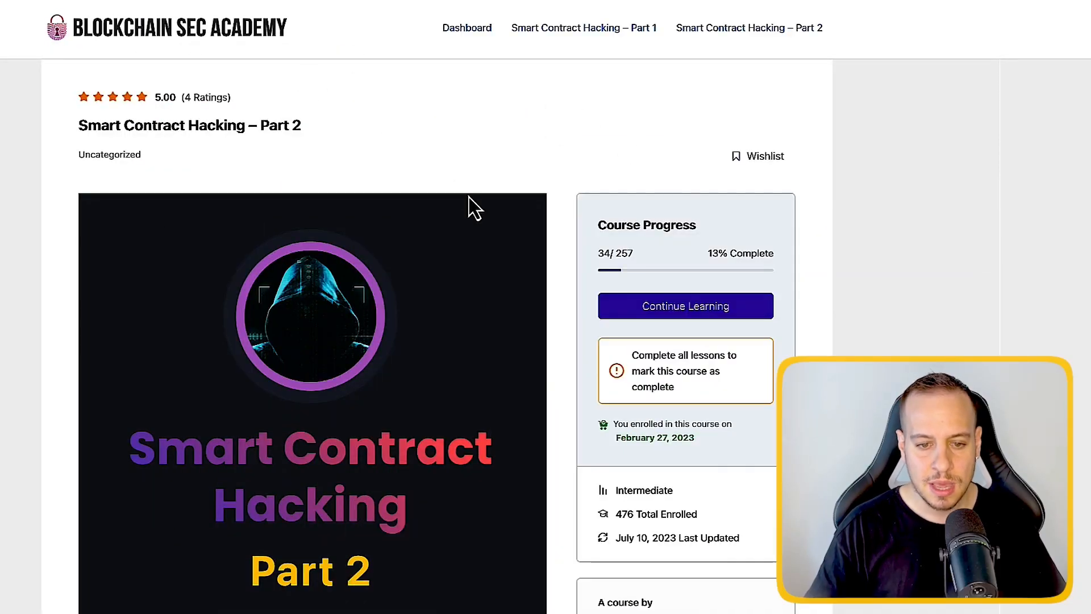
mouse_move(589, 77)
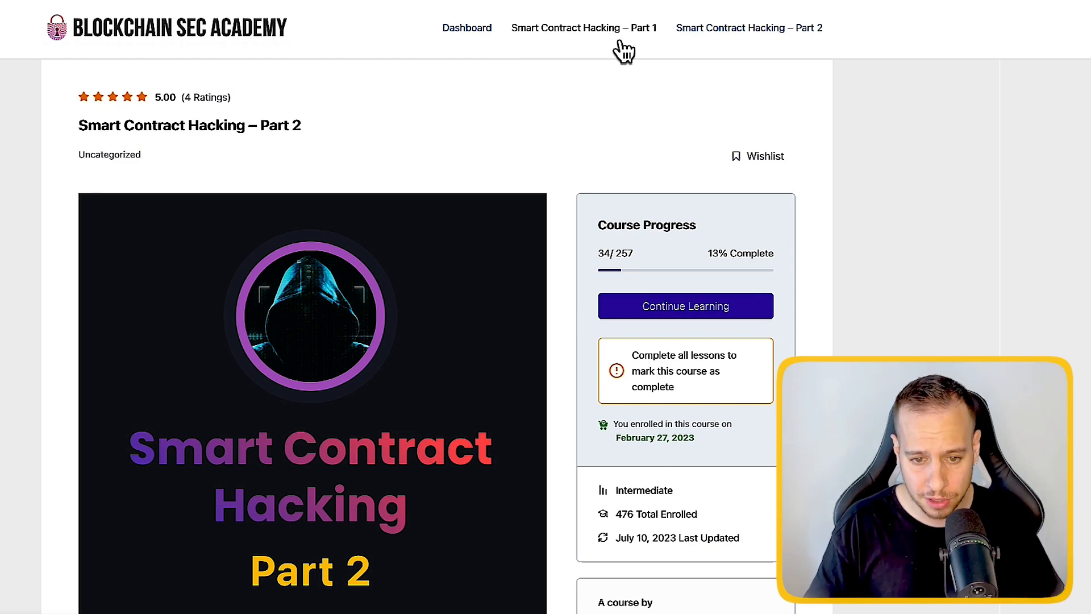
Open Smart Contract Hacking – Part 1 and review About Course, Requirements and Introduction lessons
click(583, 28)
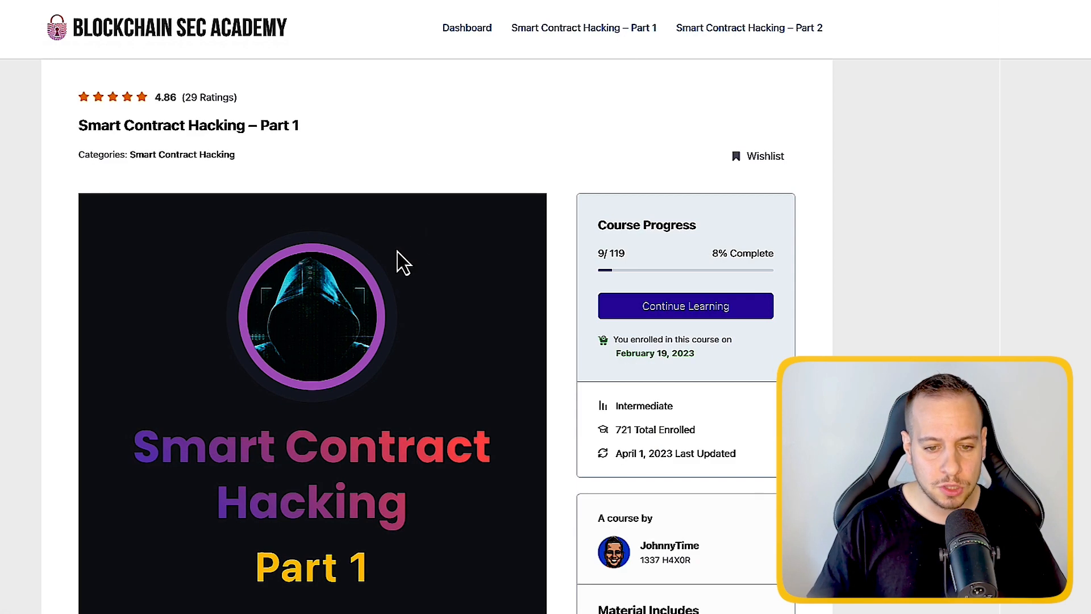
scroll(down, 3)
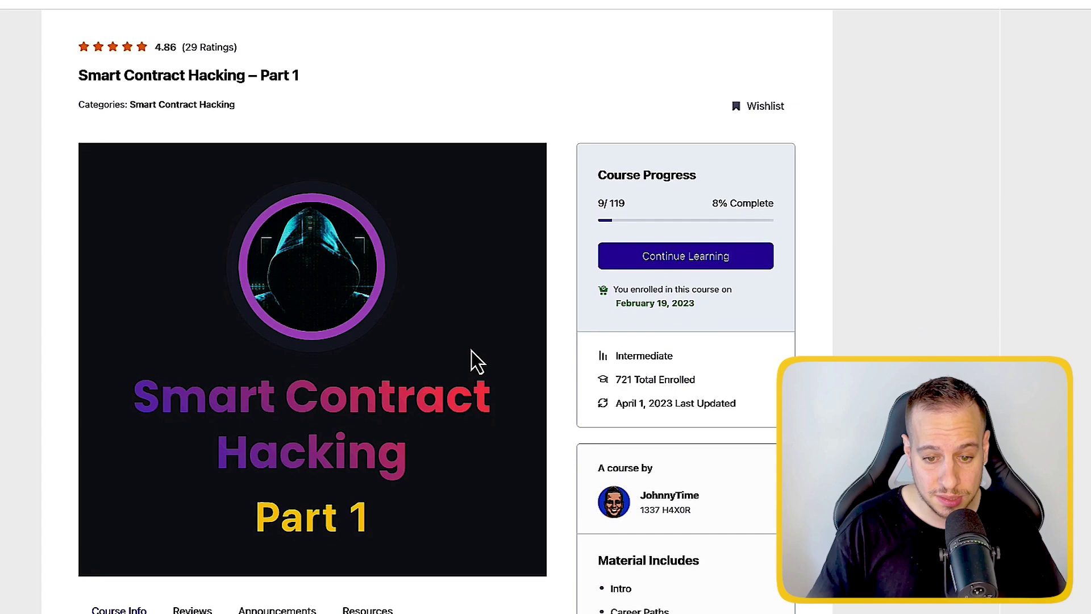
scroll(up, 3)
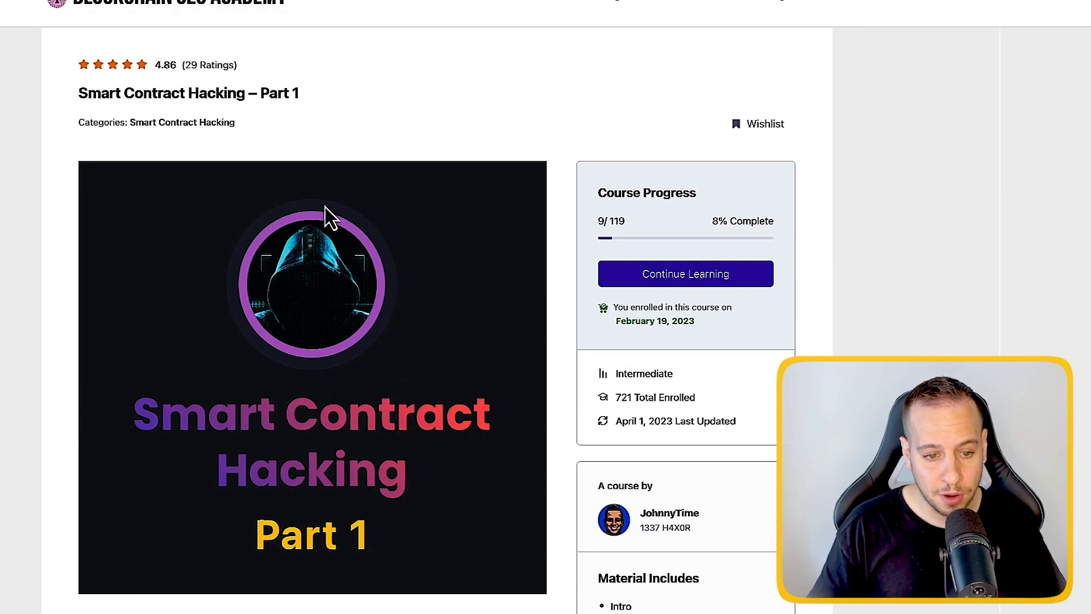
scroll(down, 3)
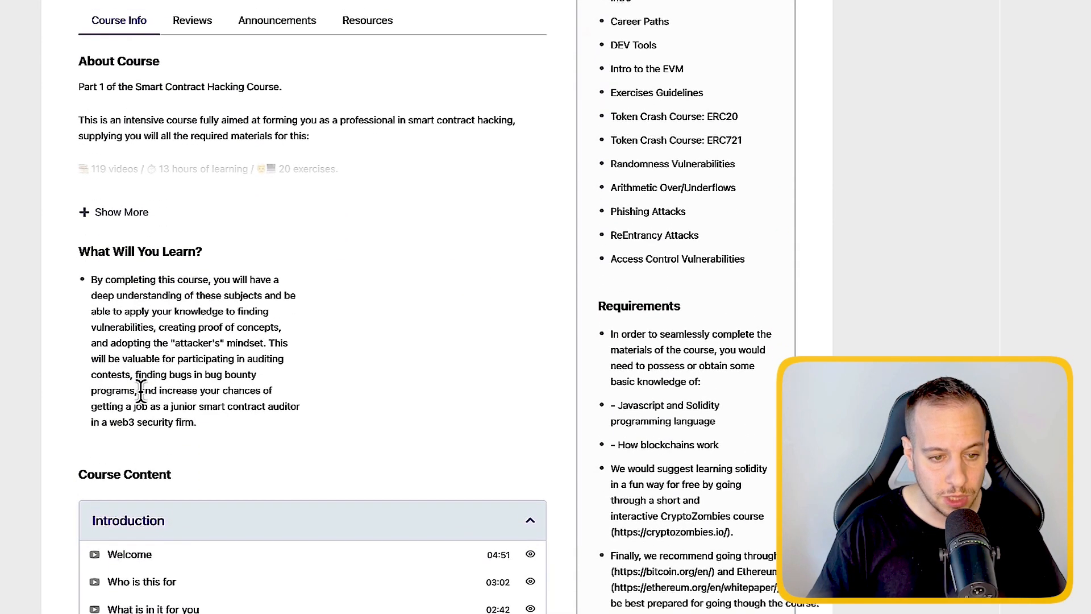
scroll(down, 3)
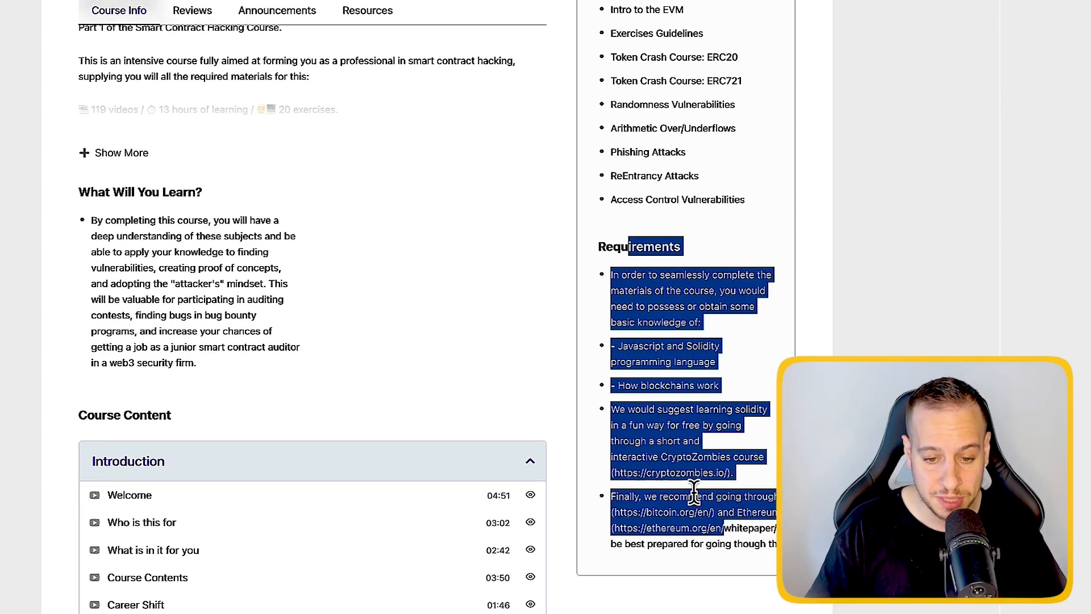
scroll(down, 3)
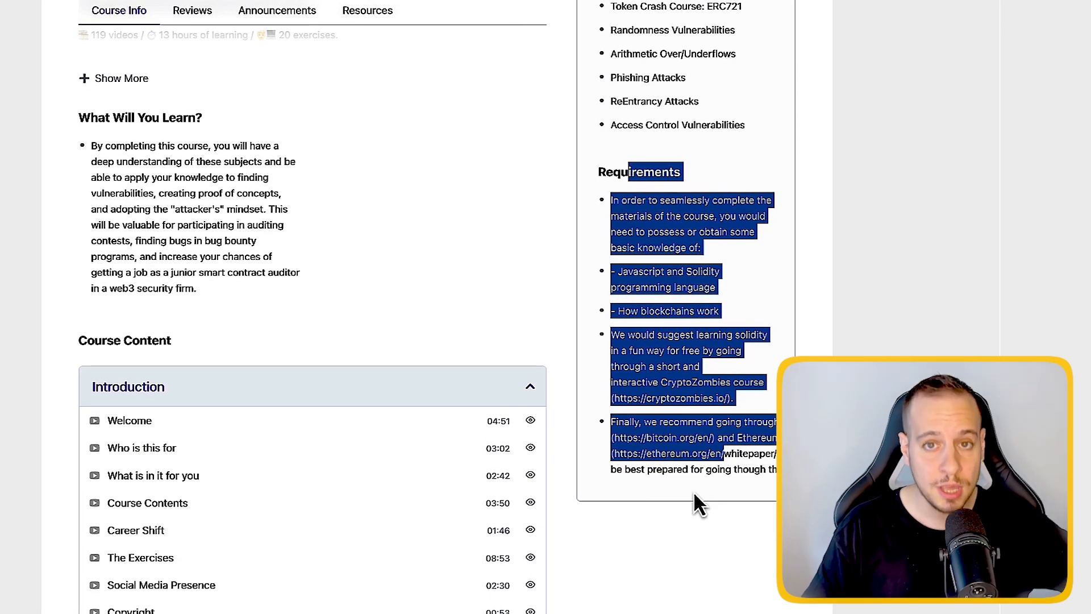
scroll(down, 3)
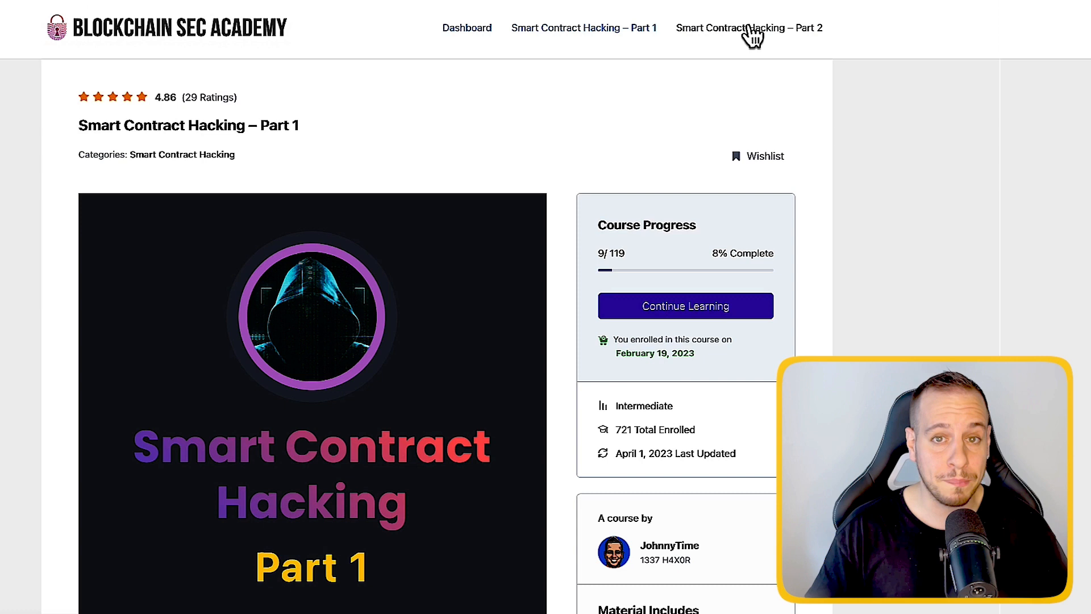
Return to the Smart Contract Hacking – Part 2 page, showing 34 of 257 lessons complete
click(749, 27)
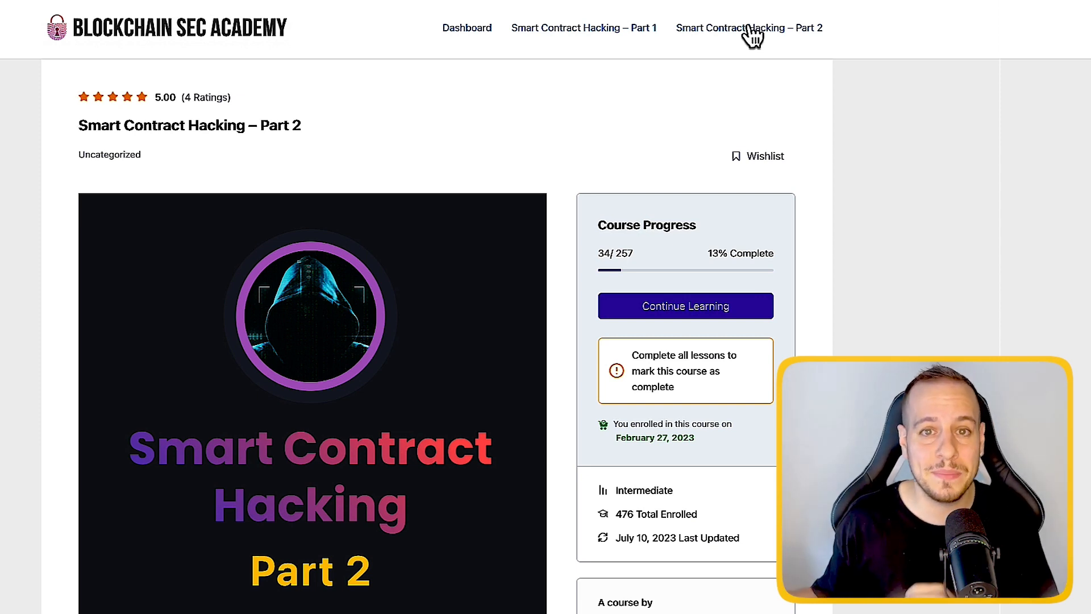
mouse_move(651, 212)
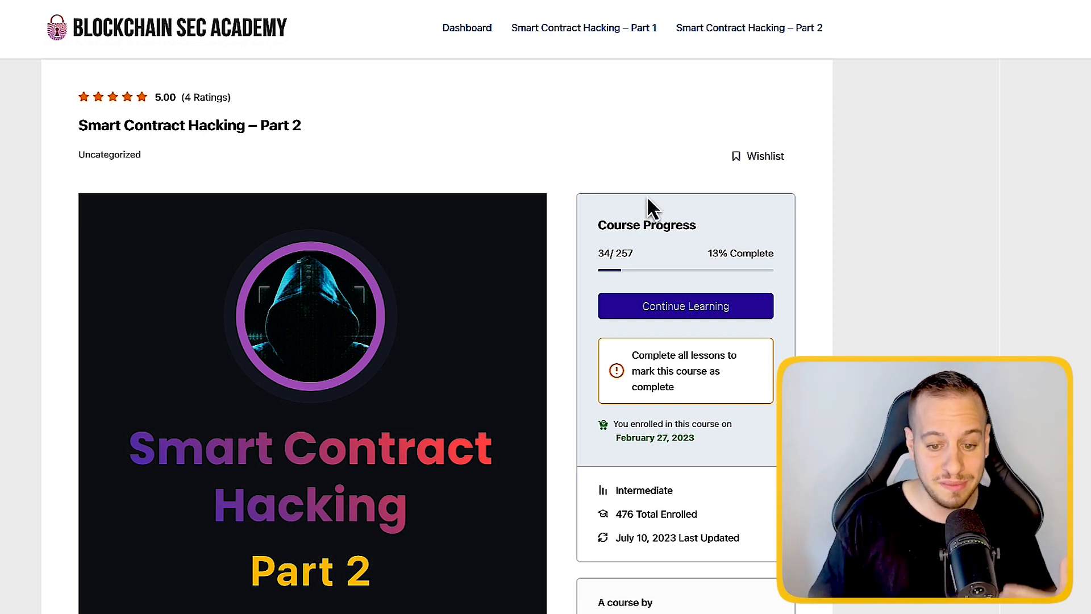
mouse_move(624, 322)
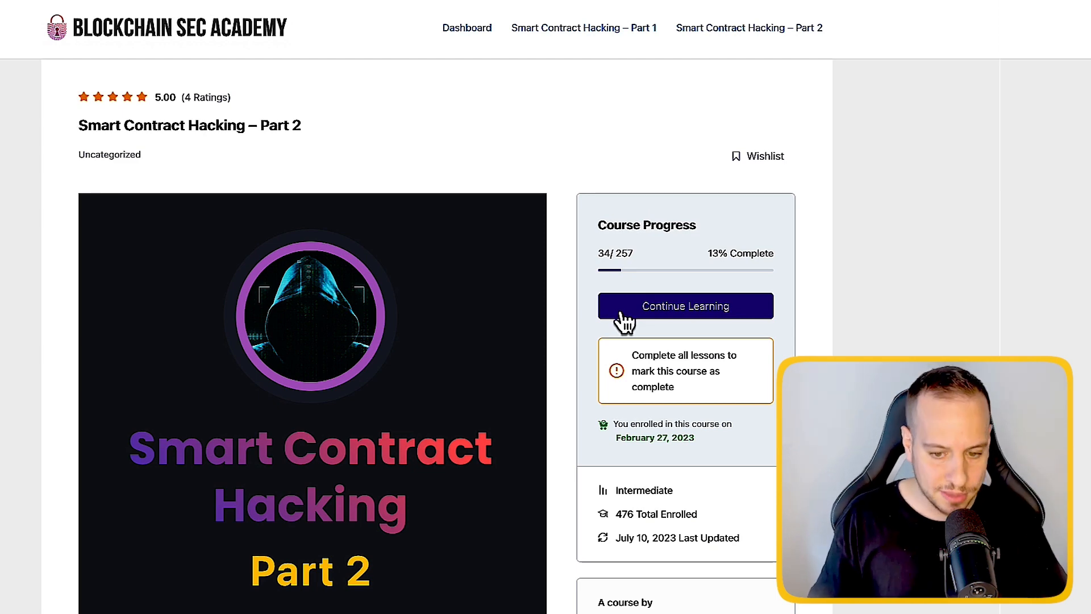
scroll(down, 3)
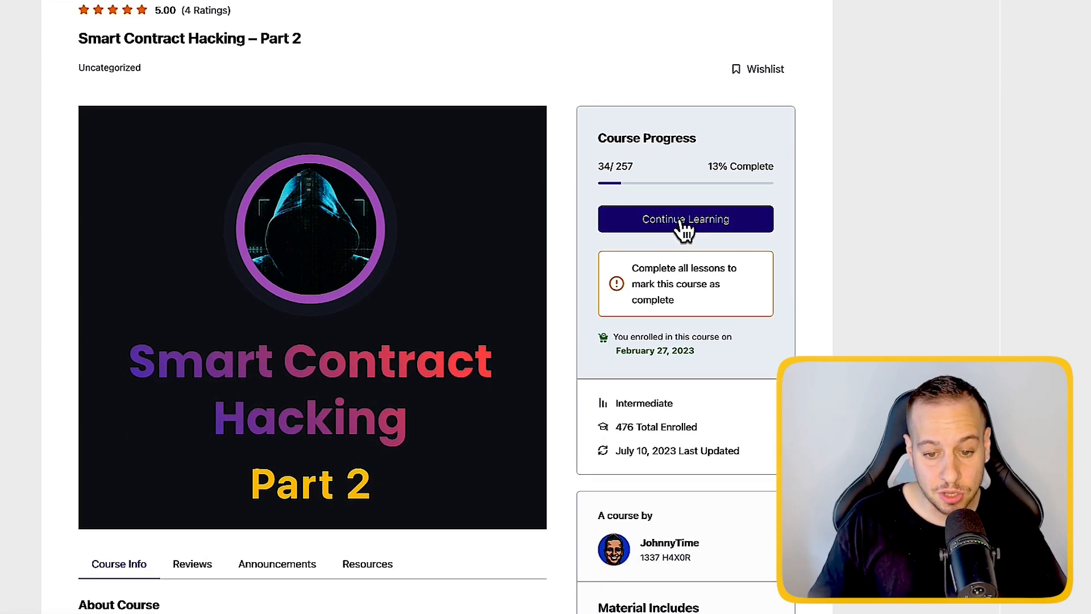
Resume Part 2, open the decentralized exchanges Intro lesson, and play it at 1.5x speed
click(685, 218)
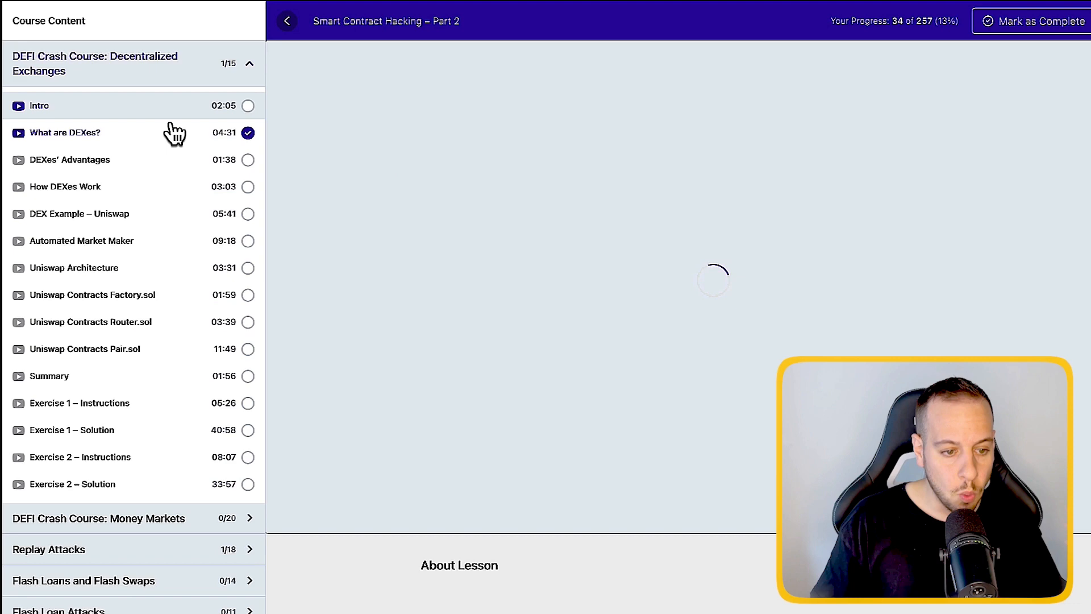
click(40, 105)
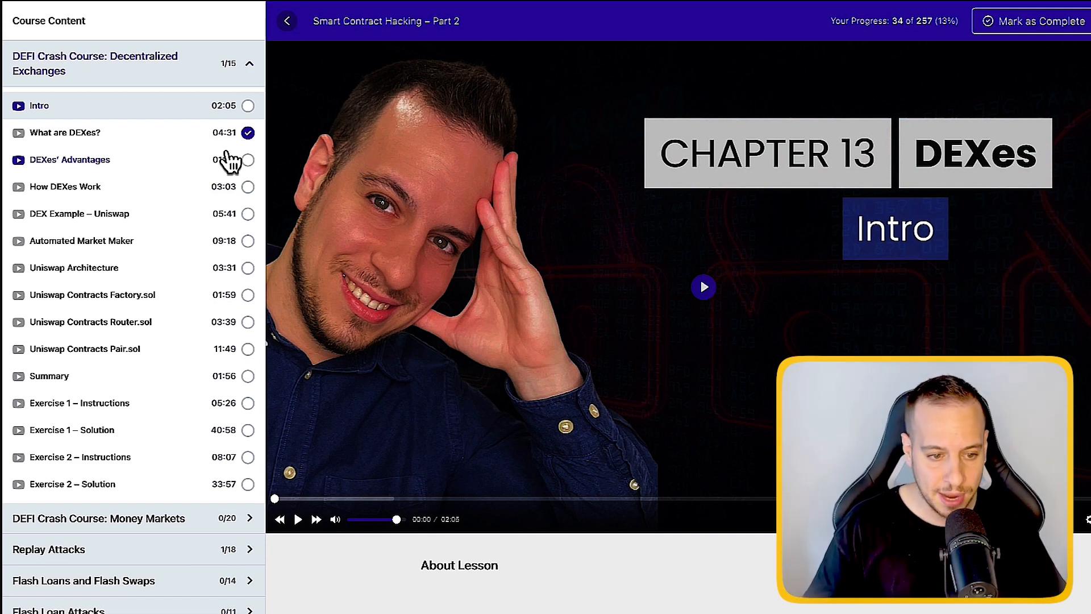
click(1045, 494)
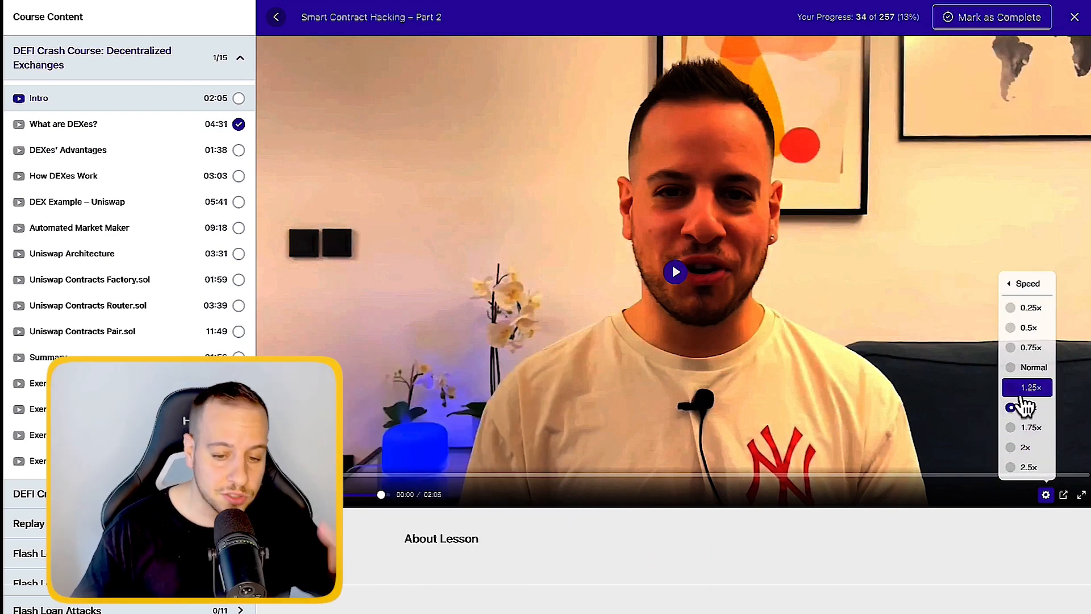
click(1028, 407)
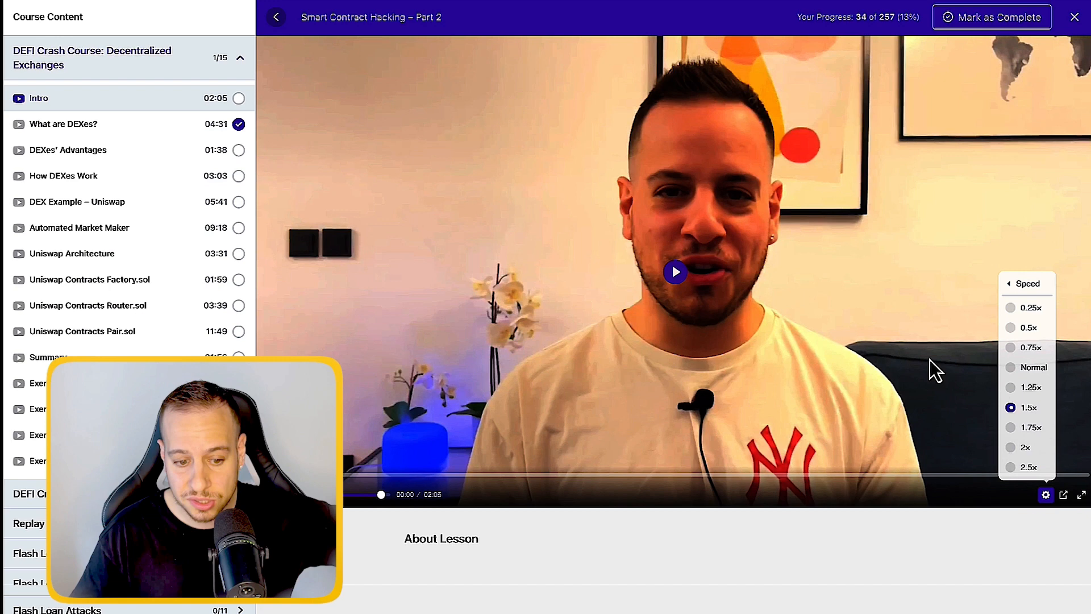
mouse_move(184, 146)
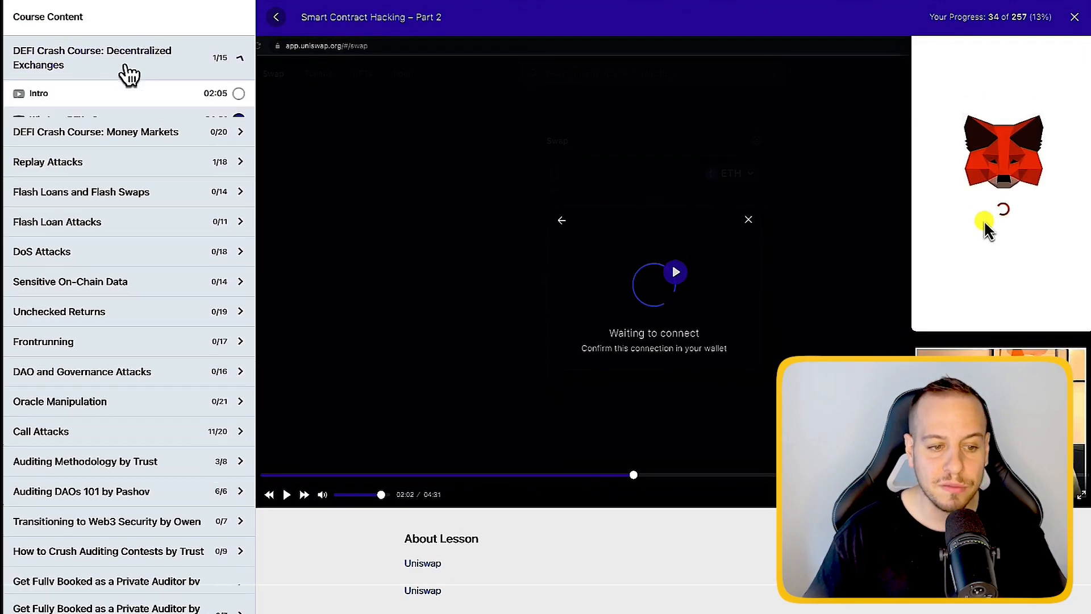
Expand the DEFI Crash Course: Decentralized Exchanges section in the Course Content sidebar
click(125, 57)
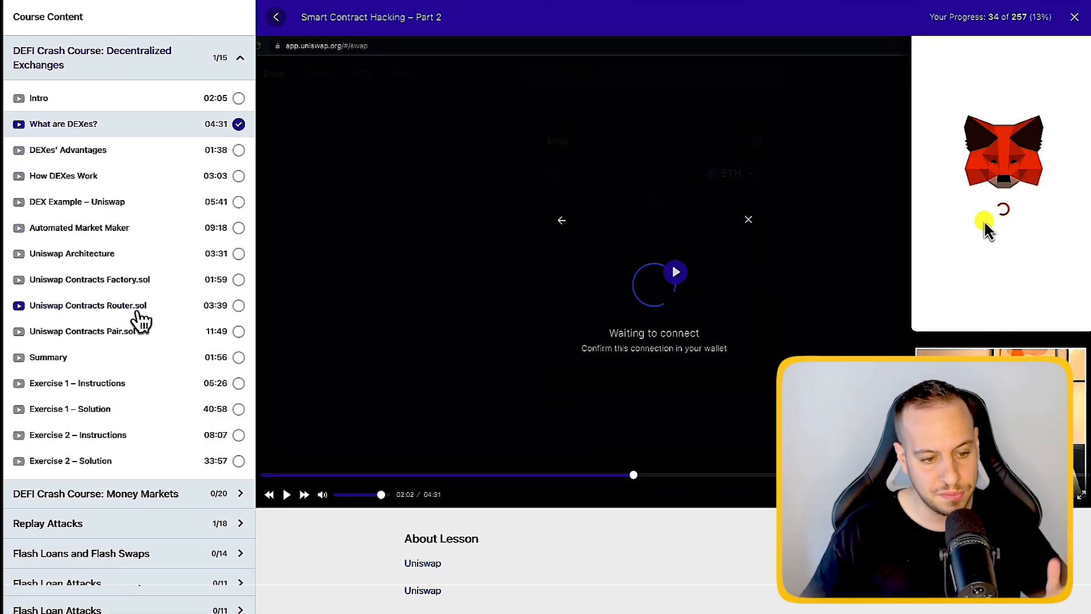
mouse_move(122, 233)
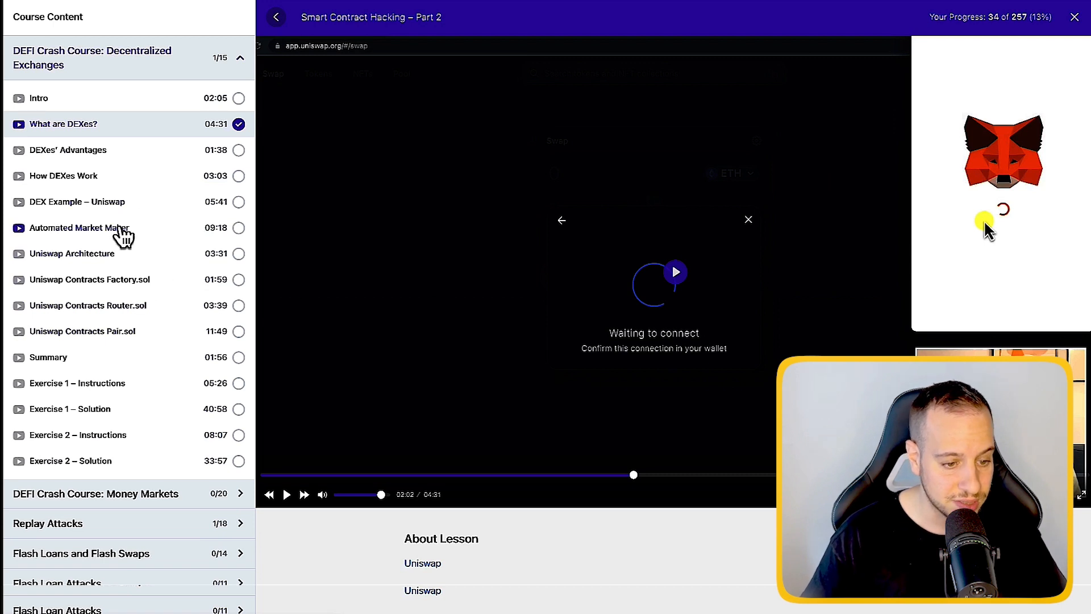
mouse_move(111, 69)
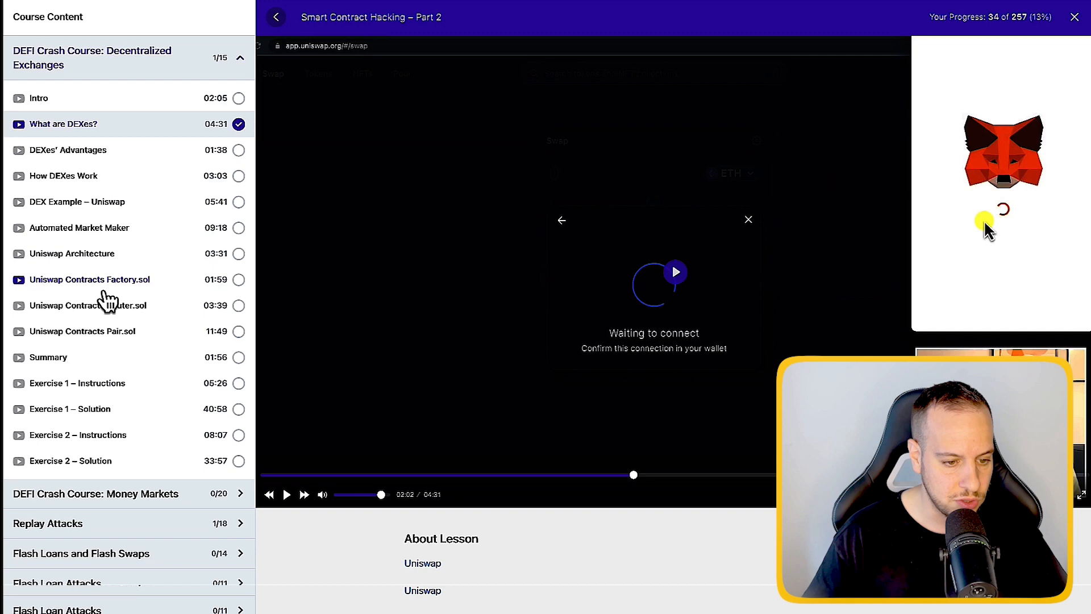
mouse_move(129, 347)
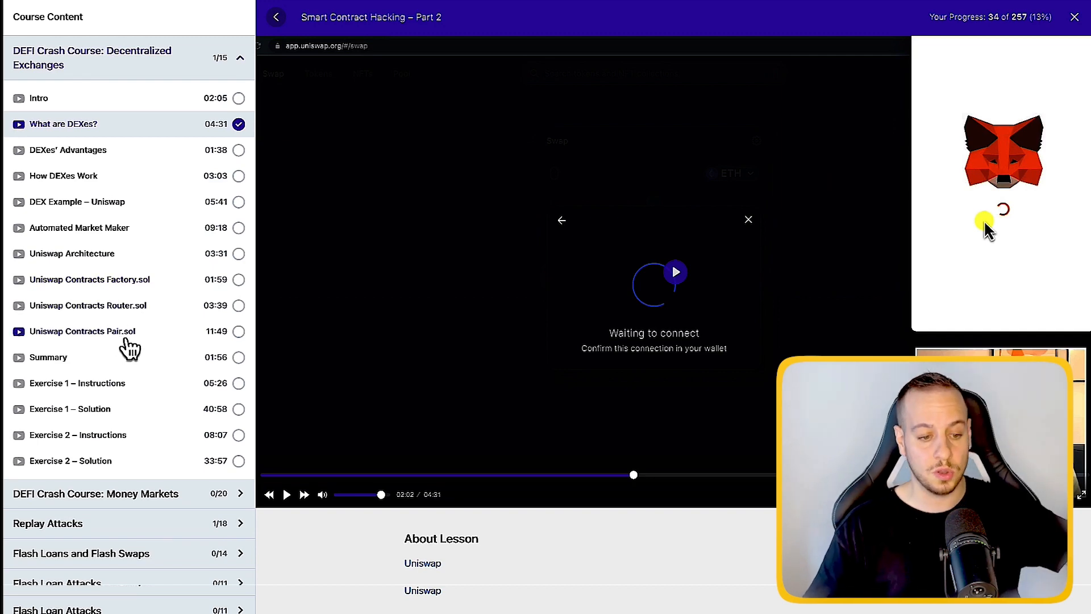
Open the Uniswap Contracts Pair.sol lesson and play its video at 1.5x speed
click(84, 330)
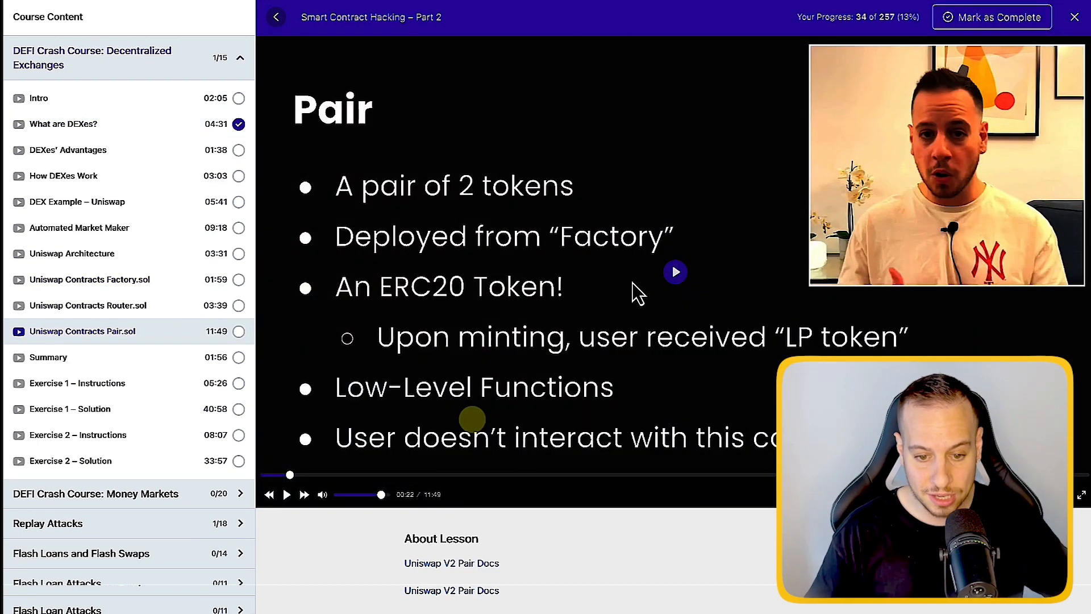
mouse_move(685, 282)
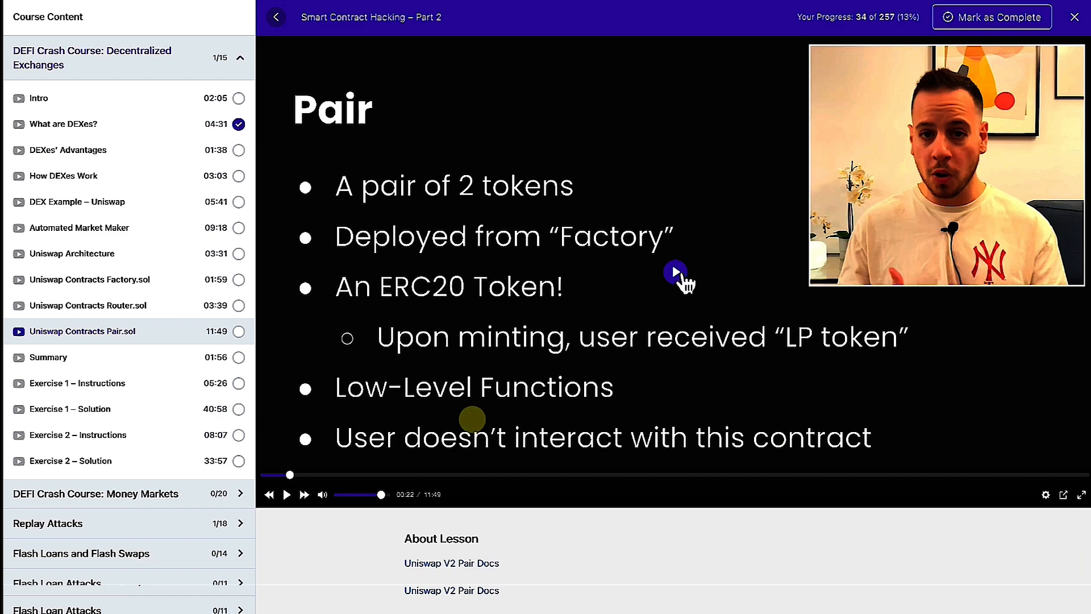
click(1045, 495)
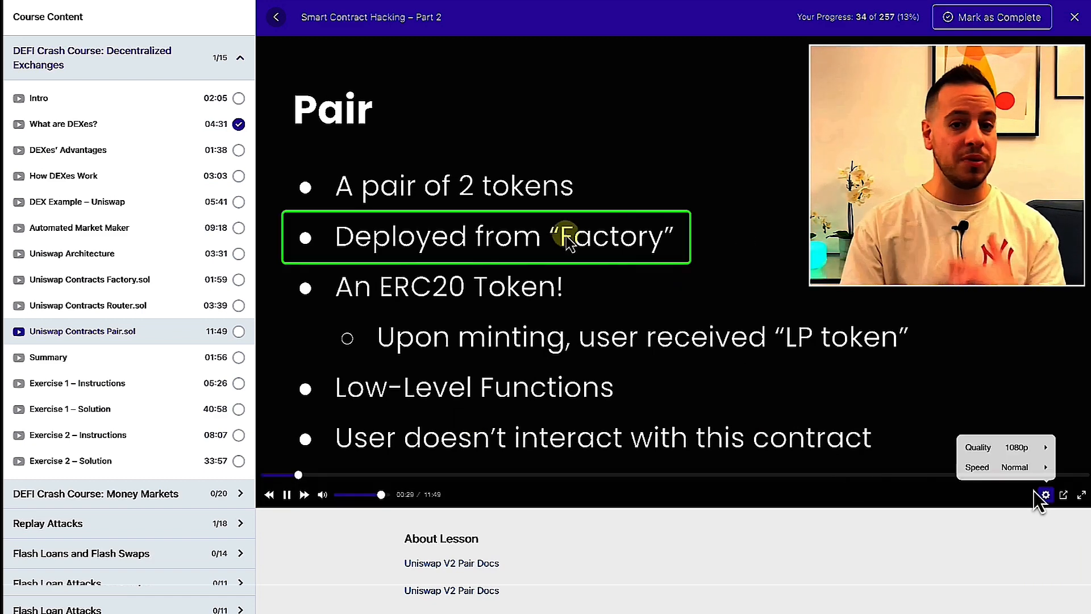
click(1004, 467)
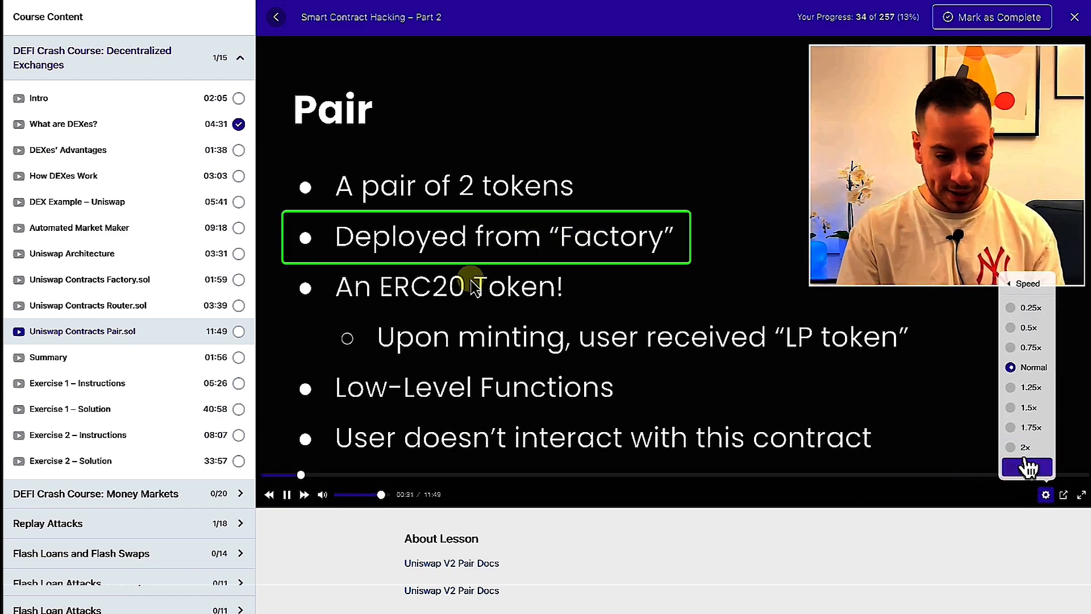
click(1031, 346)
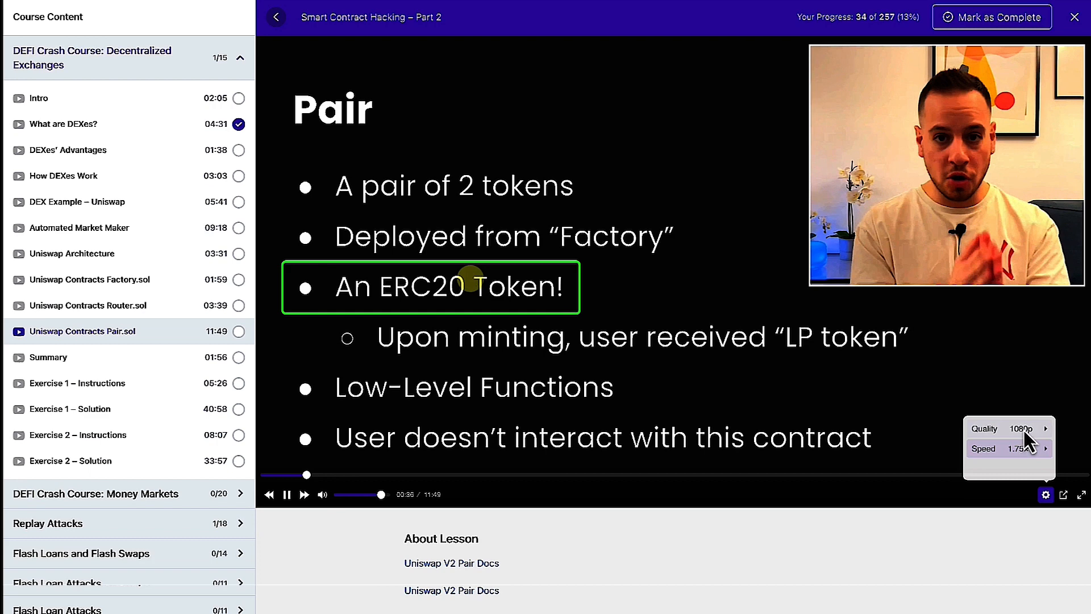
click(1008, 448)
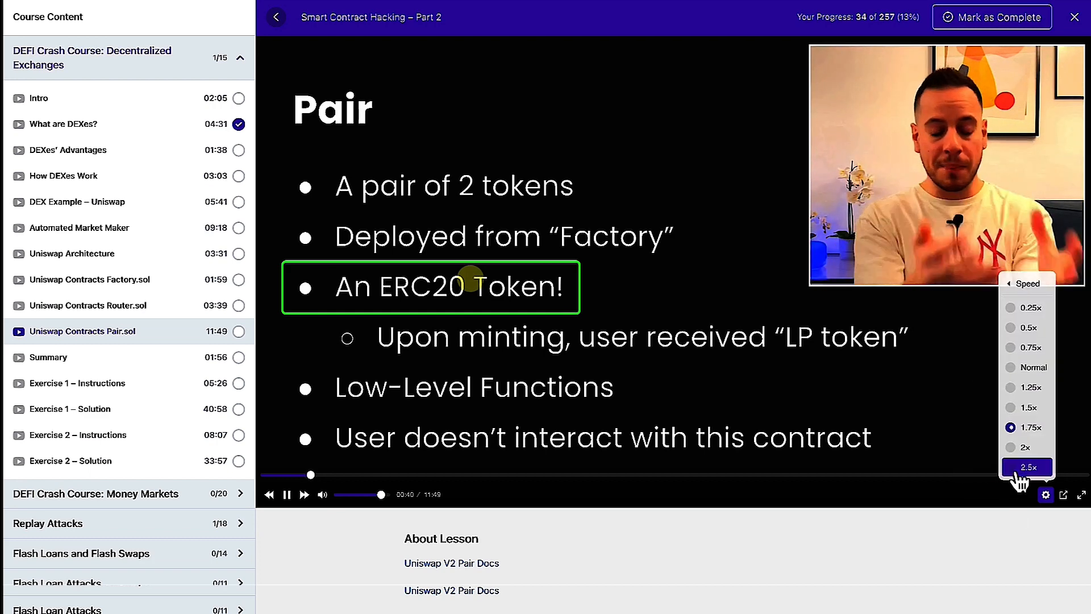
click(1026, 456)
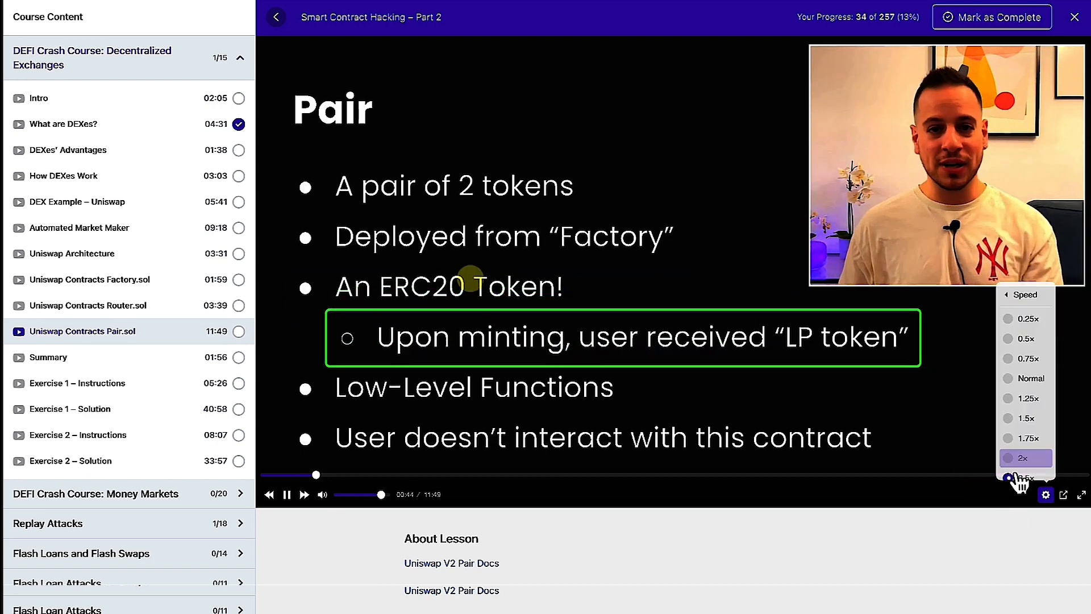
click(1026, 476)
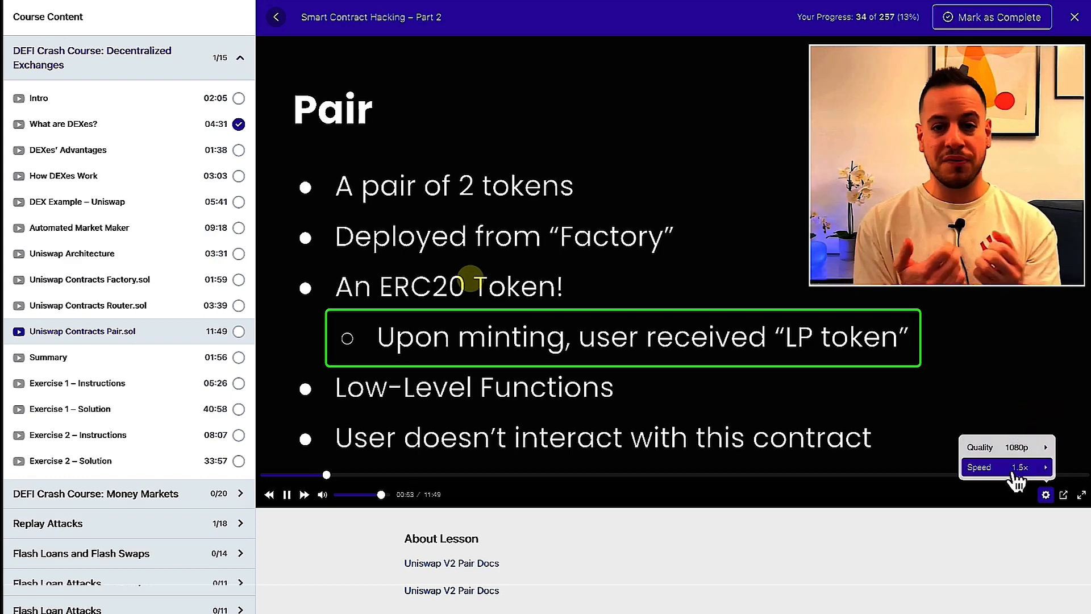
click(286, 495)
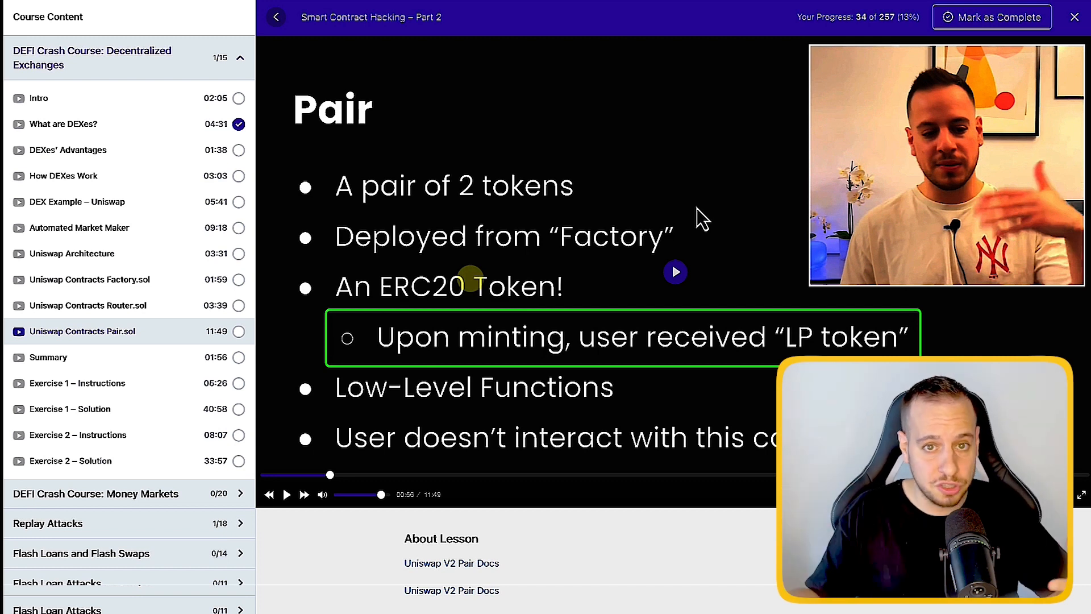
mouse_move(1001, 34)
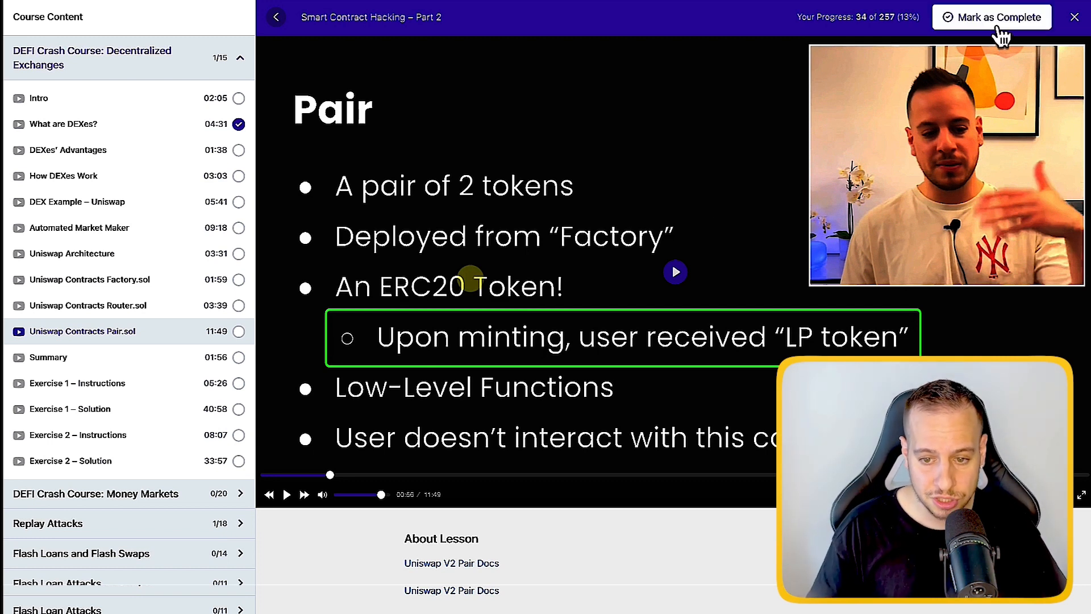
mouse_move(887, 38)
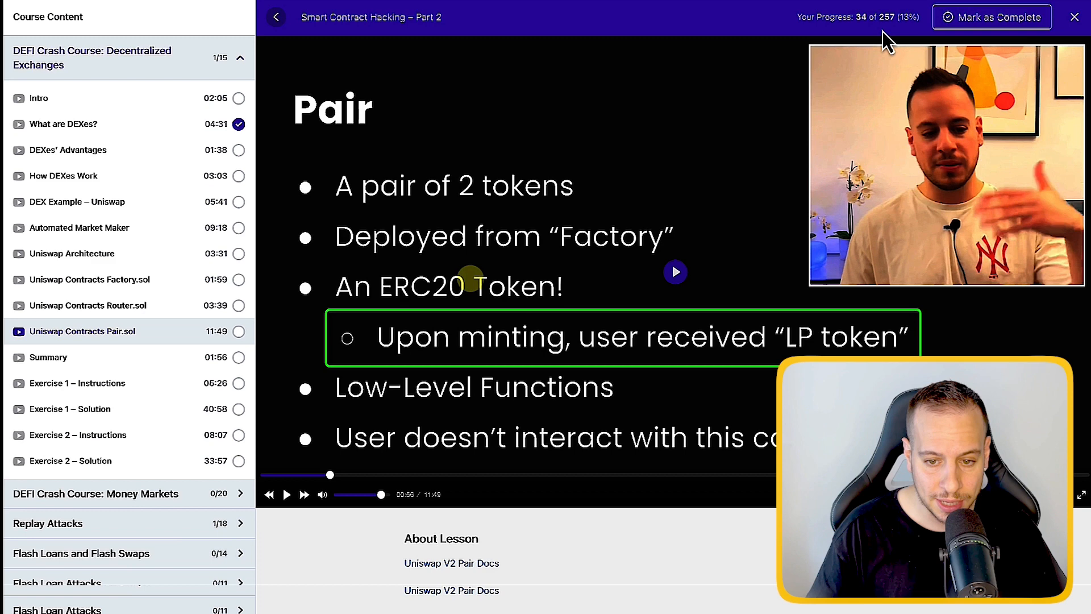
Mark the Uniswap Contracts Pair.sol lesson complete and expand the Flash Loan Attacks lessons
click(49, 357)
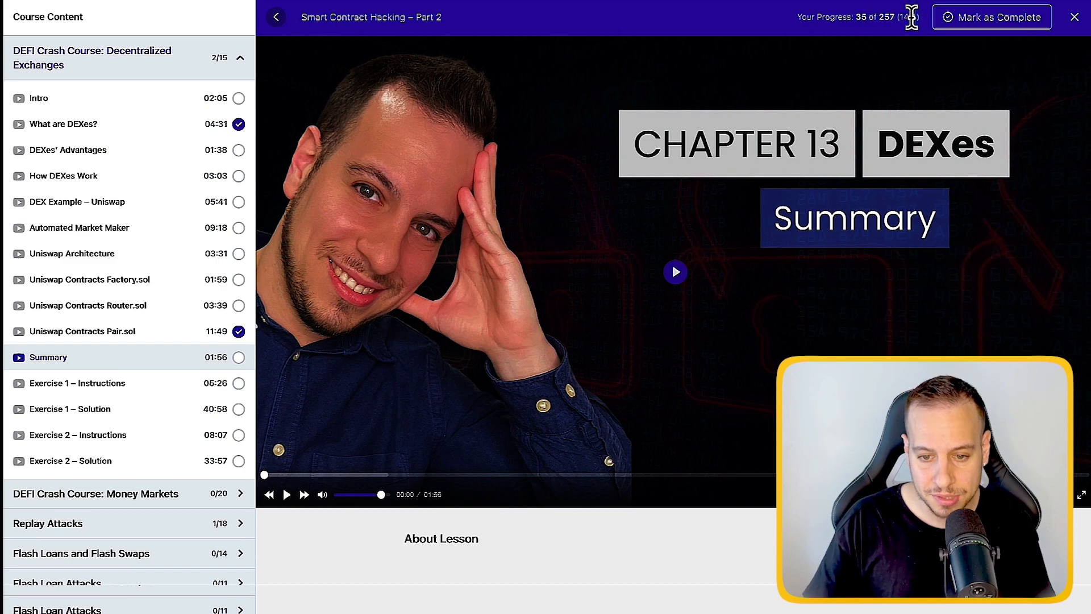
mouse_move(825, 148)
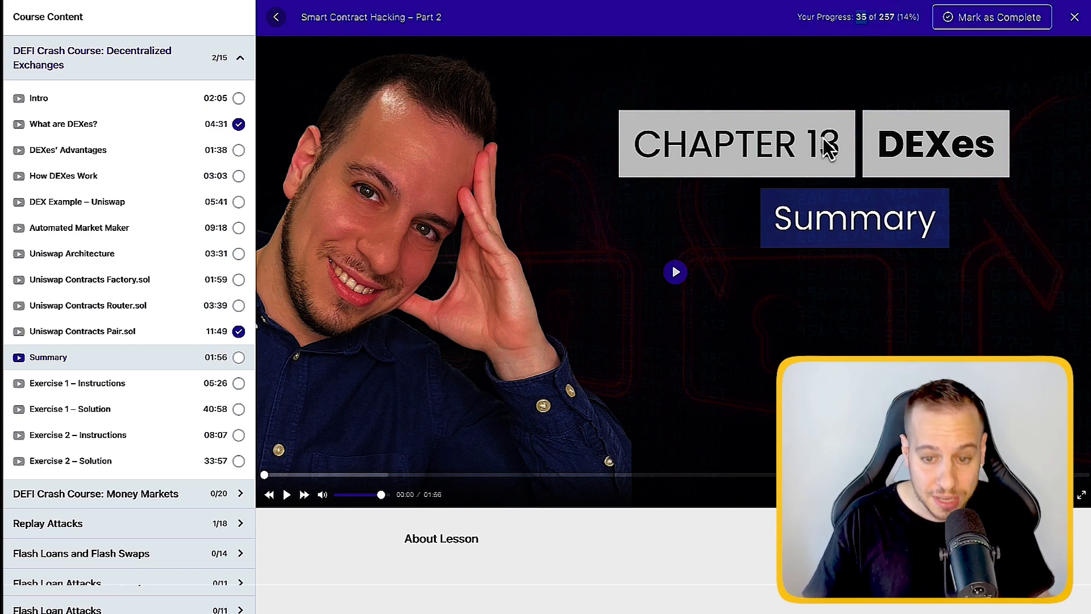
scroll(down, 3)
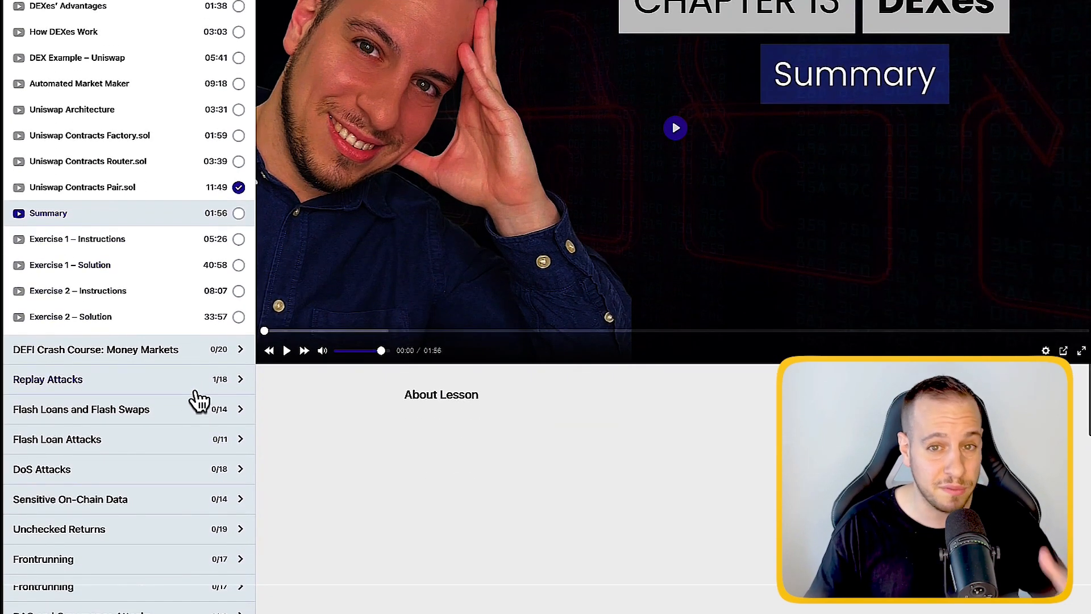
click(57, 439)
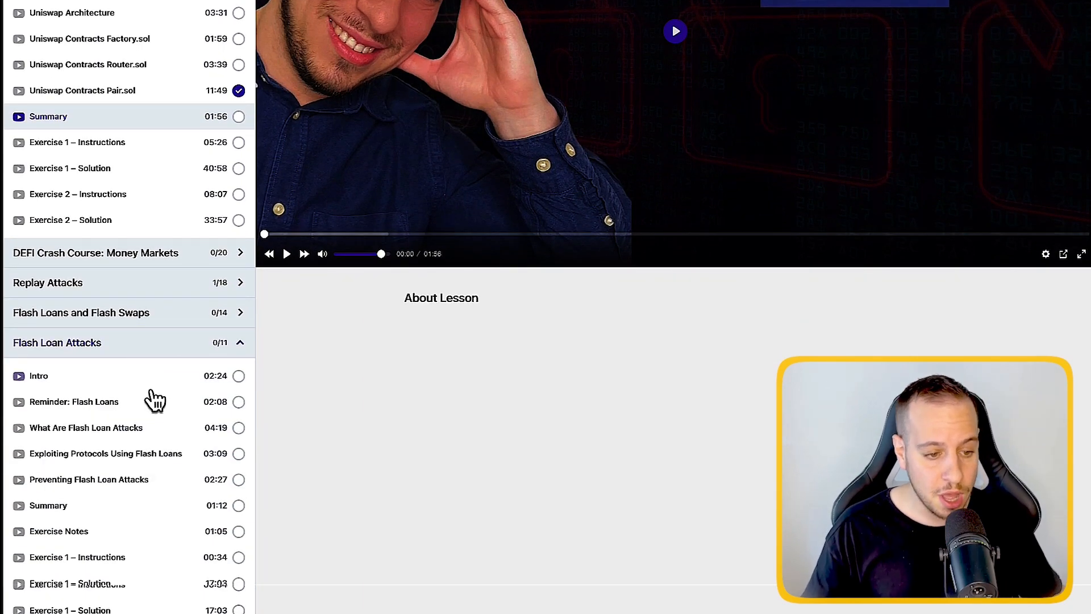
Expand the Flash Loans and Flash Swaps lessons in the curriculum sidebar
scroll(up, 3)
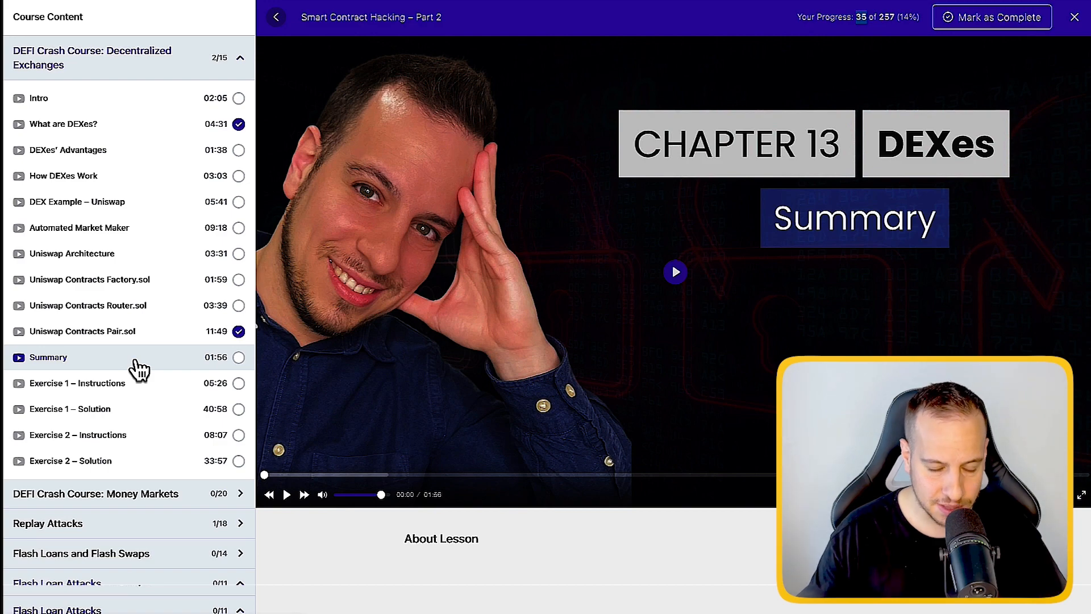
mouse_move(120, 279)
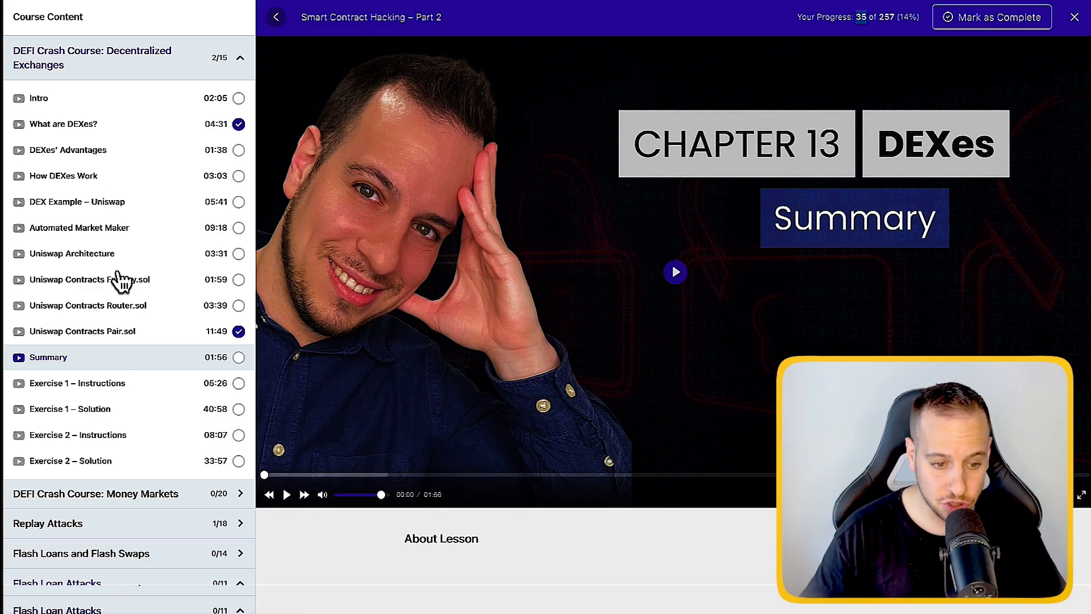
scroll(down, 3)
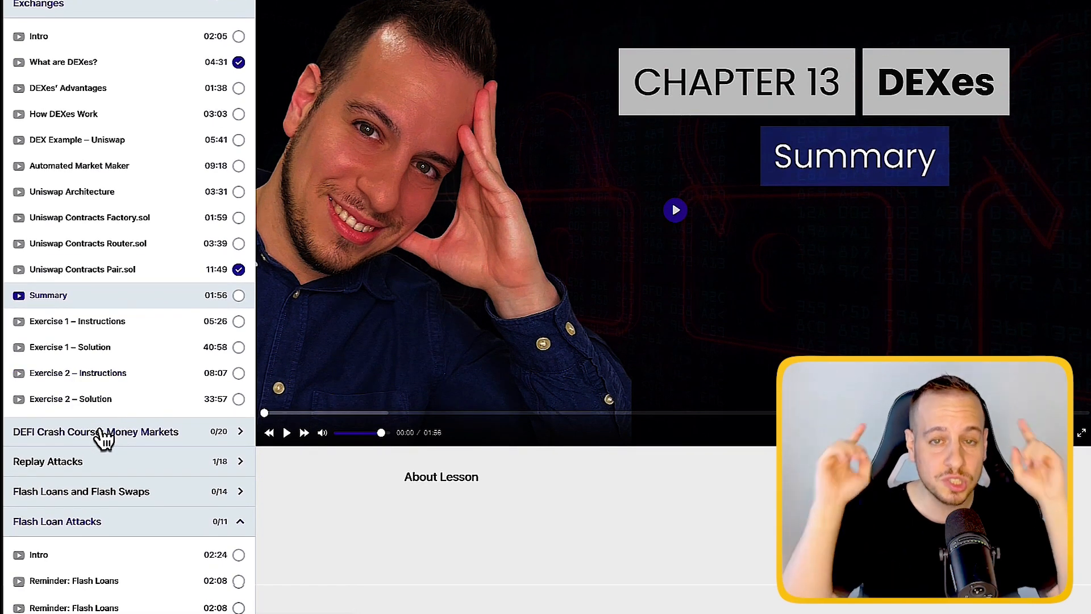
mouse_move(136, 421)
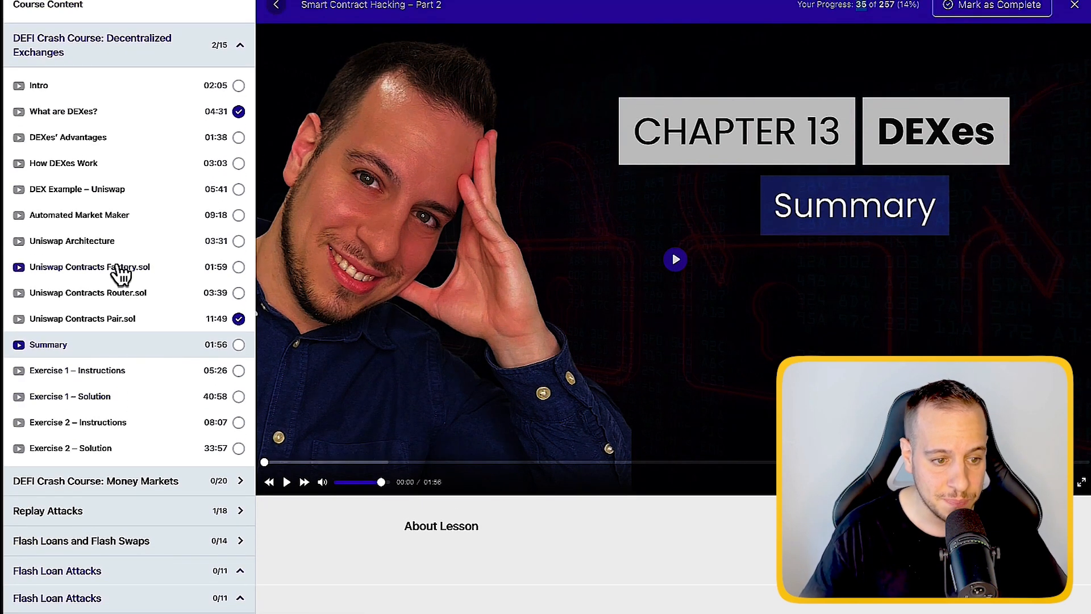
mouse_move(43, 387)
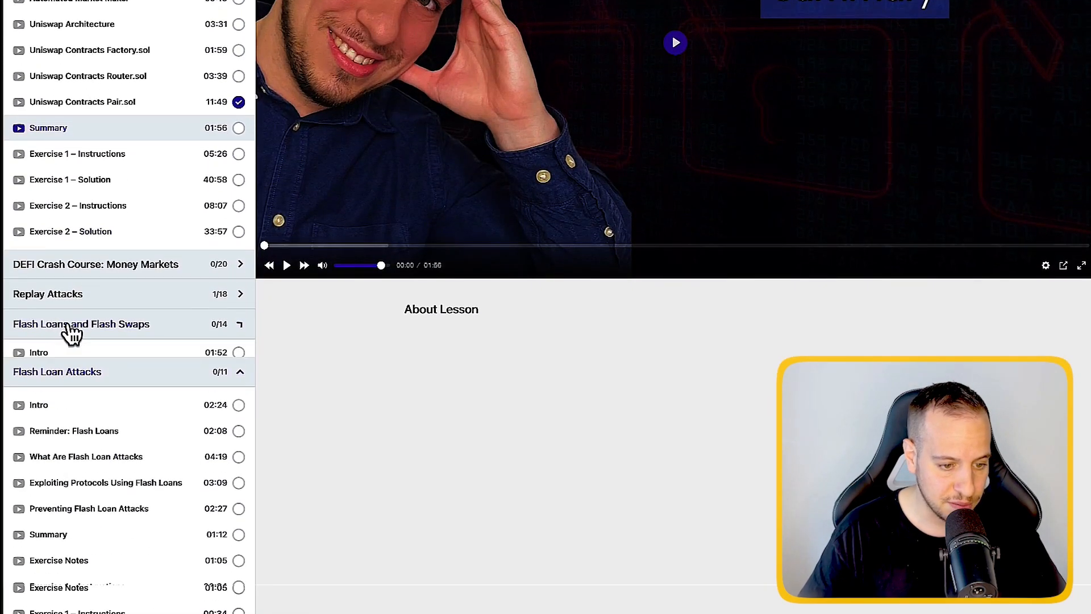
click(81, 323)
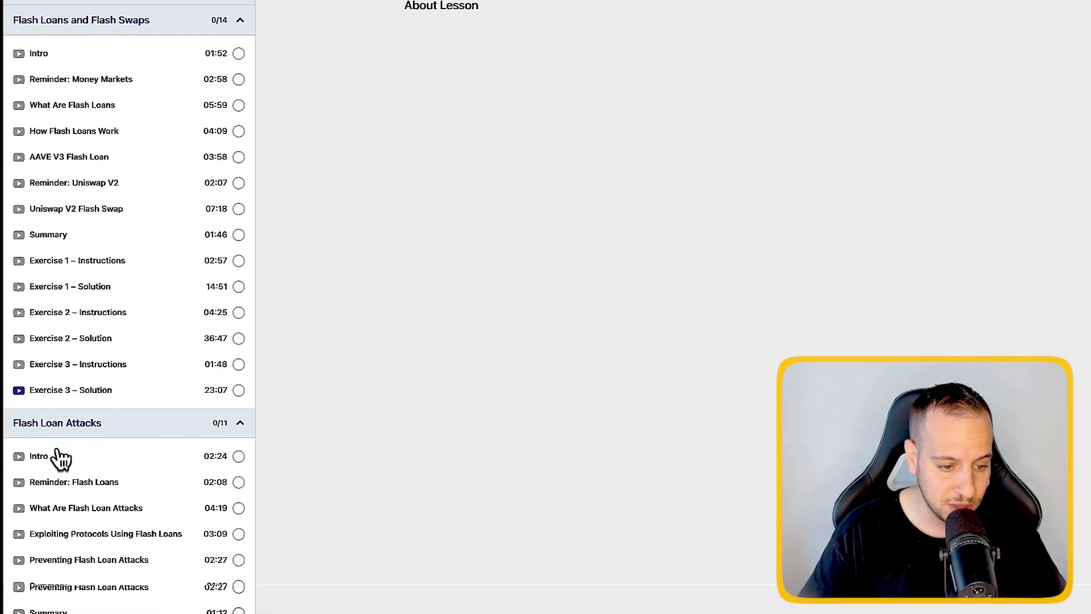
Browse further down to the Unchecked Returns module, then switch to the GitHub tab
scroll(down, 3)
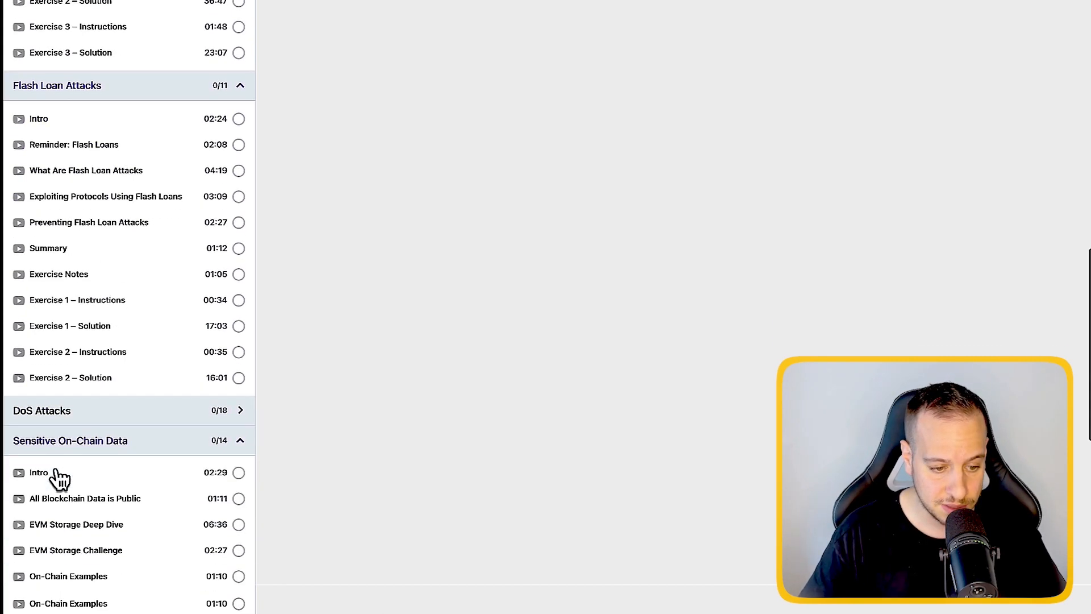
scroll(down, 3)
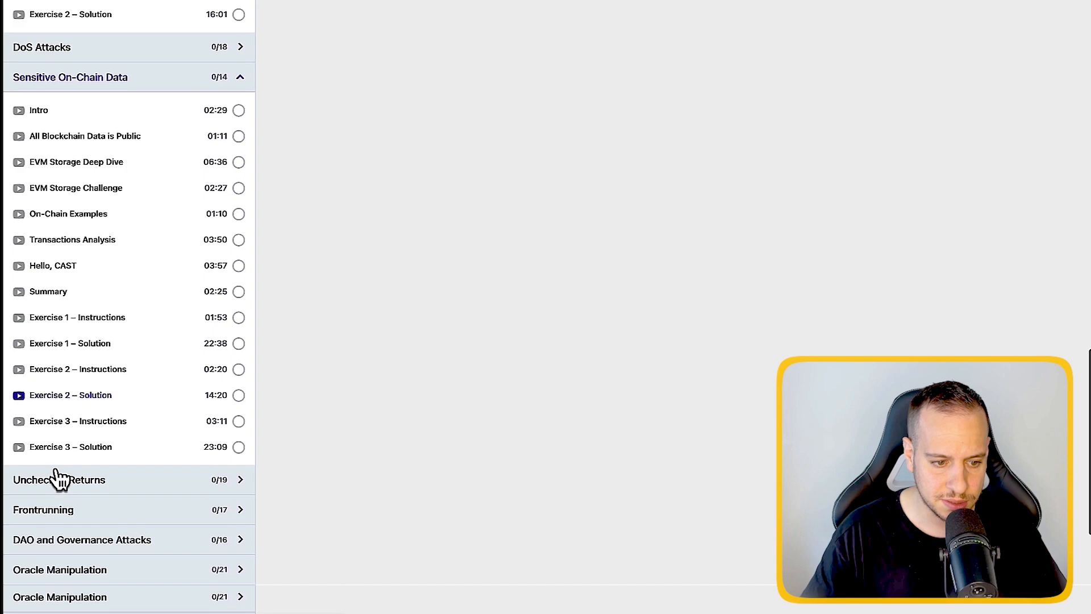
click(59, 479)
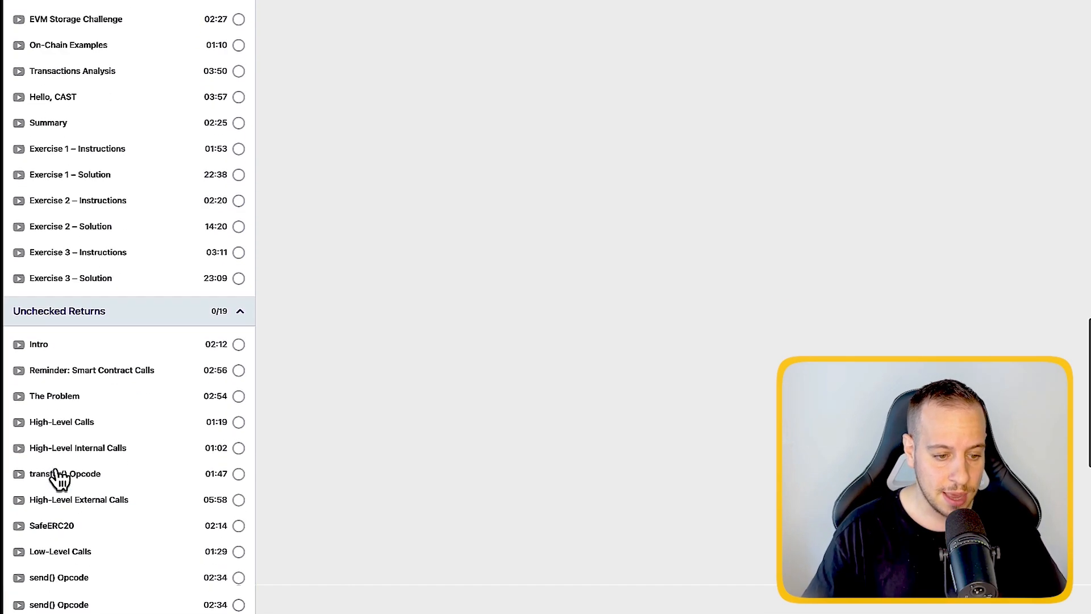
scroll(up, 3)
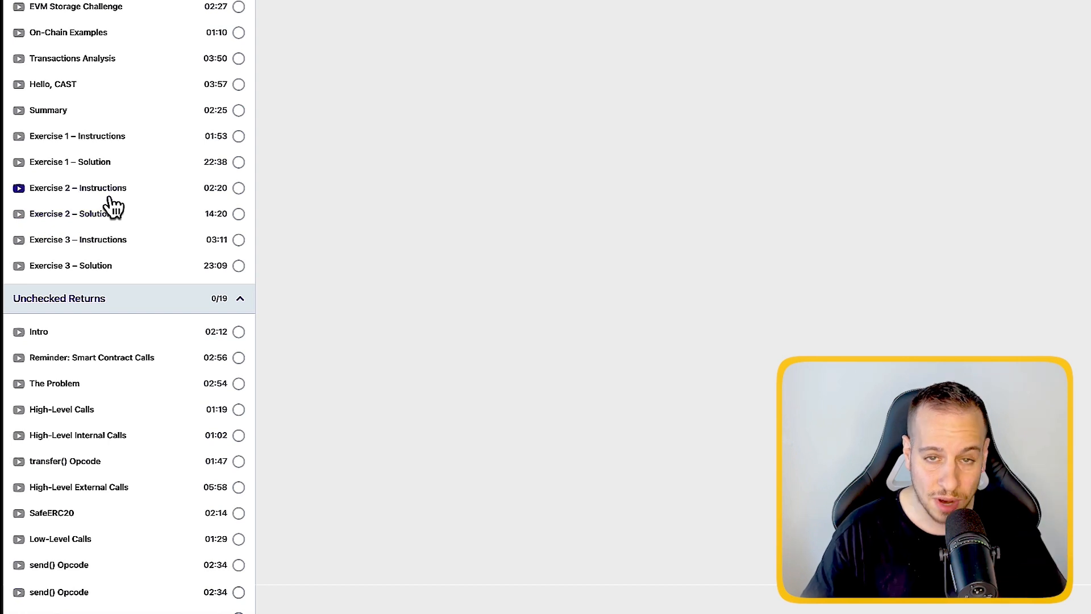
click(995, 7)
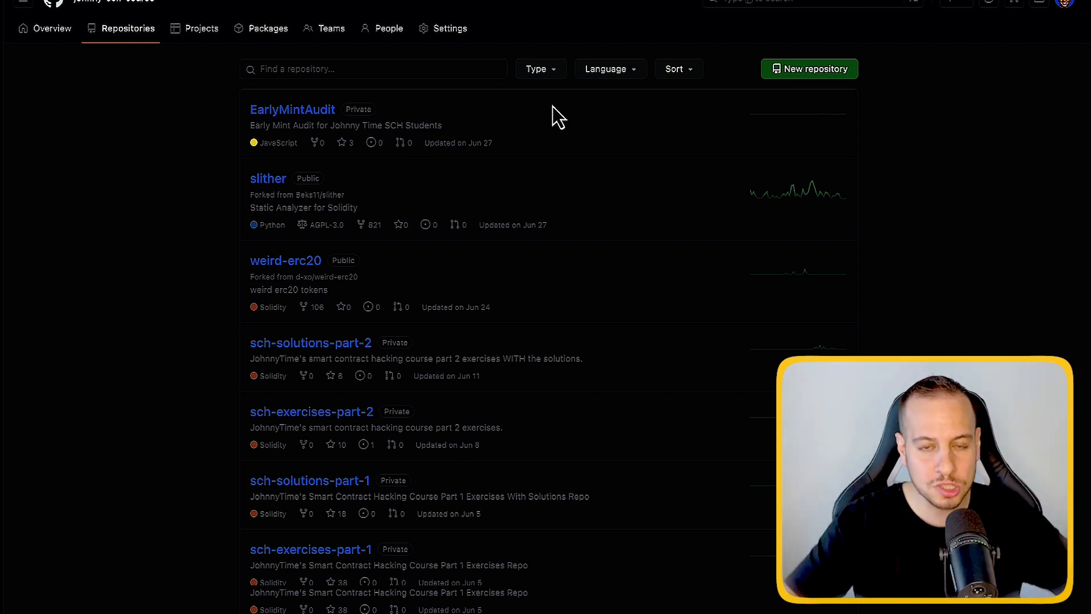
mouse_move(291, 427)
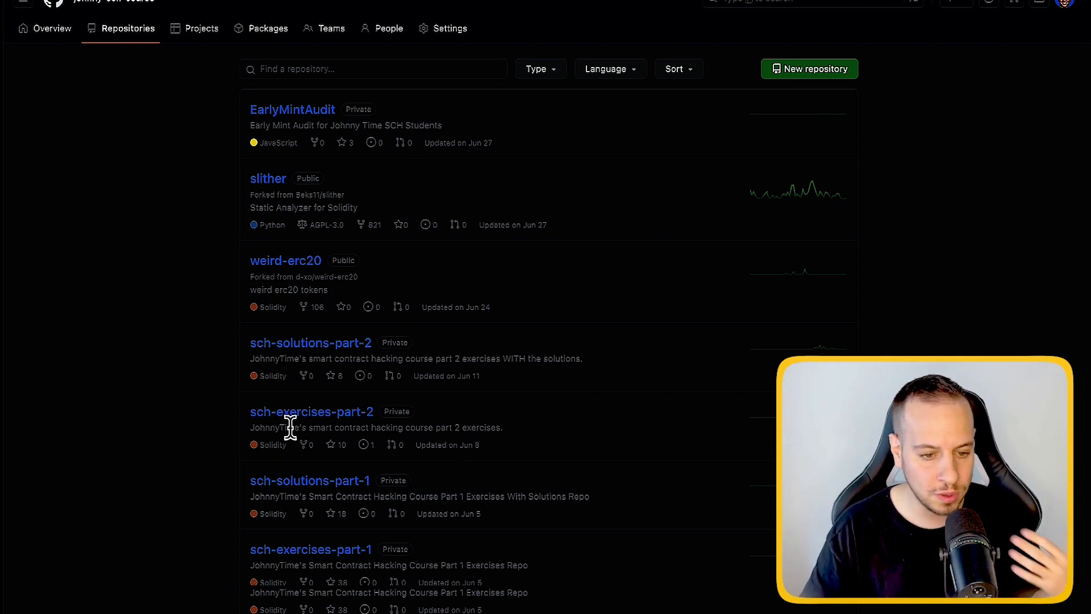
Scroll the repository list past the sch exercises and solutions repos to the auditingroadmap fork
scroll(down, 3)
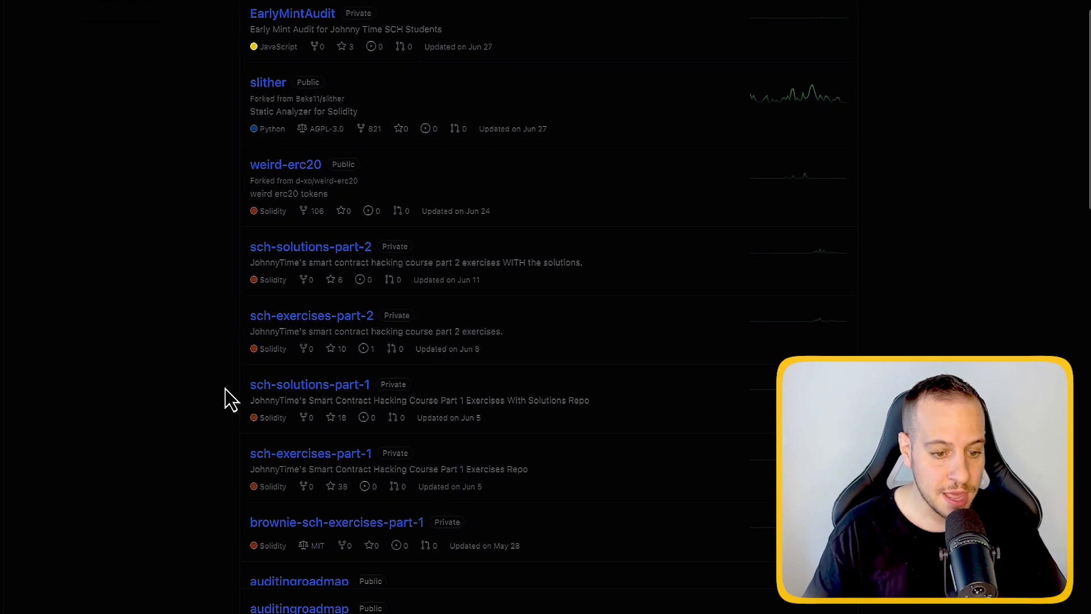
mouse_move(323, 477)
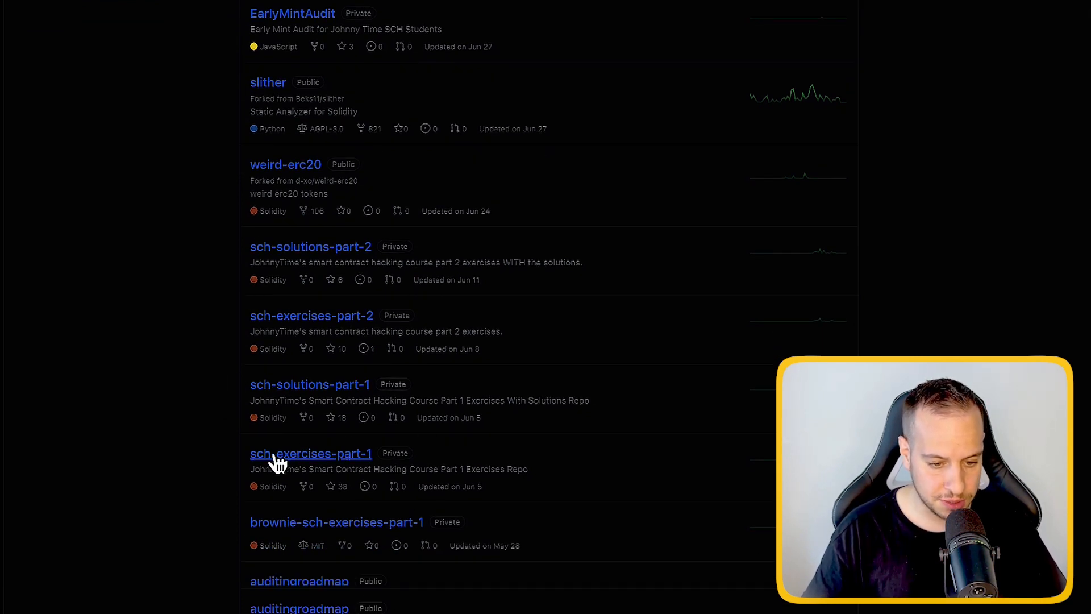
mouse_move(316, 423)
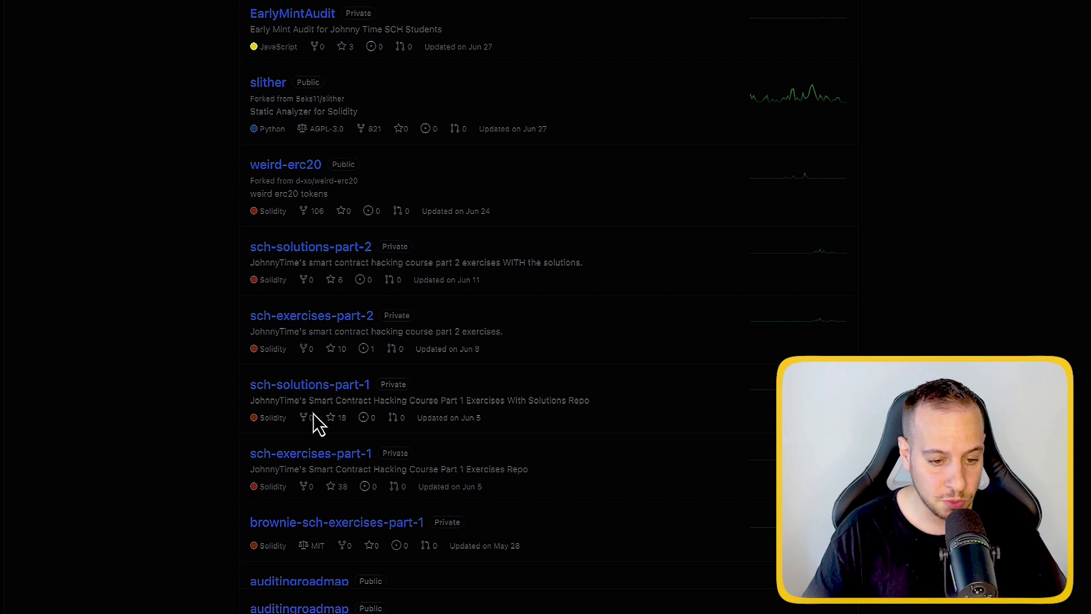
mouse_move(311, 315)
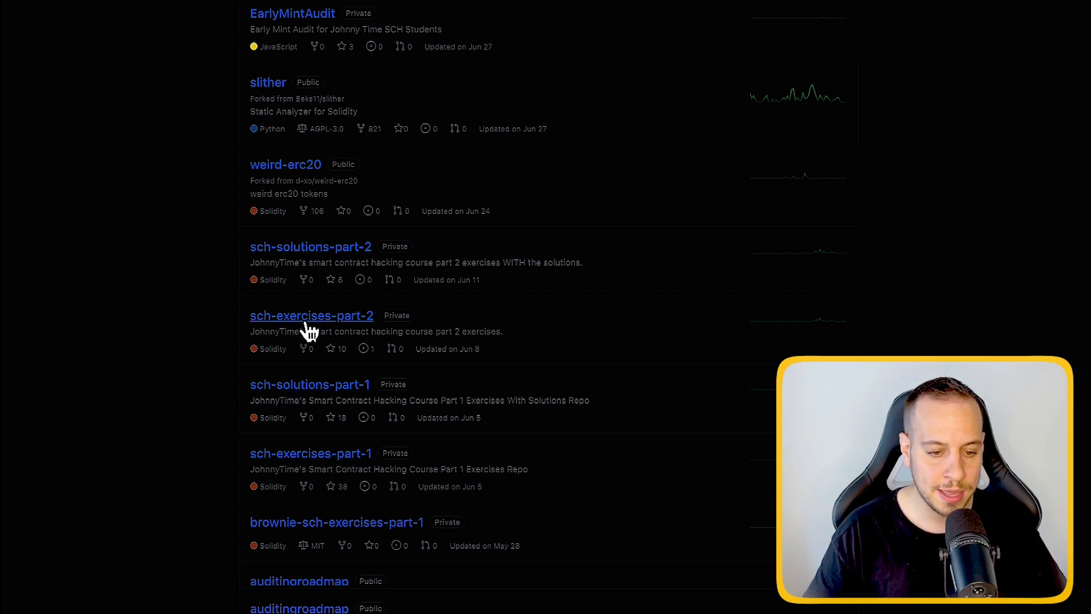
mouse_move(467, 331)
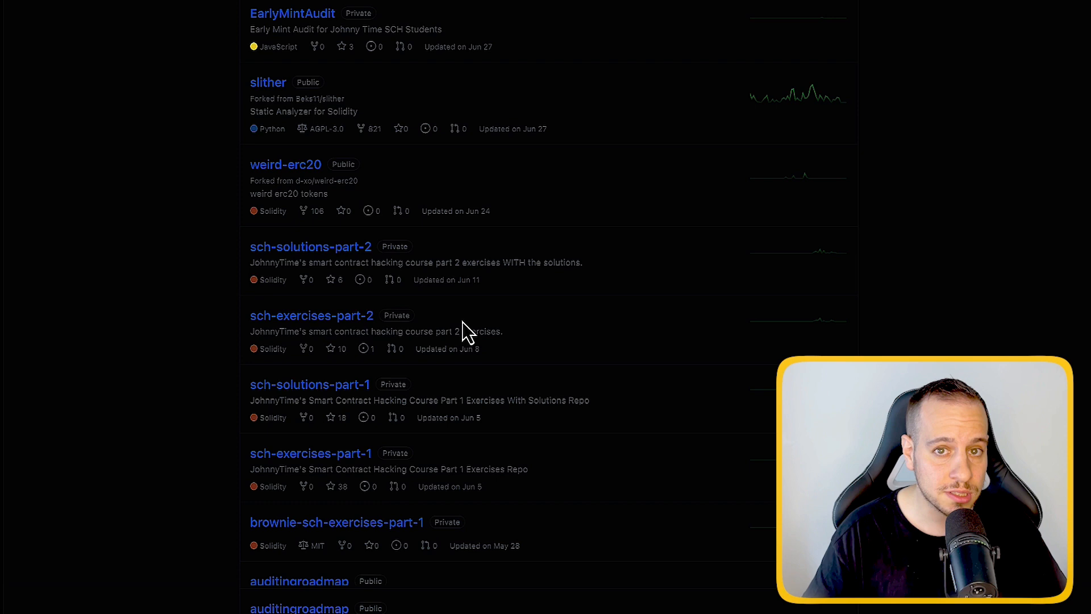
mouse_move(311, 453)
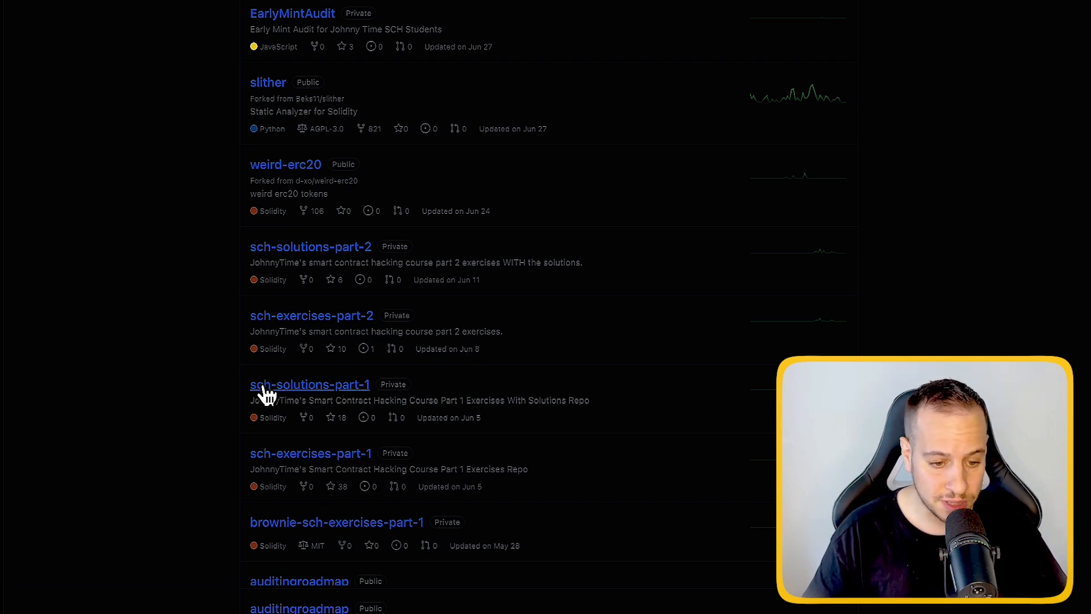
mouse_move(316, 400)
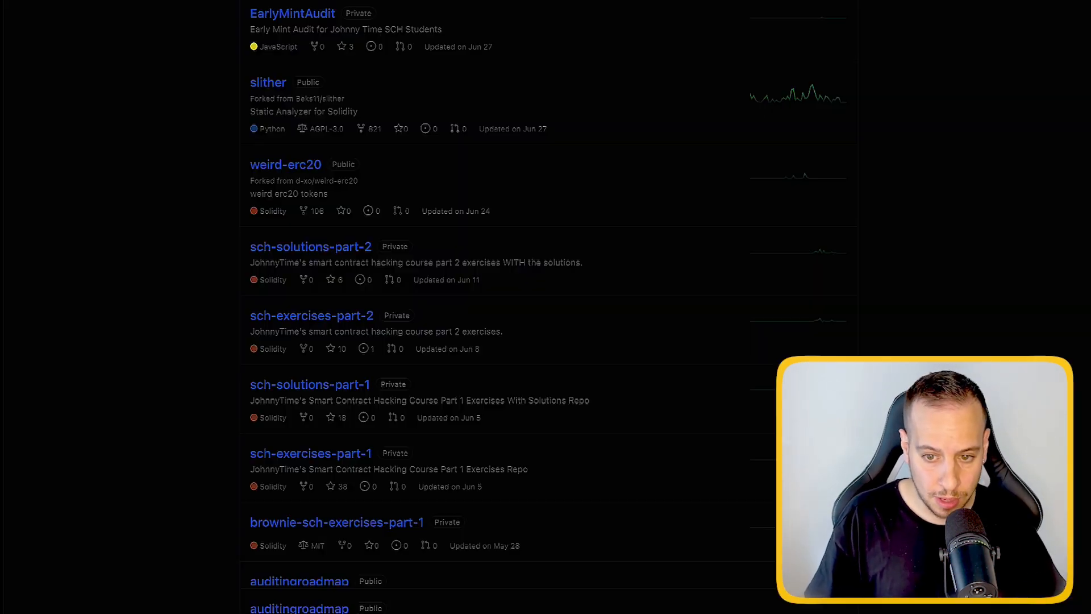
mouse_move(459, 394)
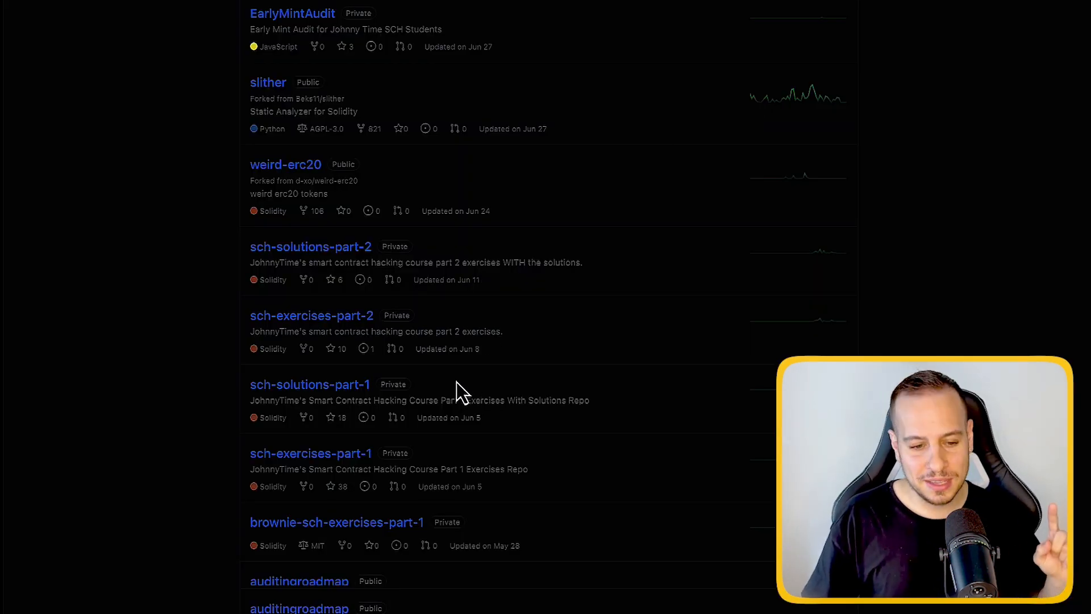
scroll(down, 3)
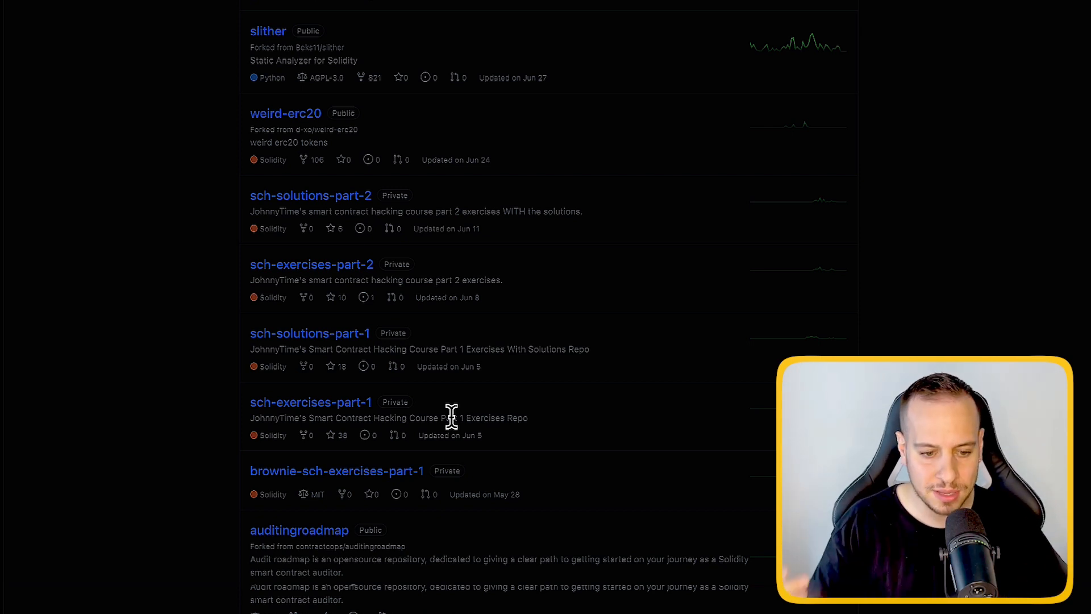
scroll(down, 3)
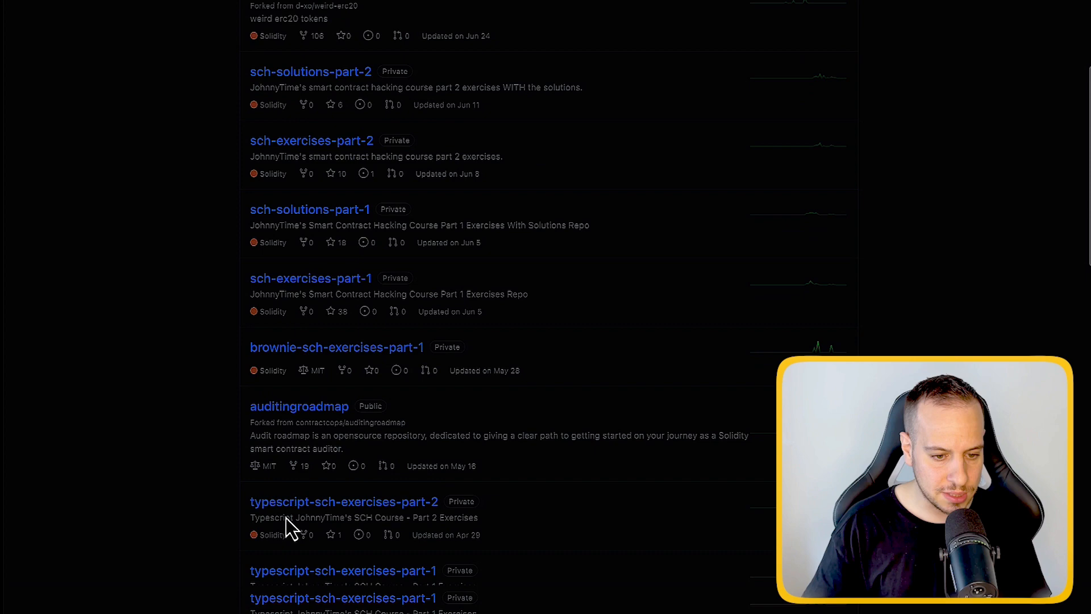
scroll(up, 3)
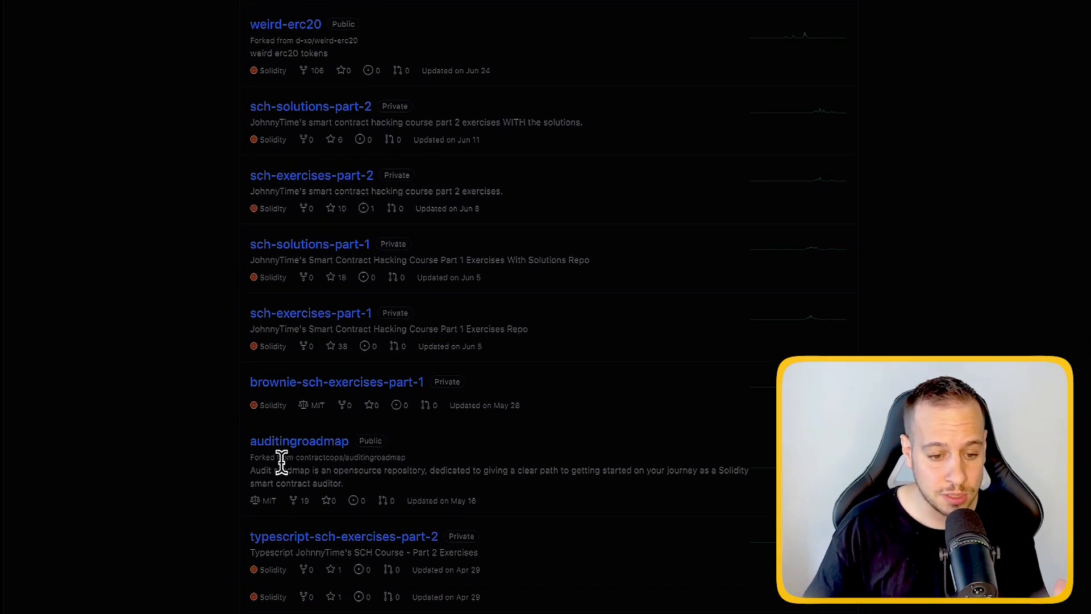
mouse_move(235, 477)
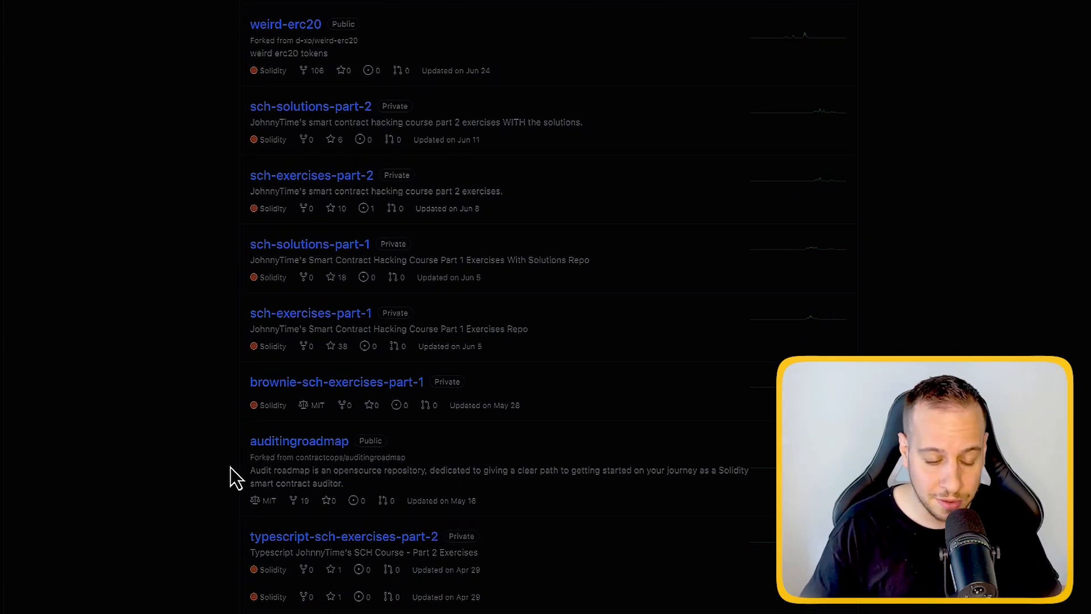
scroll(down, 3)
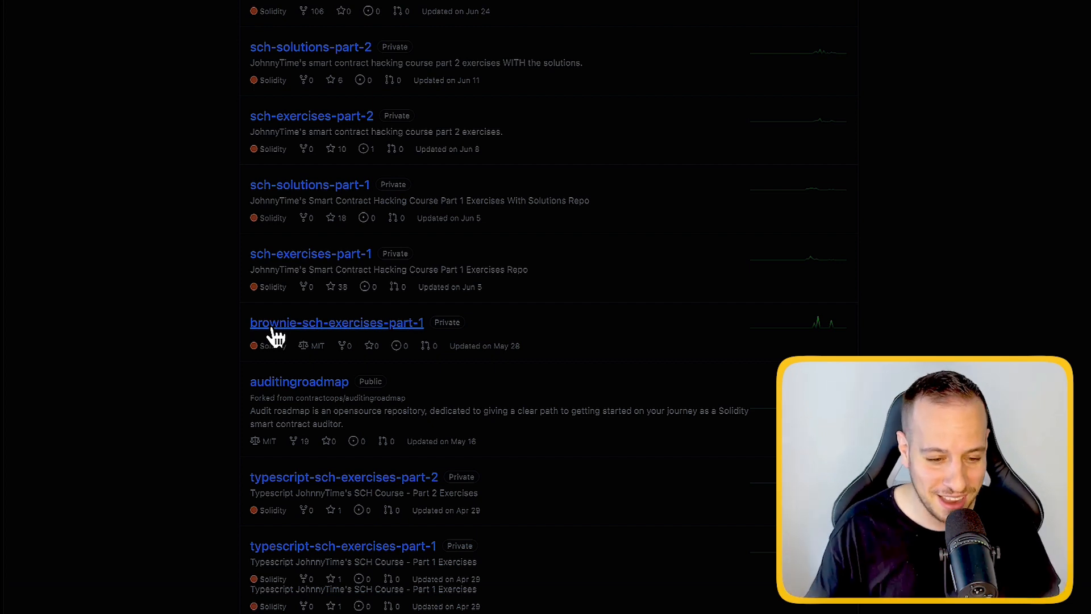
scroll(down, 3)
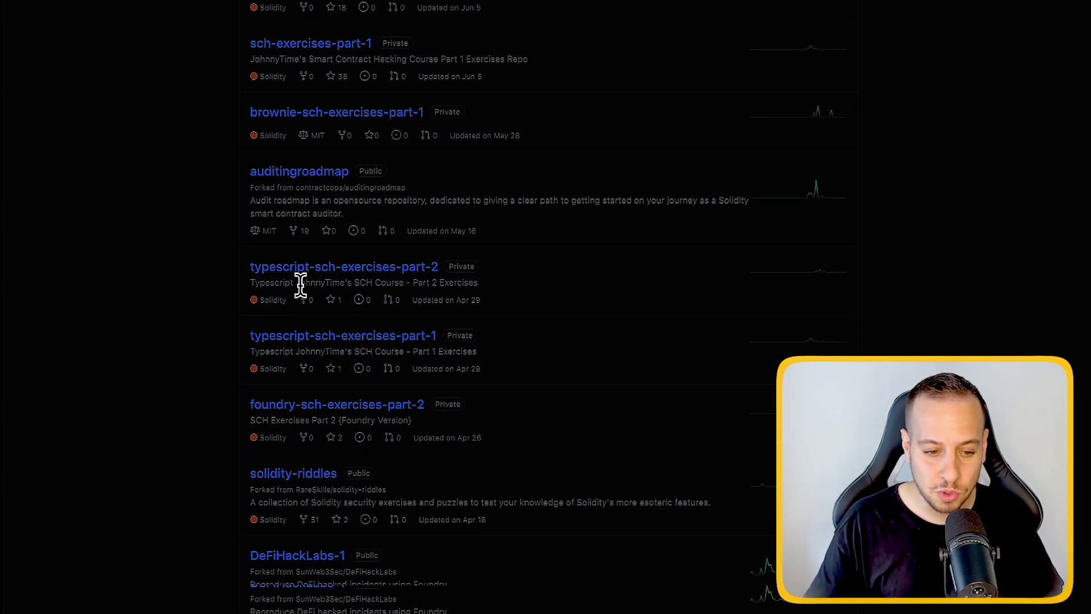
mouse_move(339, 284)
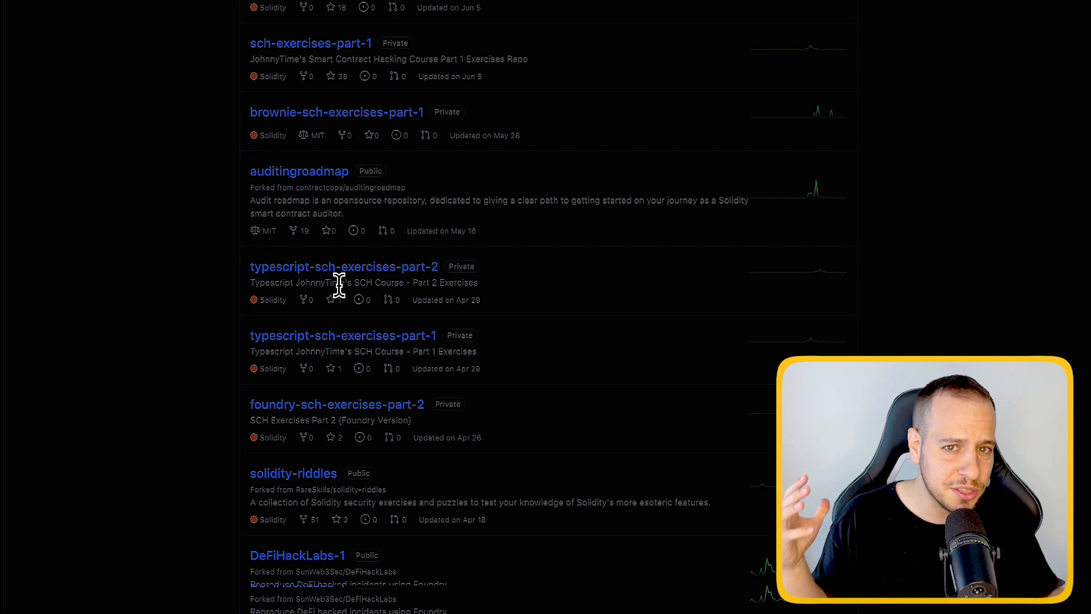
scroll(down, 3)
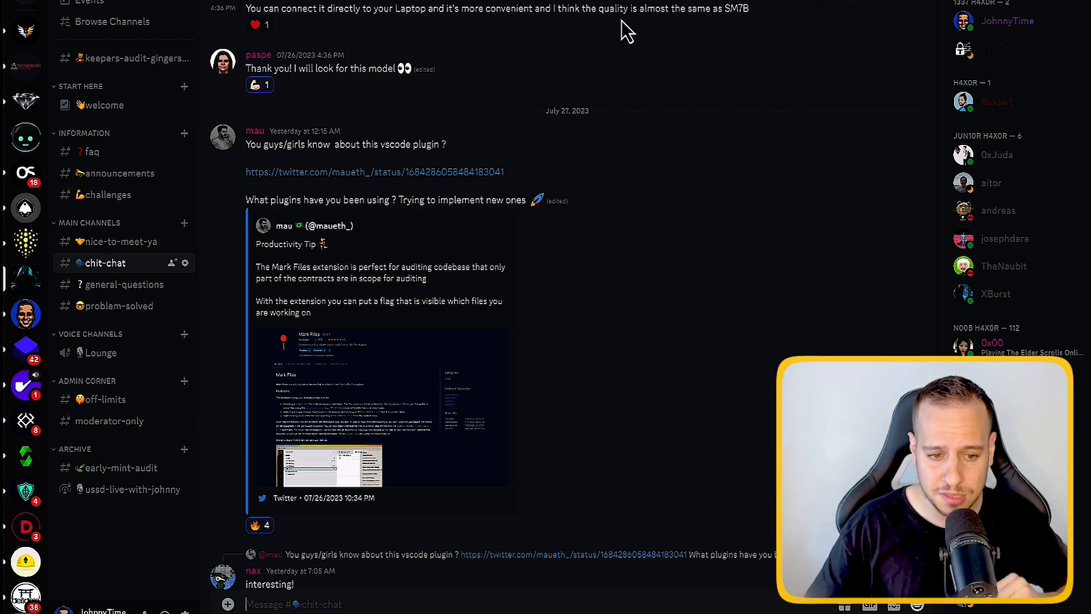
mouse_move(578, 334)
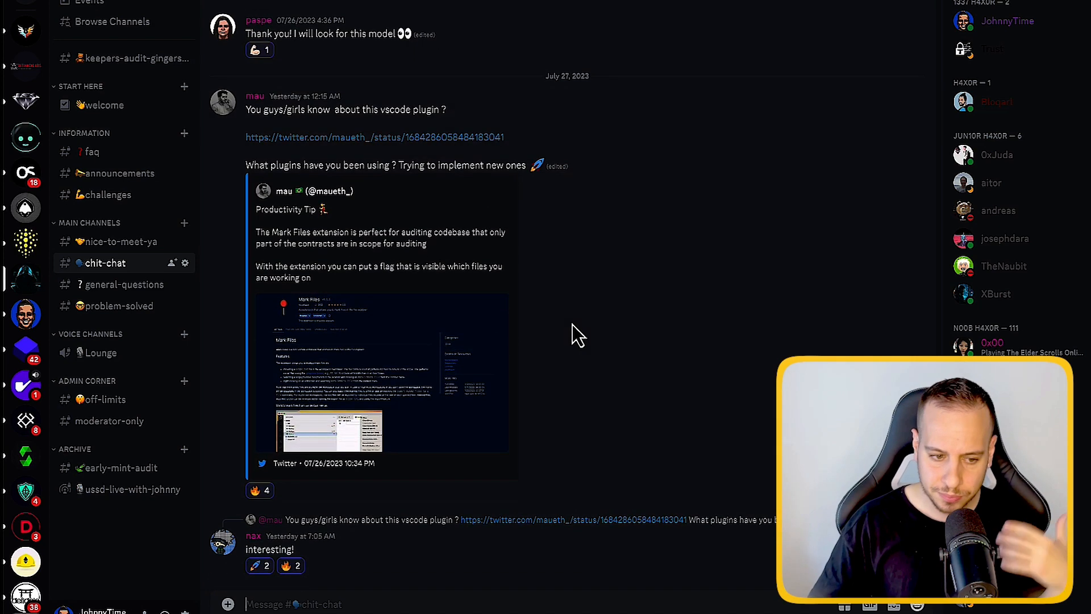
Open the #general-questions channel from the server's channel sidebar
scroll(up, 3)
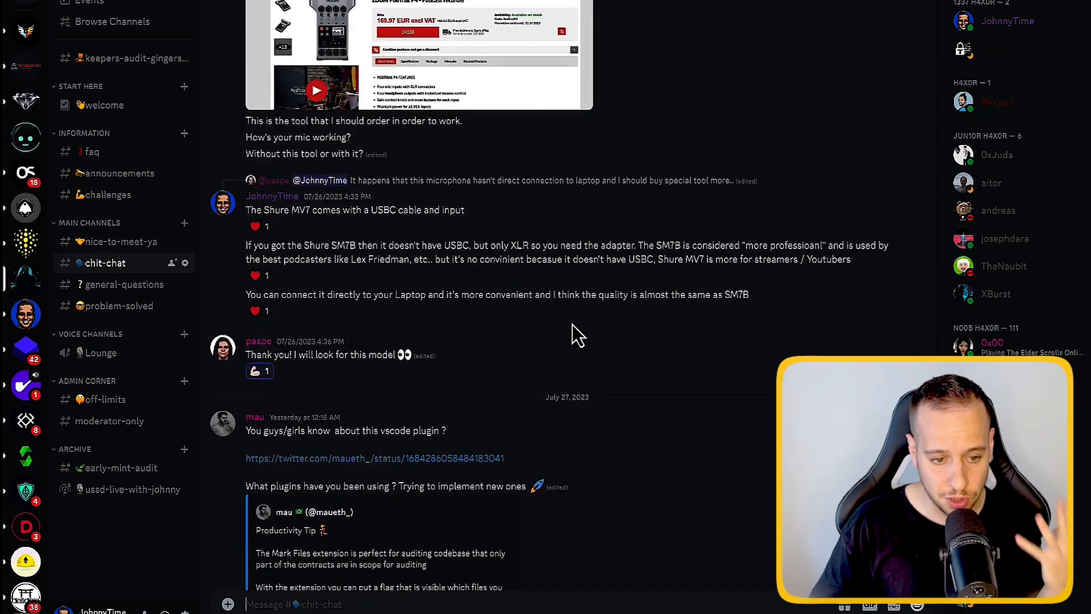
click(123, 284)
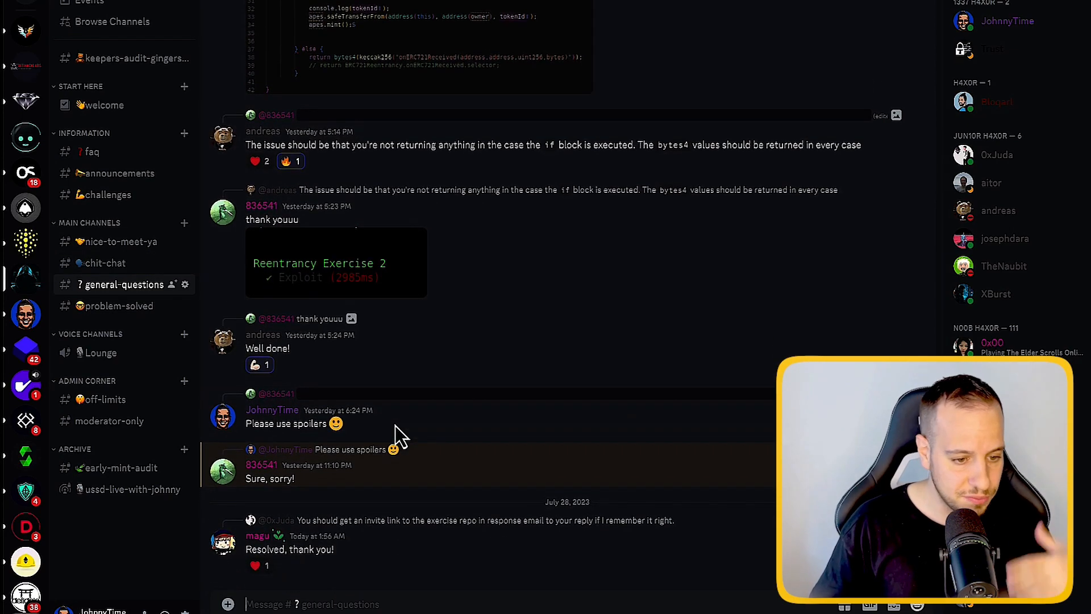
mouse_move(125, 289)
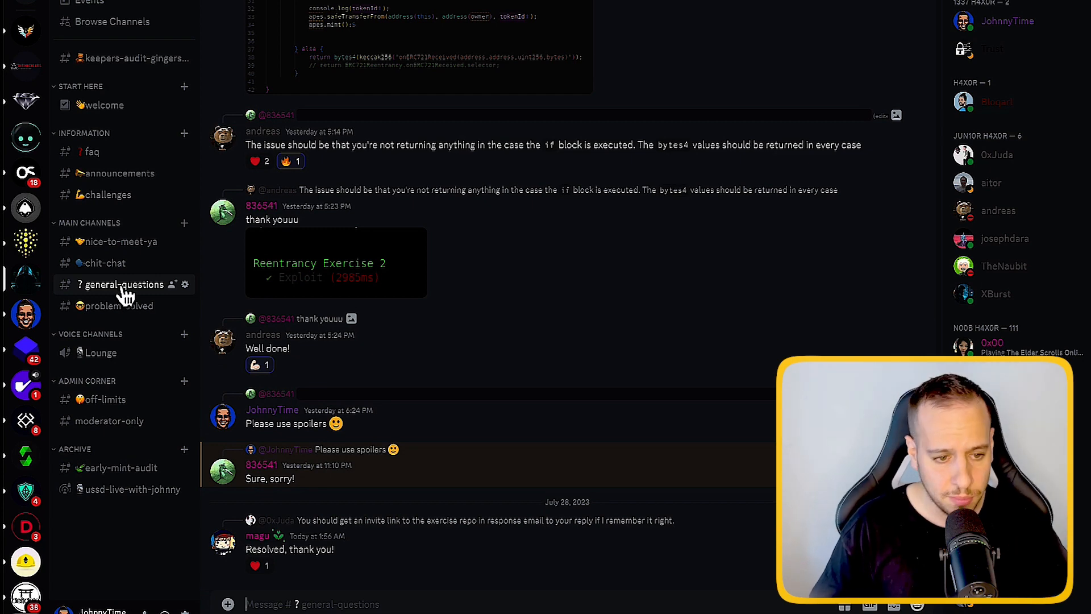
mouse_move(101, 262)
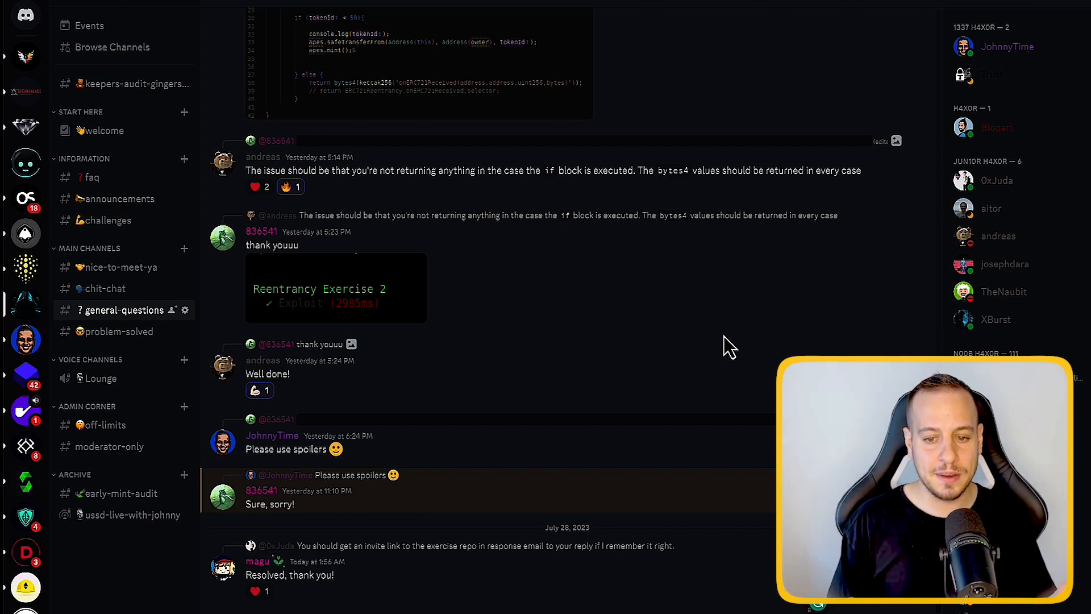
mouse_move(1085, 226)
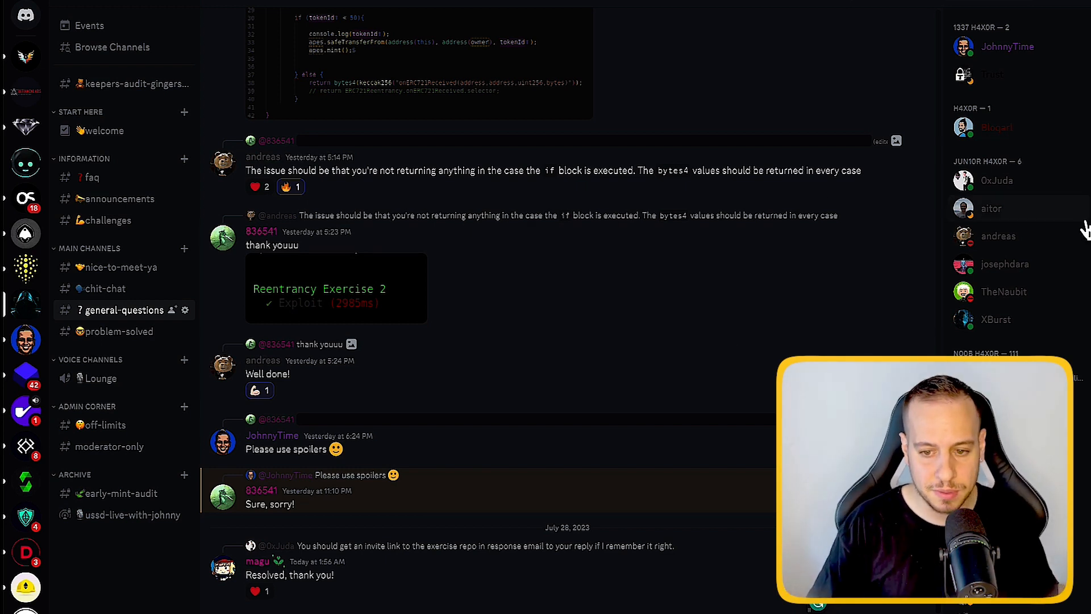
mouse_move(973, 176)
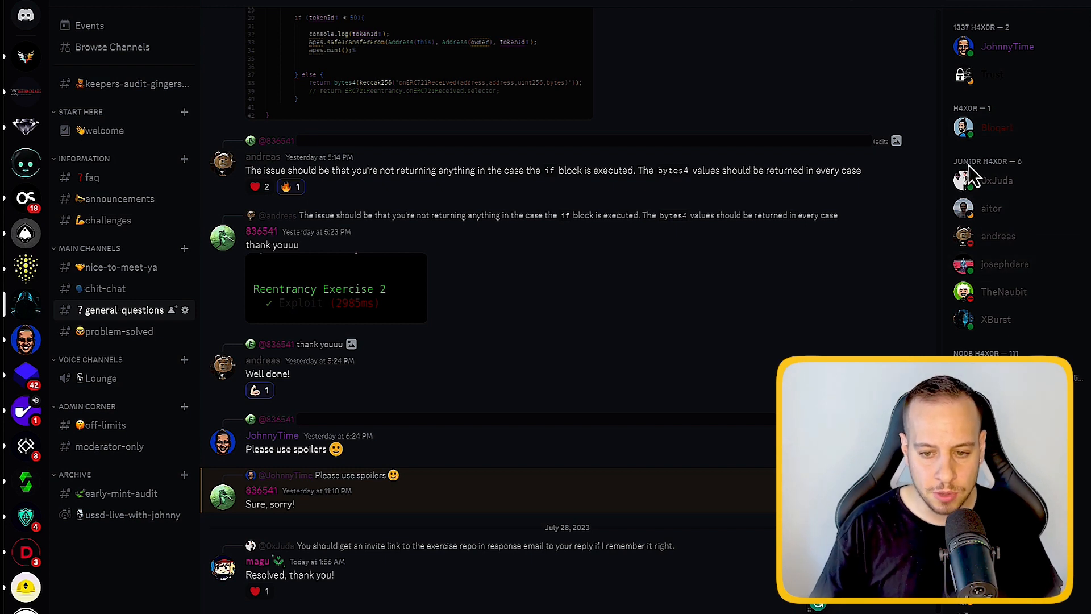
mouse_move(914, 139)
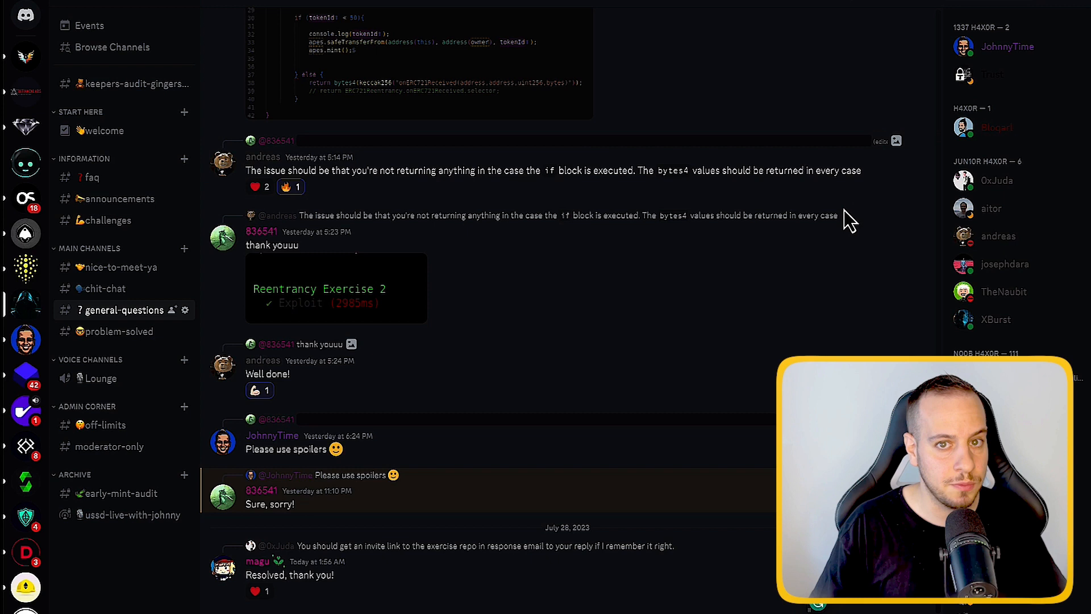
mouse_move(775, 260)
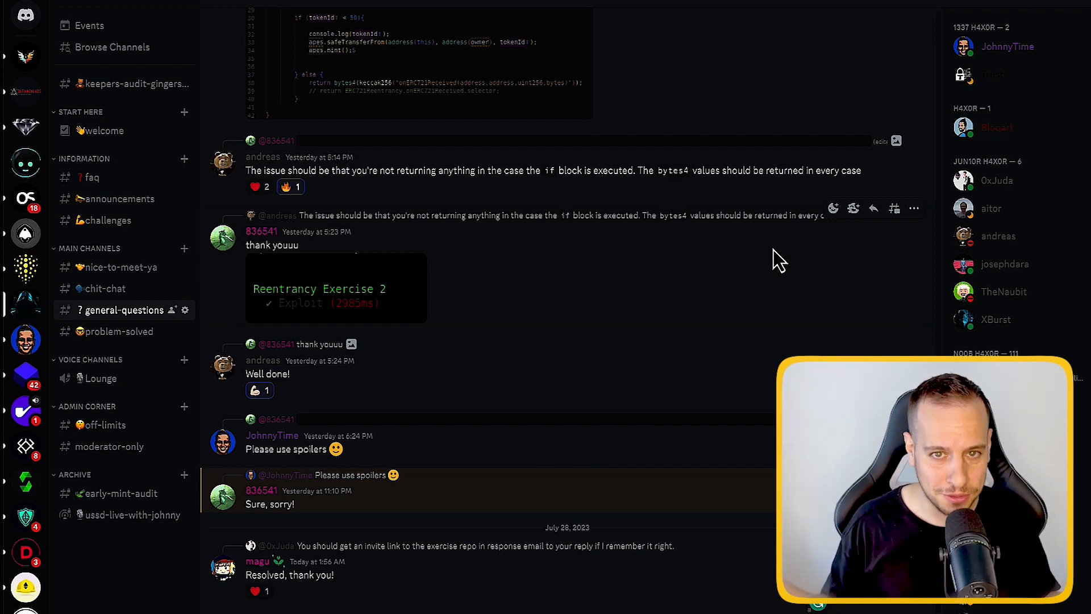
mouse_move(650, 271)
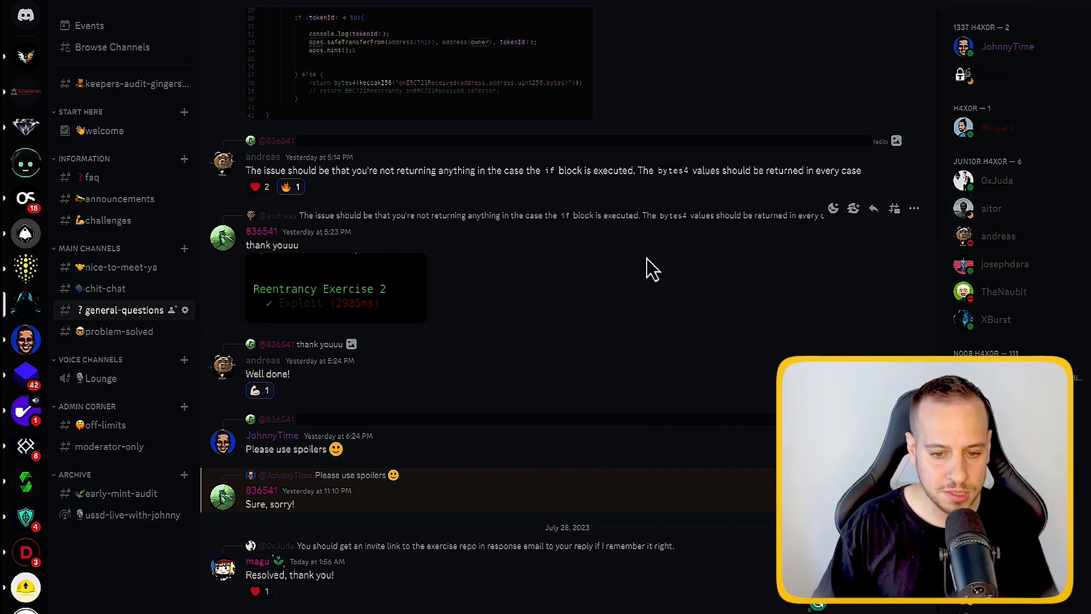
mouse_move(500, 305)
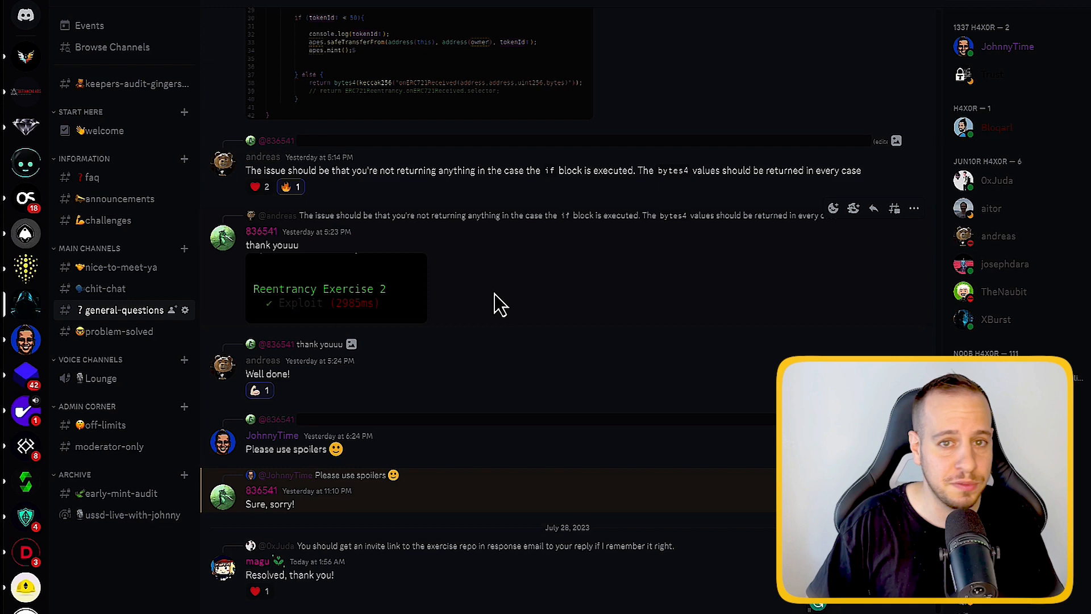